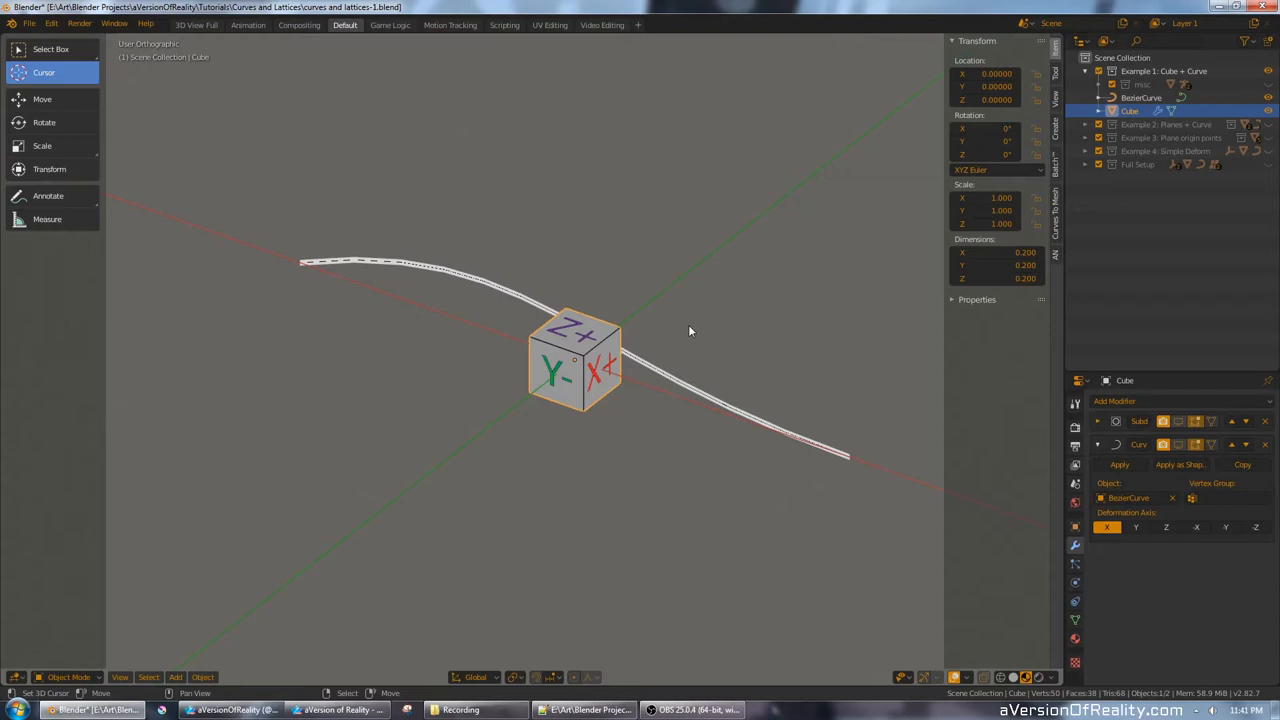
Orbit around the cube and Bezier curve to find the curve to select.
{"action": "left_click_drag", "start_coordinate": [690, 332], "coordinate": [640, 258]}
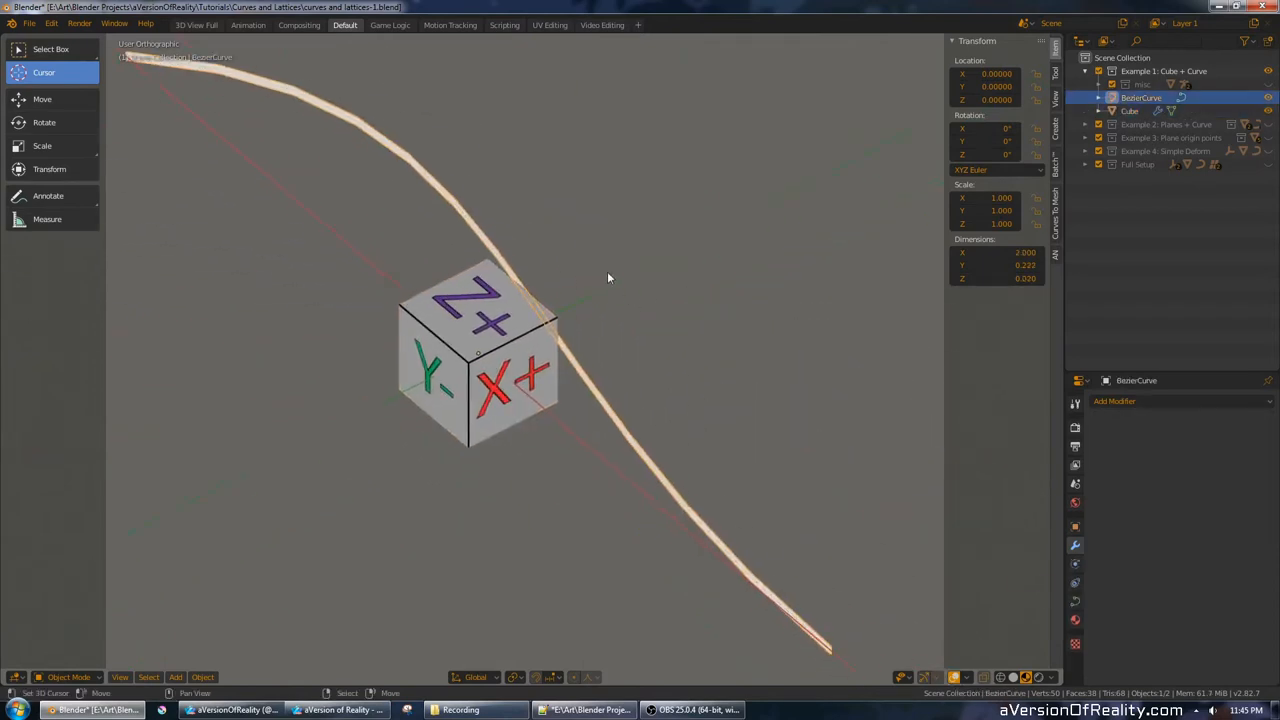
View the curve's Geometry and Bevel settings showing its slight ribbon extrusion.
{"action": "left_click_drag", "start_coordinate": [608, 278], "coordinate": [680, 156]}
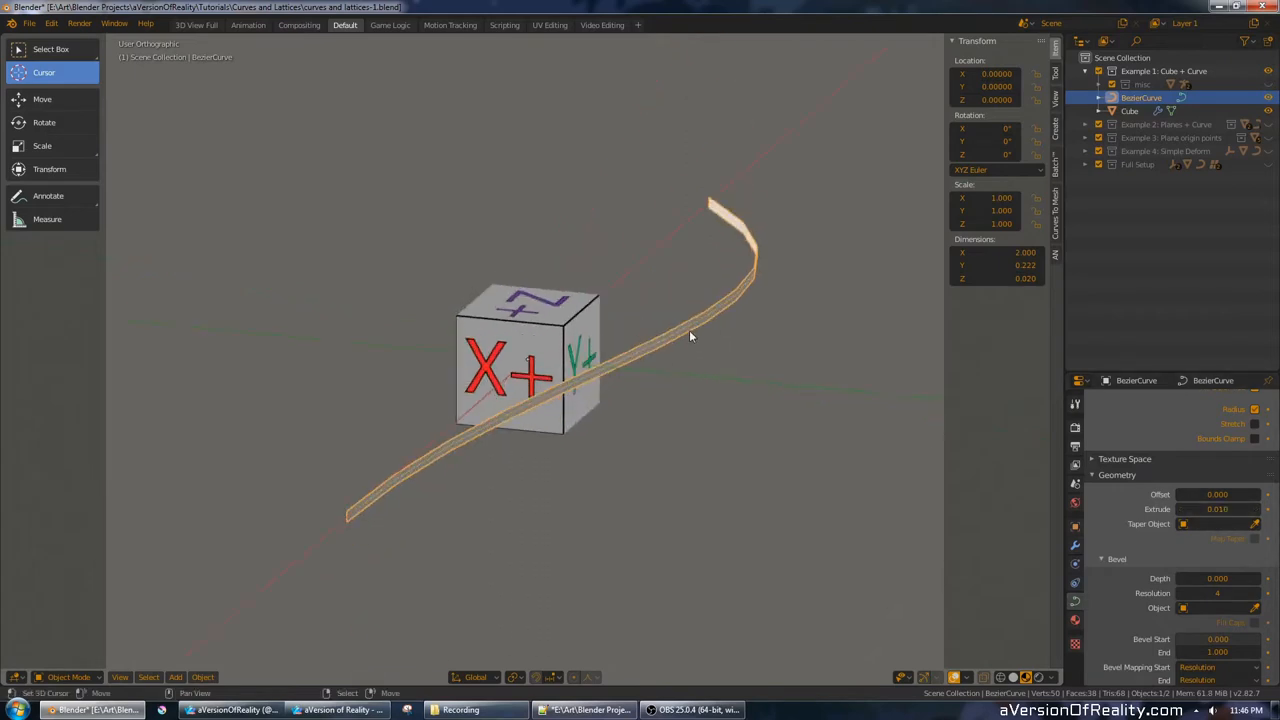
{"action": "mouse_move", "coordinate": [796, 318]}
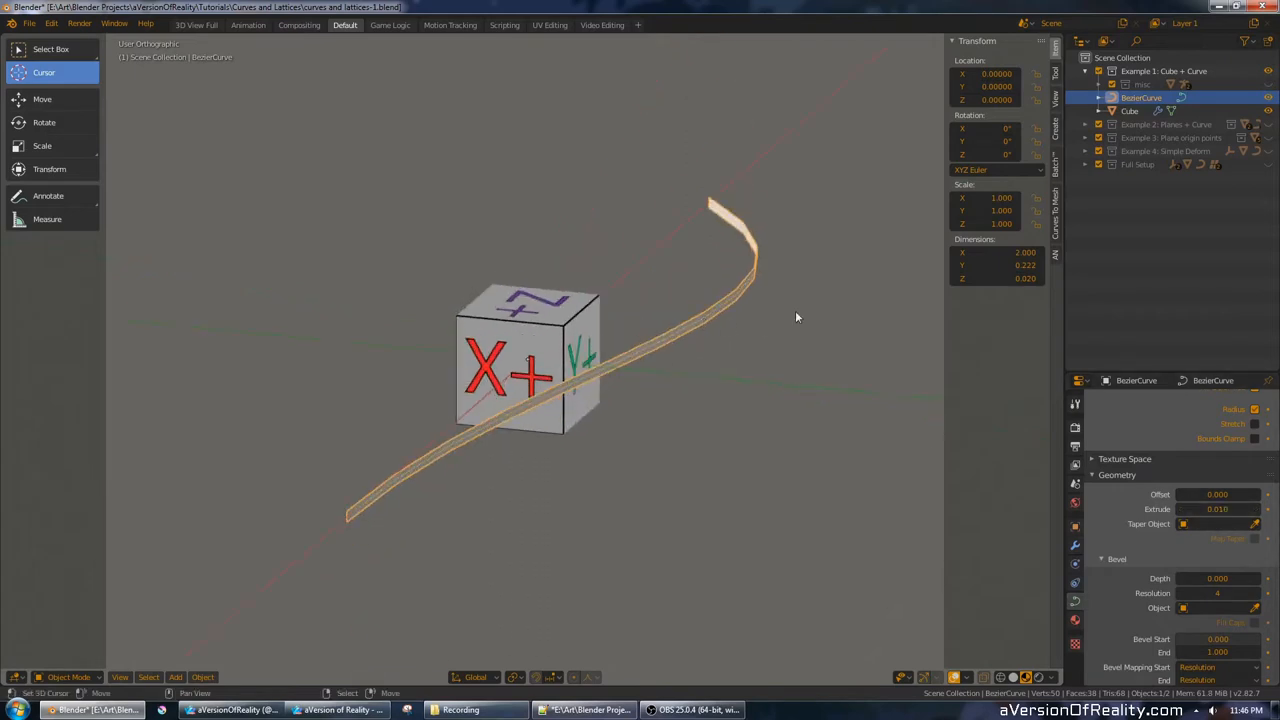
{"action": "key", "text": "Tab"}
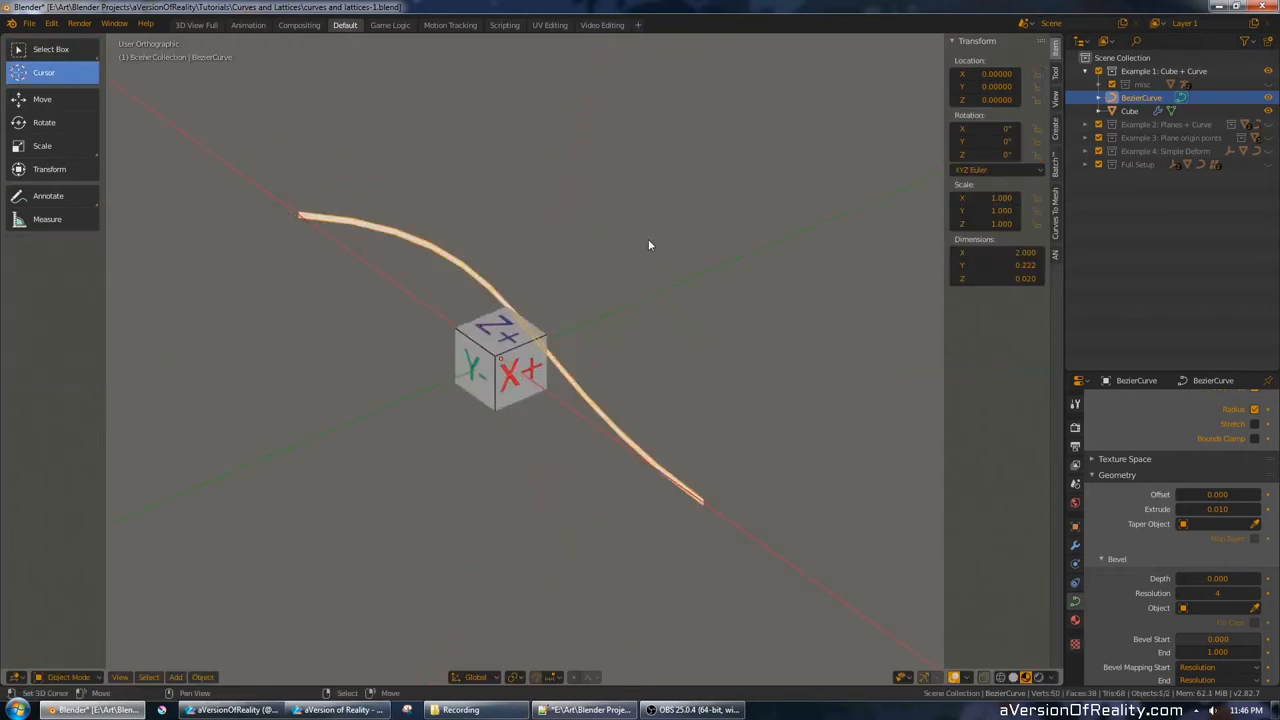
Select the Cube and slide it along X so its array trails along the curve.
{"action": "left_click", "coordinate": [1124, 110]}
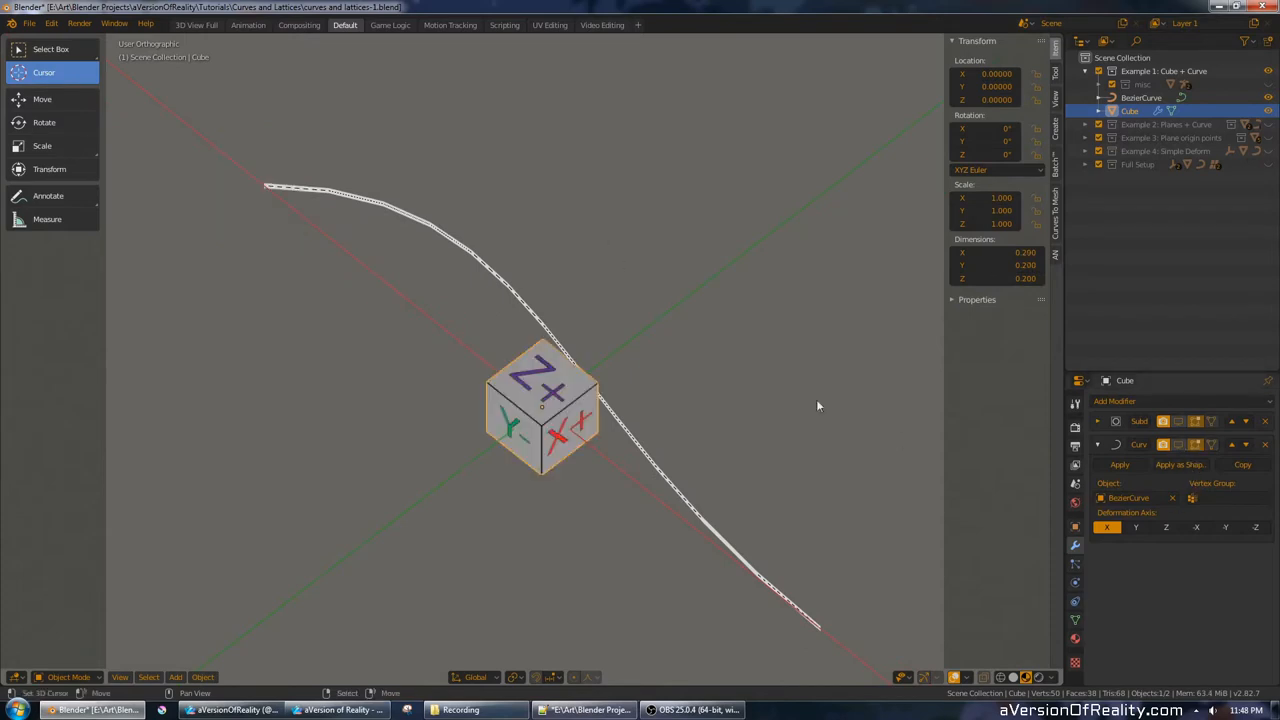
{"action": "left_click_drag", "start_coordinate": [544, 404], "coordinate": [520, 280]}
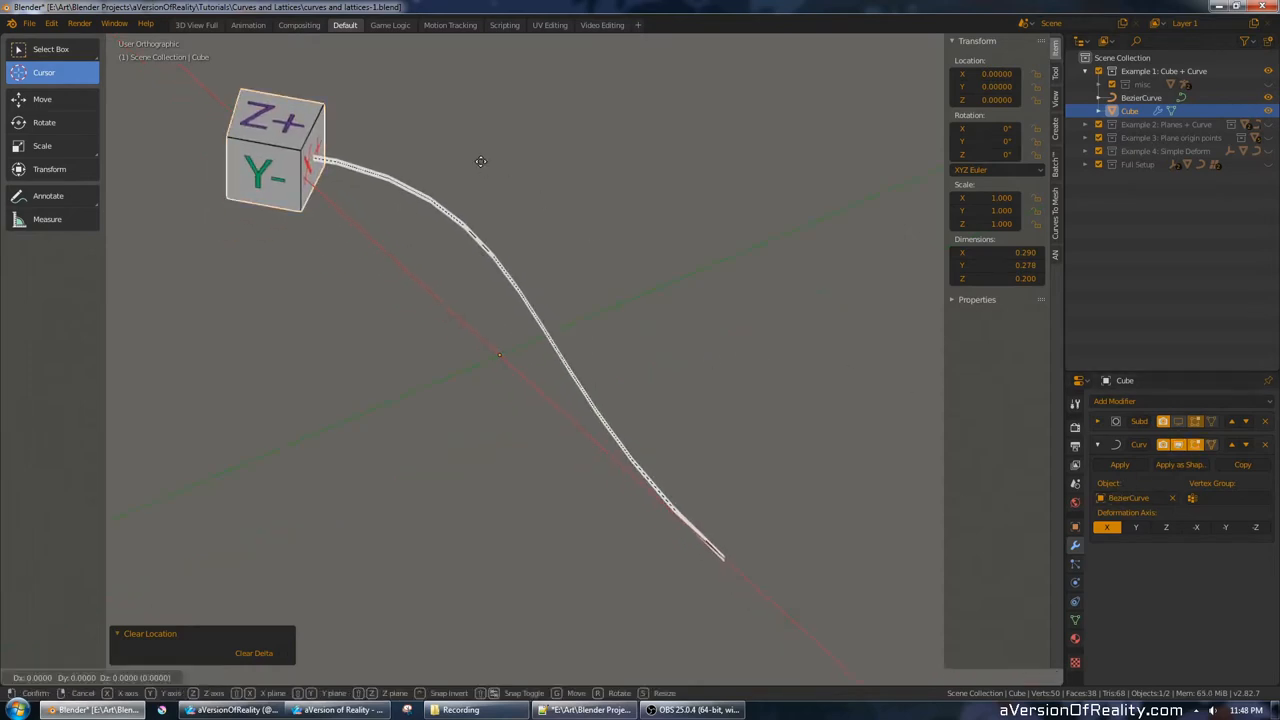
{"action": "left_click_drag", "start_coordinate": [480, 160], "coordinate": [556, 244]}
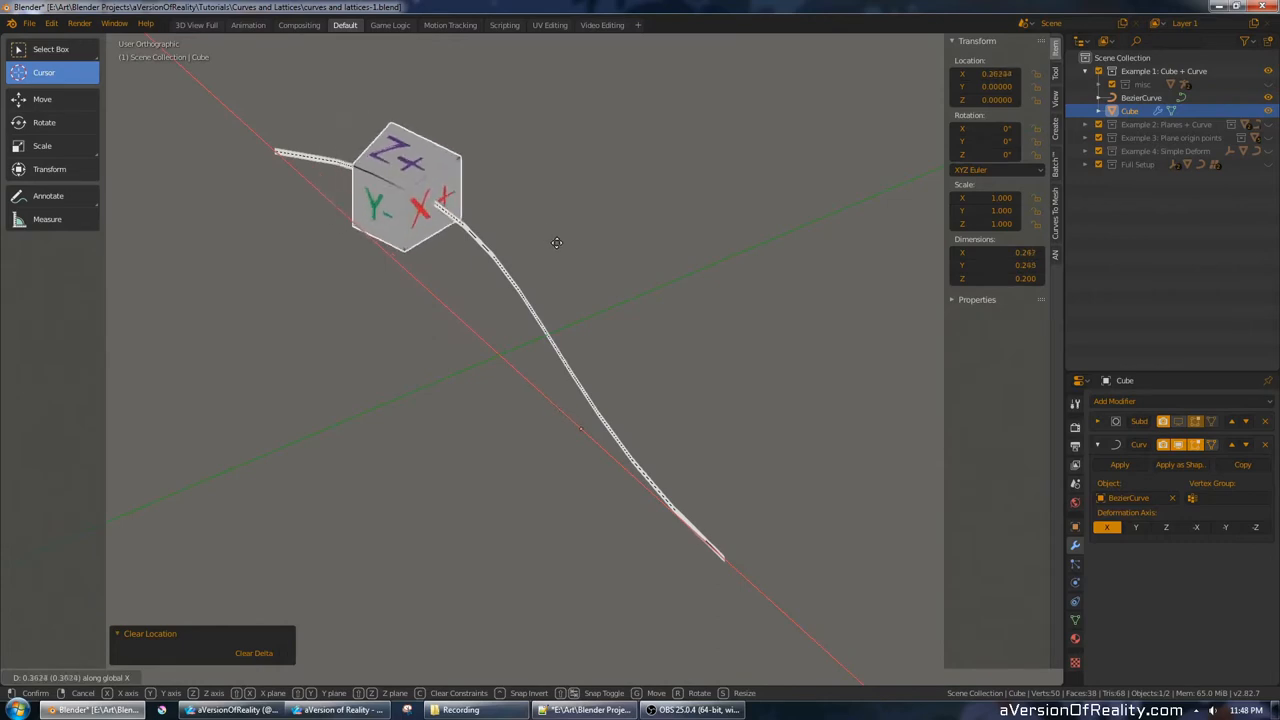
{"action": "left_click_drag", "start_coordinate": [556, 244], "coordinate": [628, 318]}
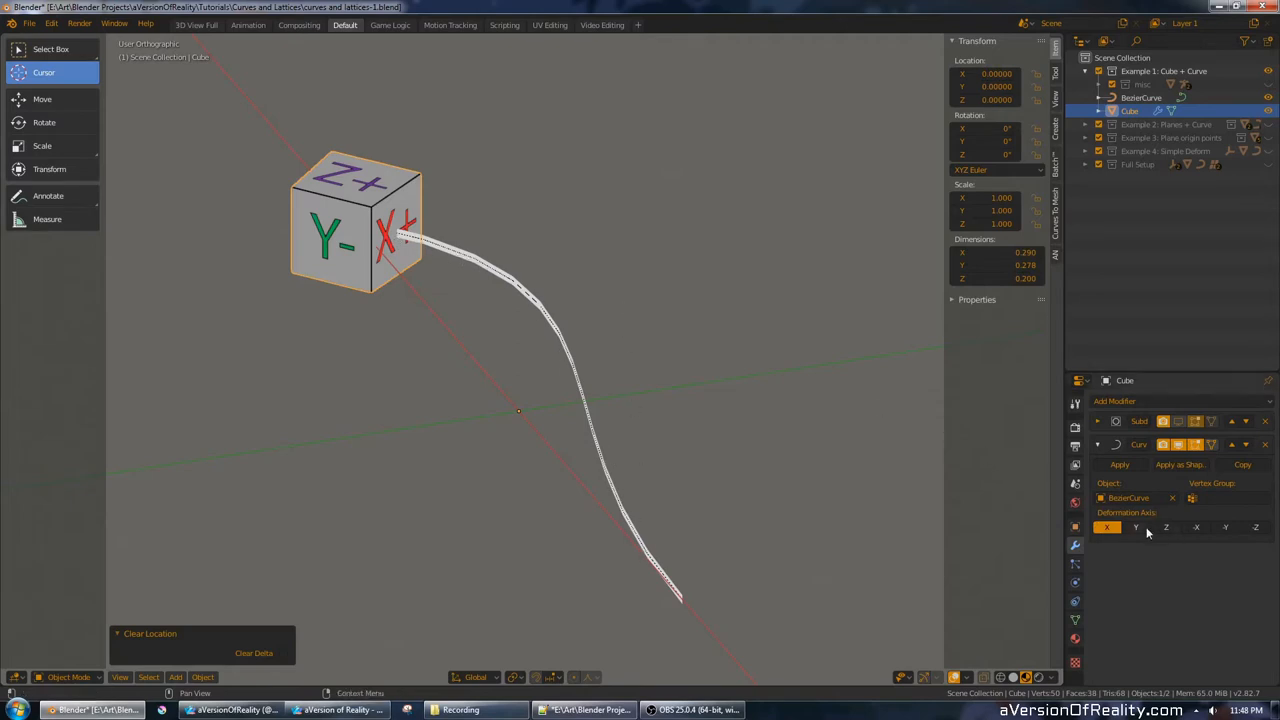
Try the Curve modifier's Y, Z and -X deformation axes before returning to X.
{"action": "left_click", "coordinate": [1136, 528]}
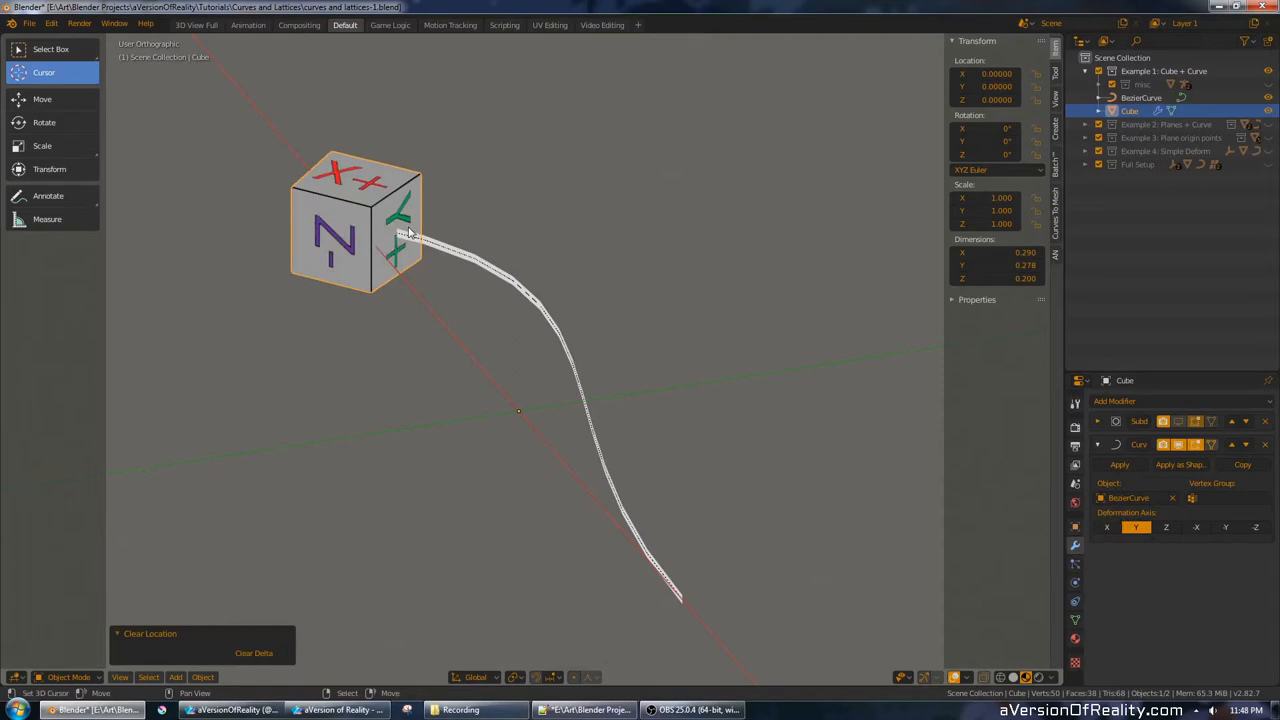
{"action": "left_click", "coordinate": [1196, 528]}
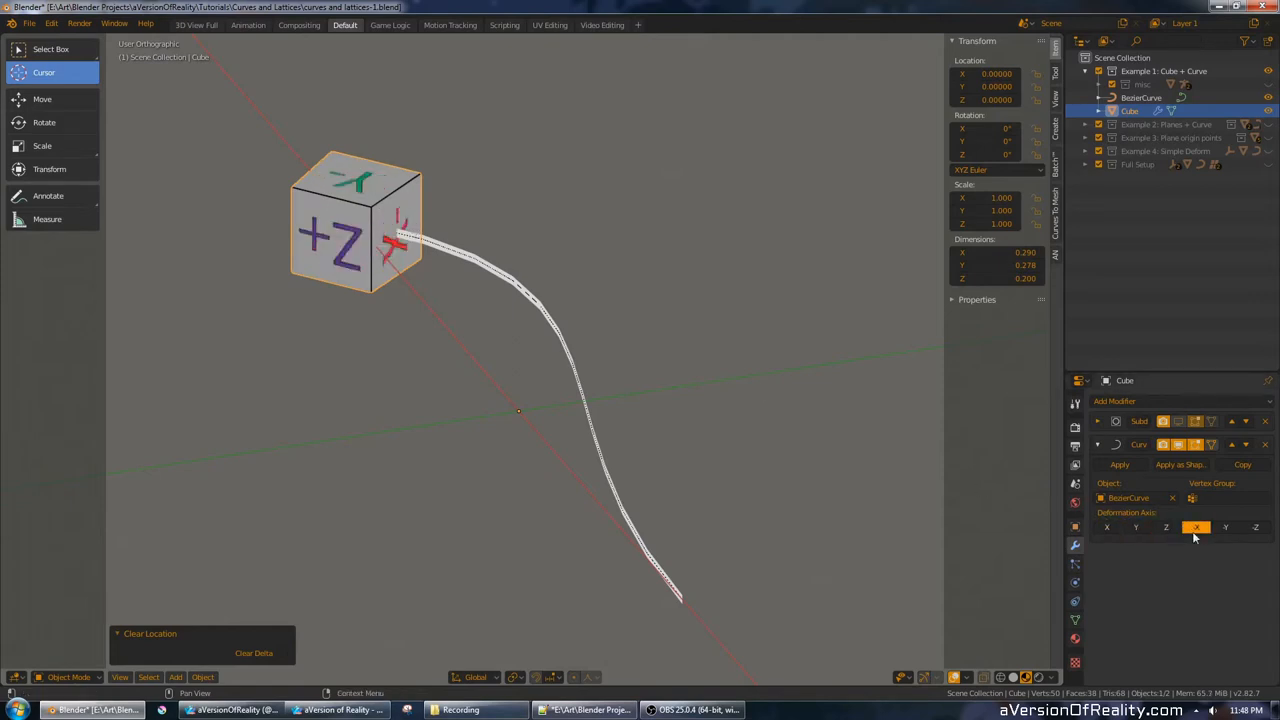
{"action": "left_click", "coordinate": [1106, 528]}
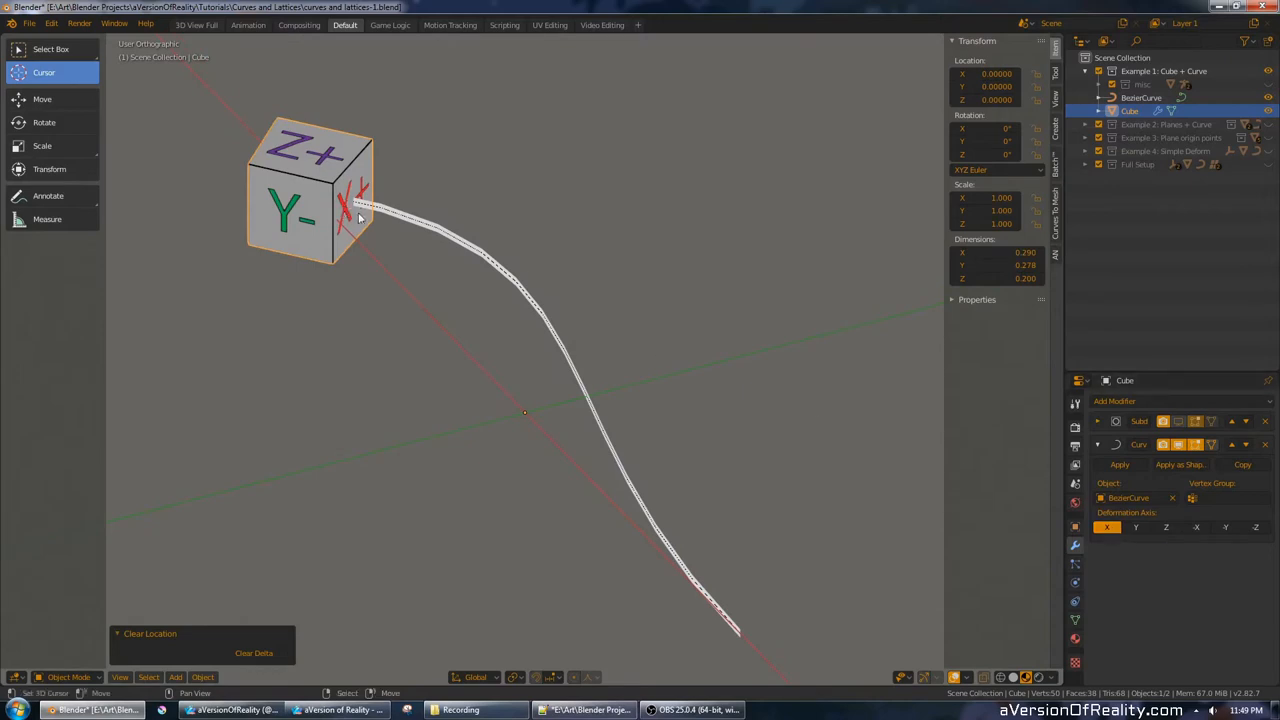
{"action": "mouse_move", "coordinate": [350, 212]}
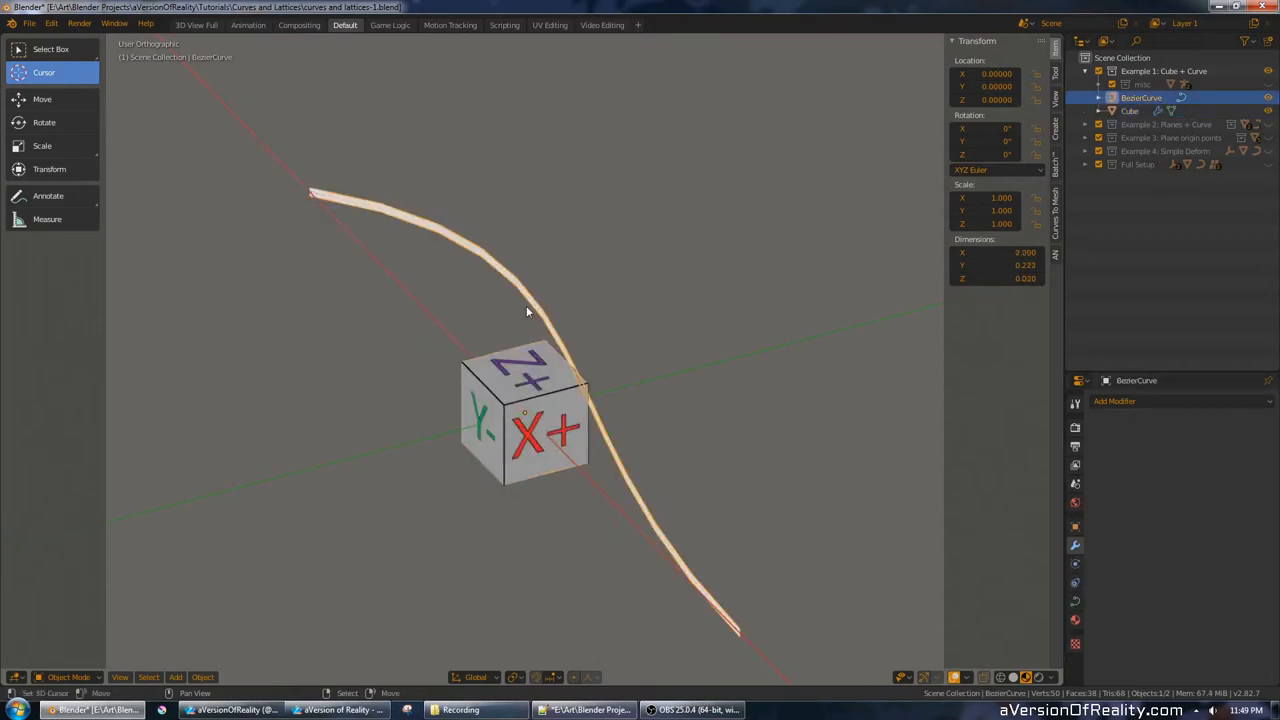
{"action": "key", "text": "Tab"}
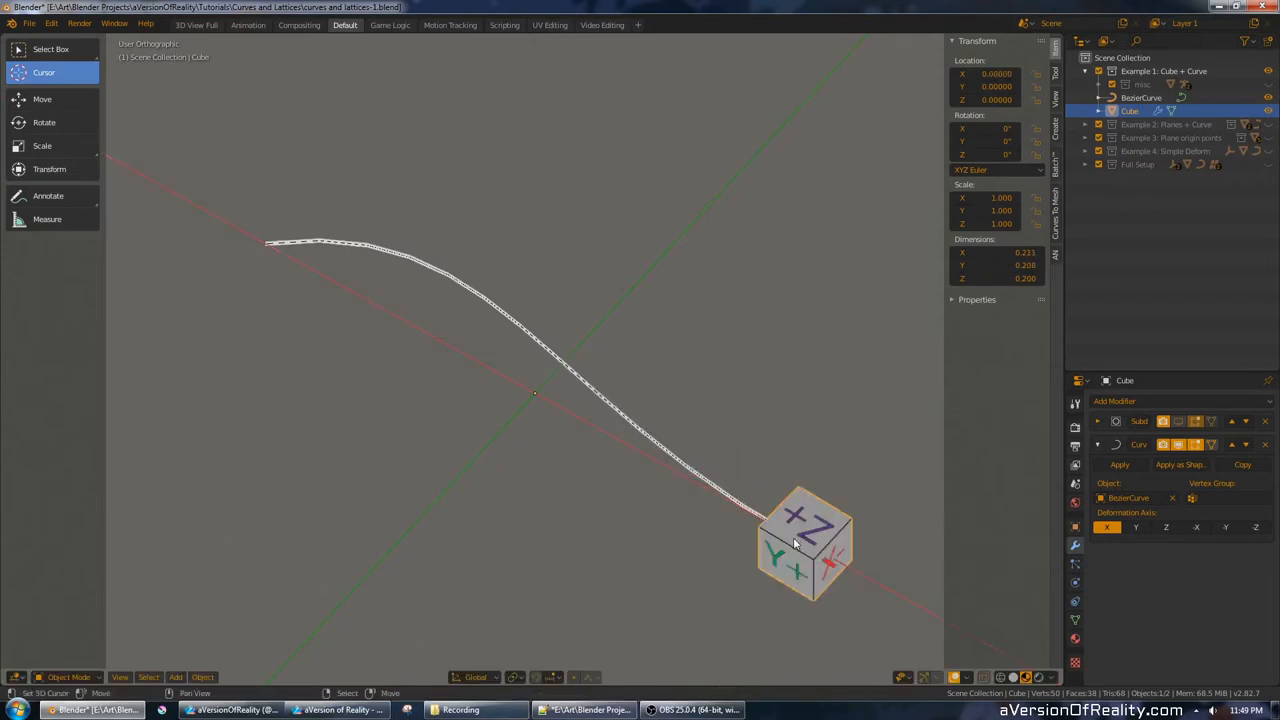
{"action": "mouse_move", "coordinate": [778, 466]}
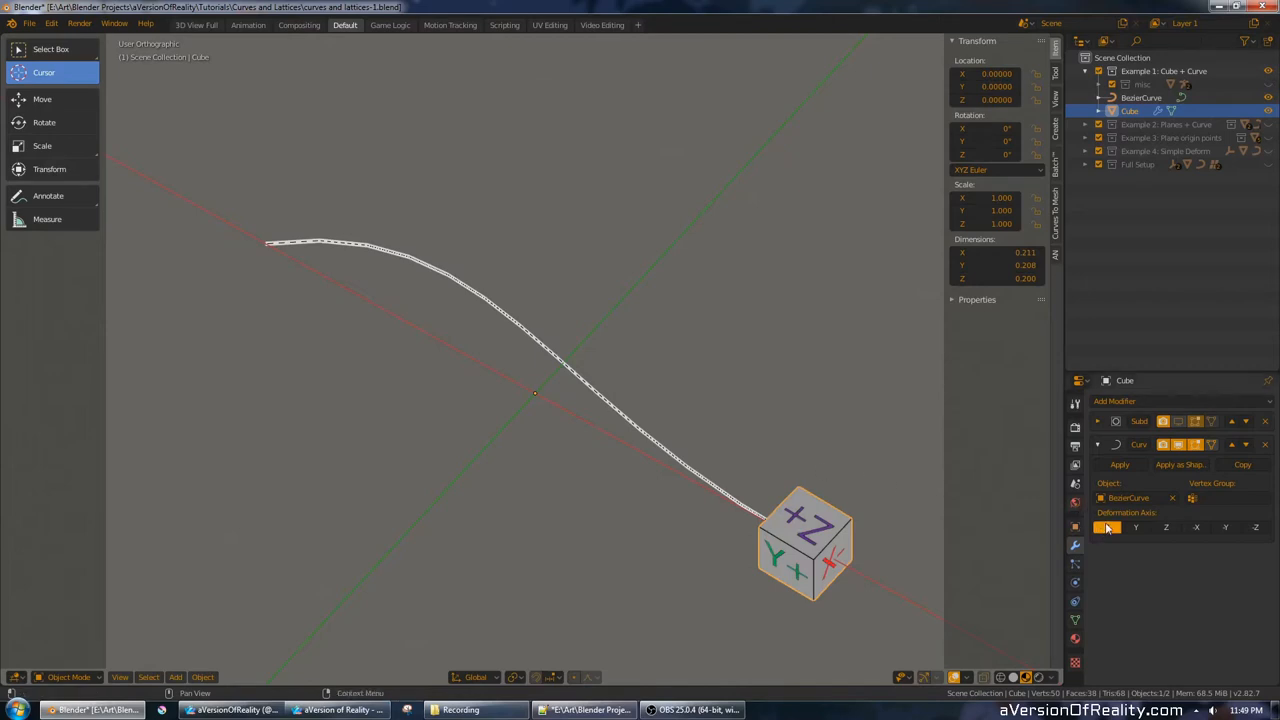
{"action": "mouse_move", "coordinate": [1108, 528]}
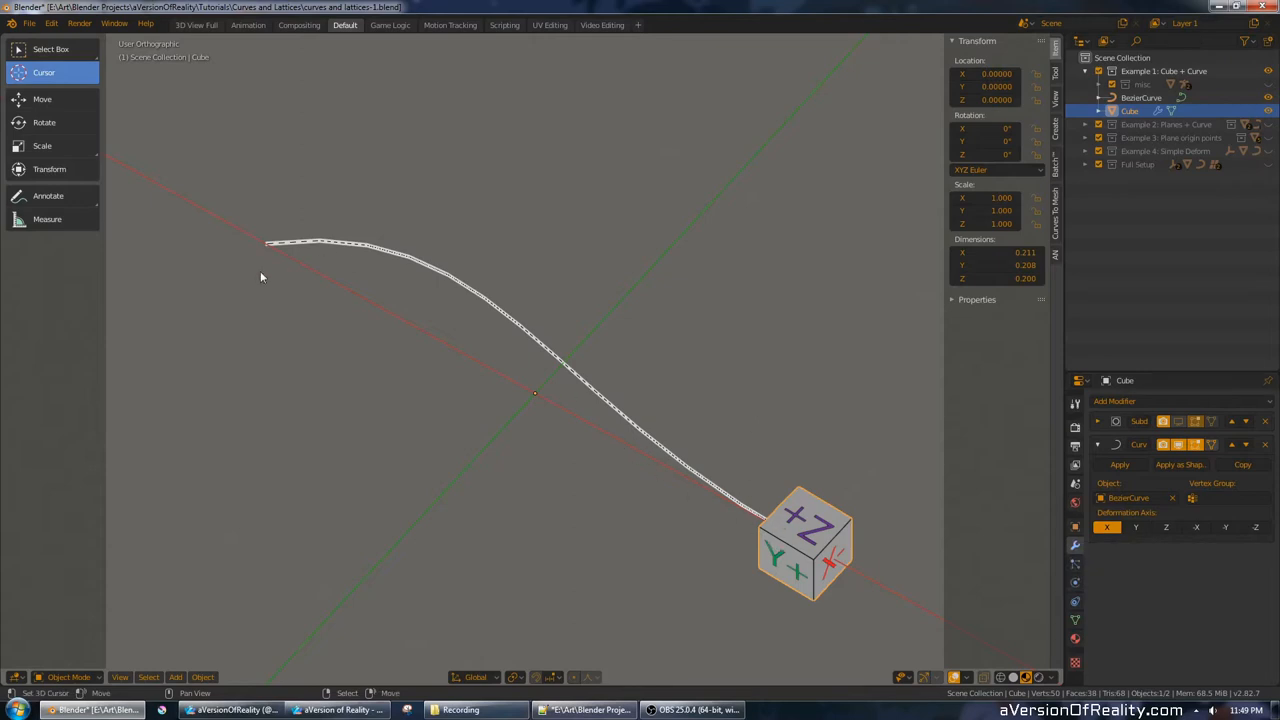
{"action": "mouse_move", "coordinate": [798, 546]}
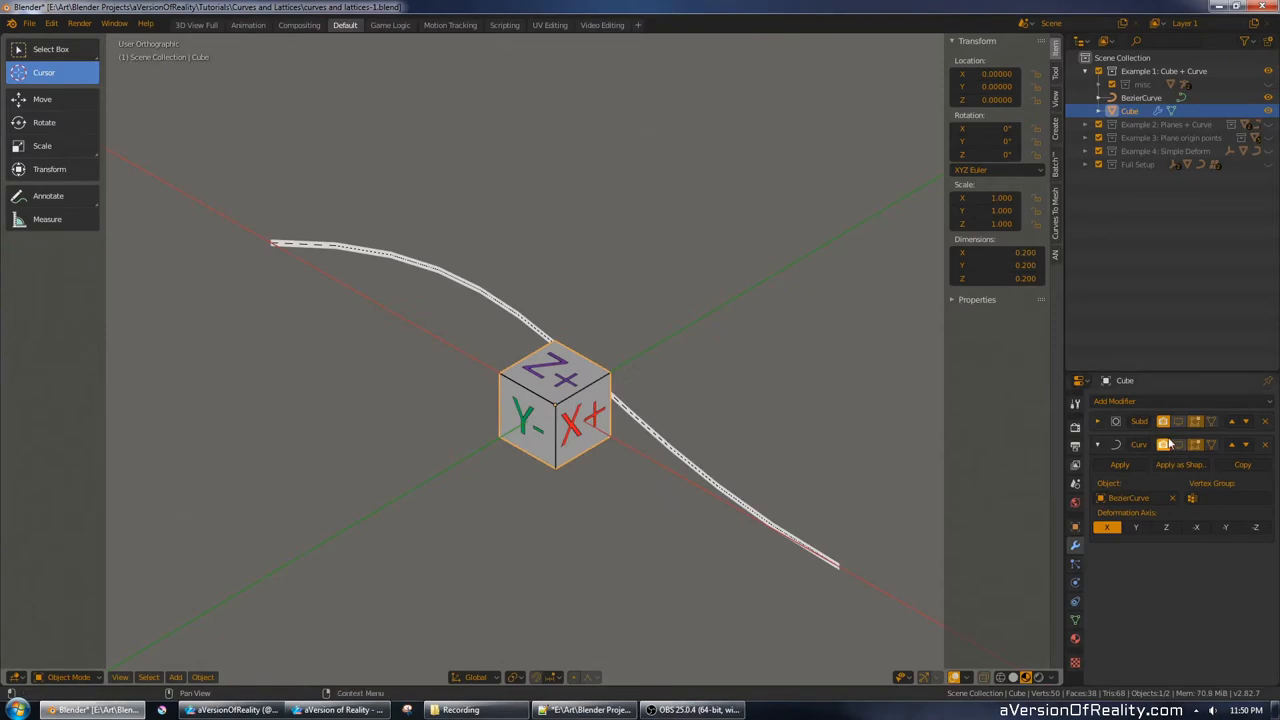
{"action": "mouse_move", "coordinate": [1178, 444]}
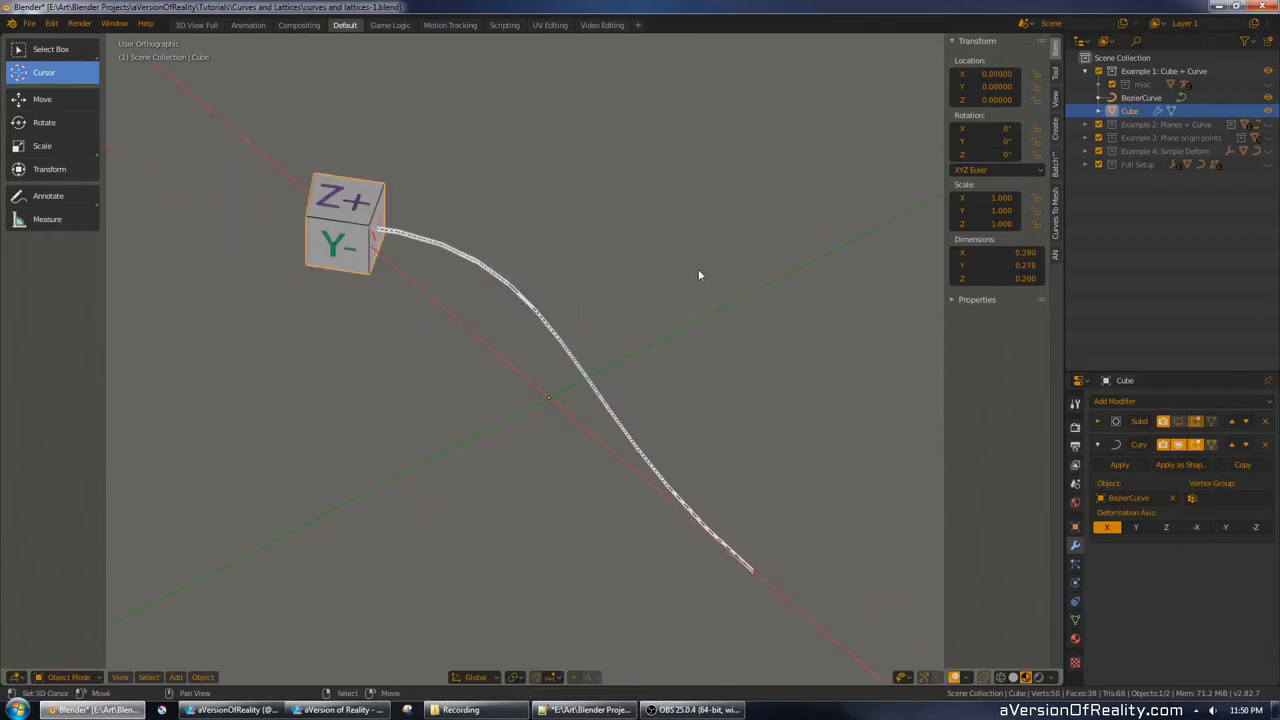
Inspect the cube bent at the start of the curve from a new angle.
{"action": "left_click_drag", "start_coordinate": [344, 224], "coordinate": [304, 376]}
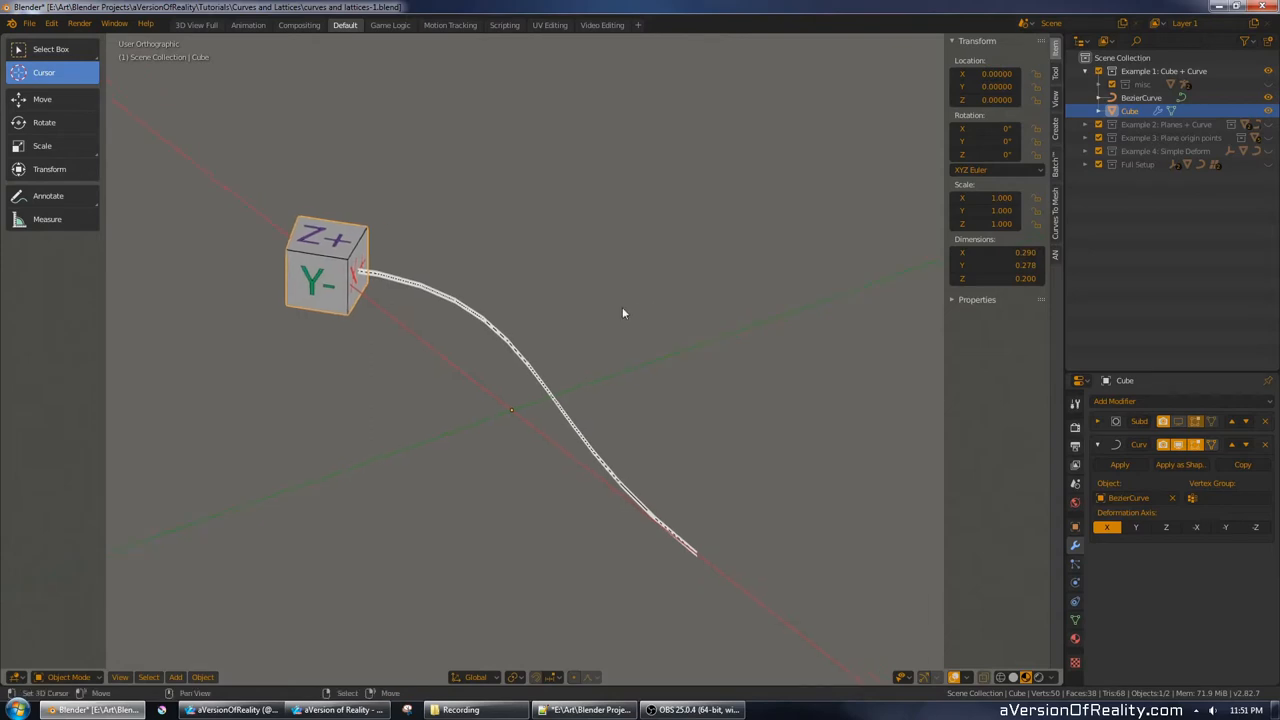
Select the BezierCurve and clear its rotation with Alt+R.
{"action": "left_click", "coordinate": [1134, 96]}
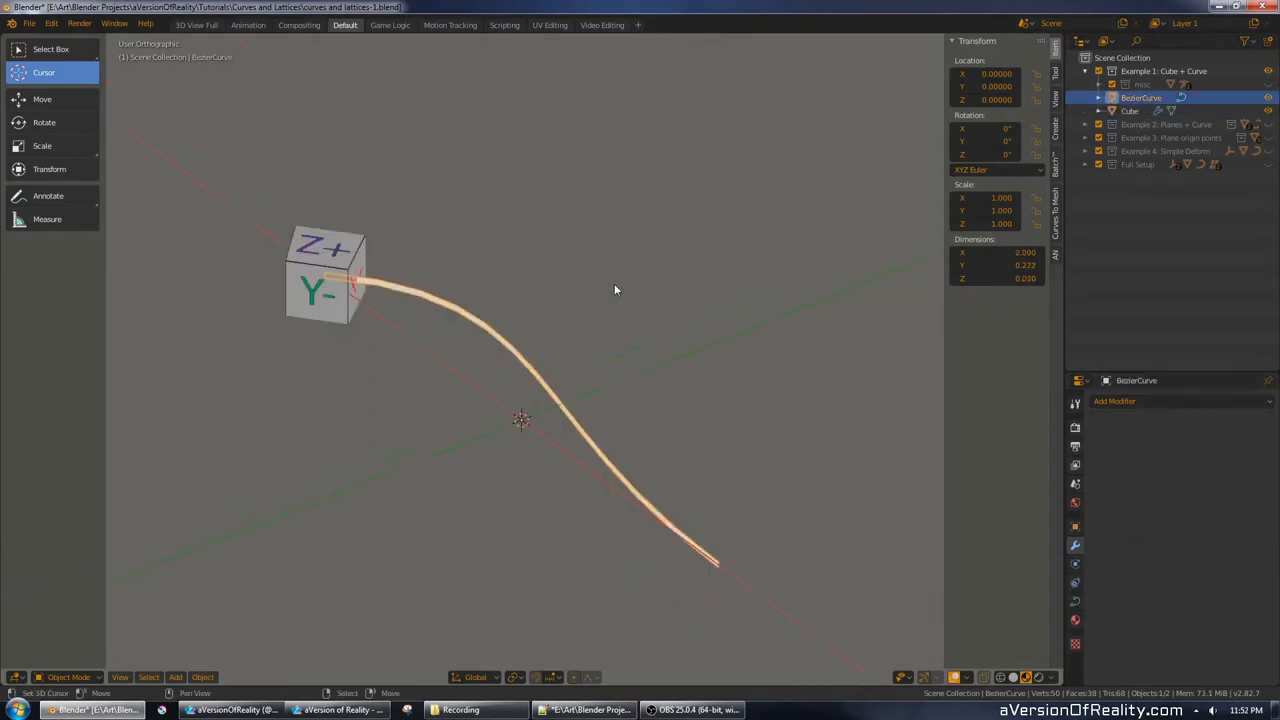
{"action": "mouse_move", "coordinate": [724, 252]}
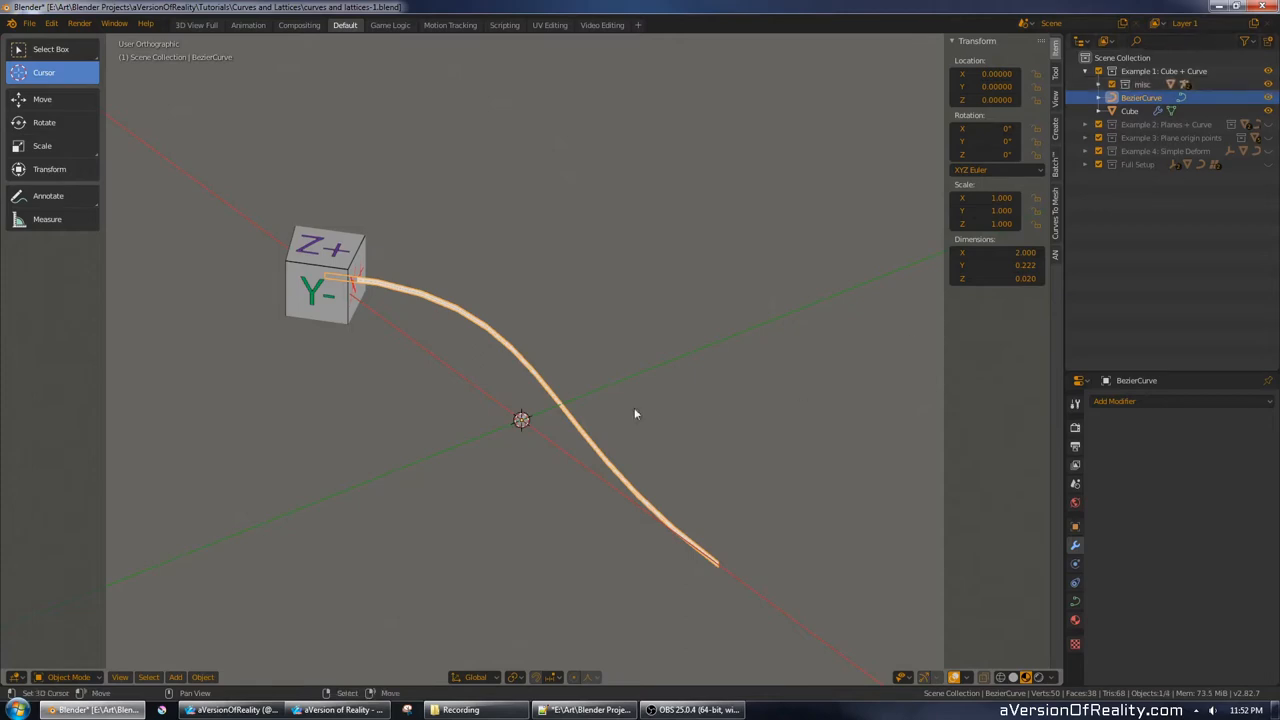
{"action": "mouse_move", "coordinate": [552, 402]}
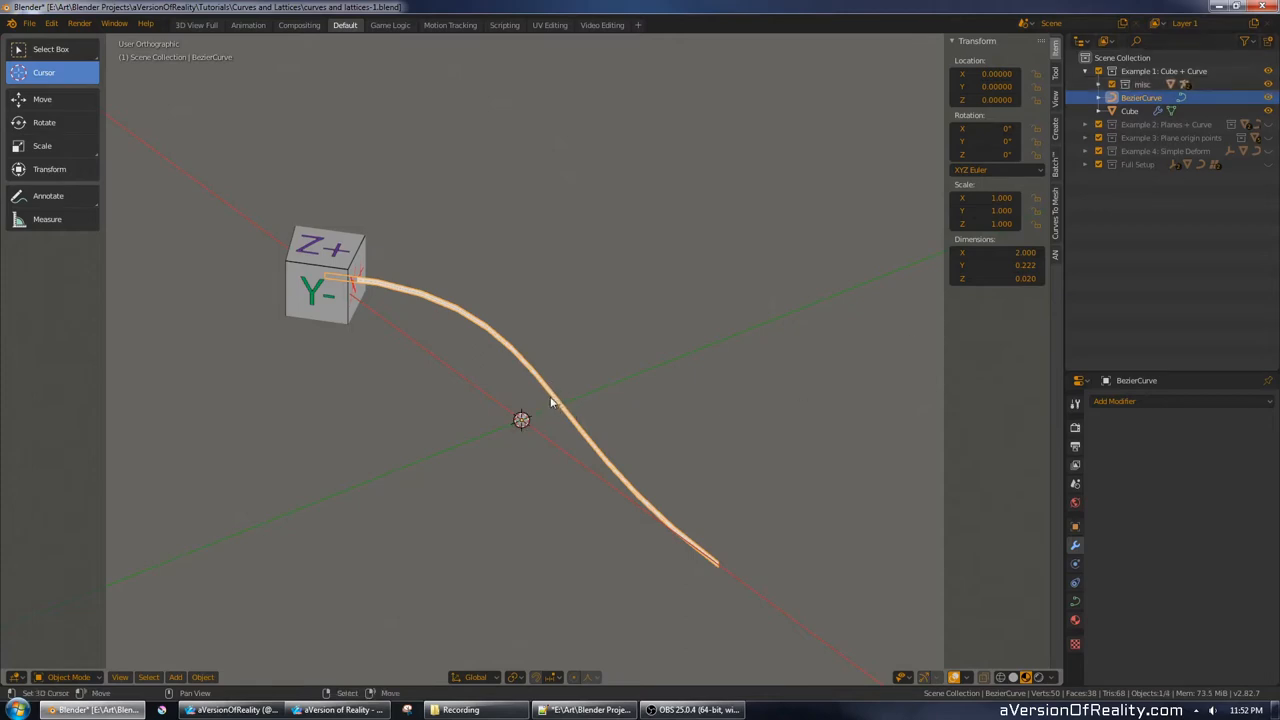
{"action": "left_click", "coordinate": [1120, 110]}
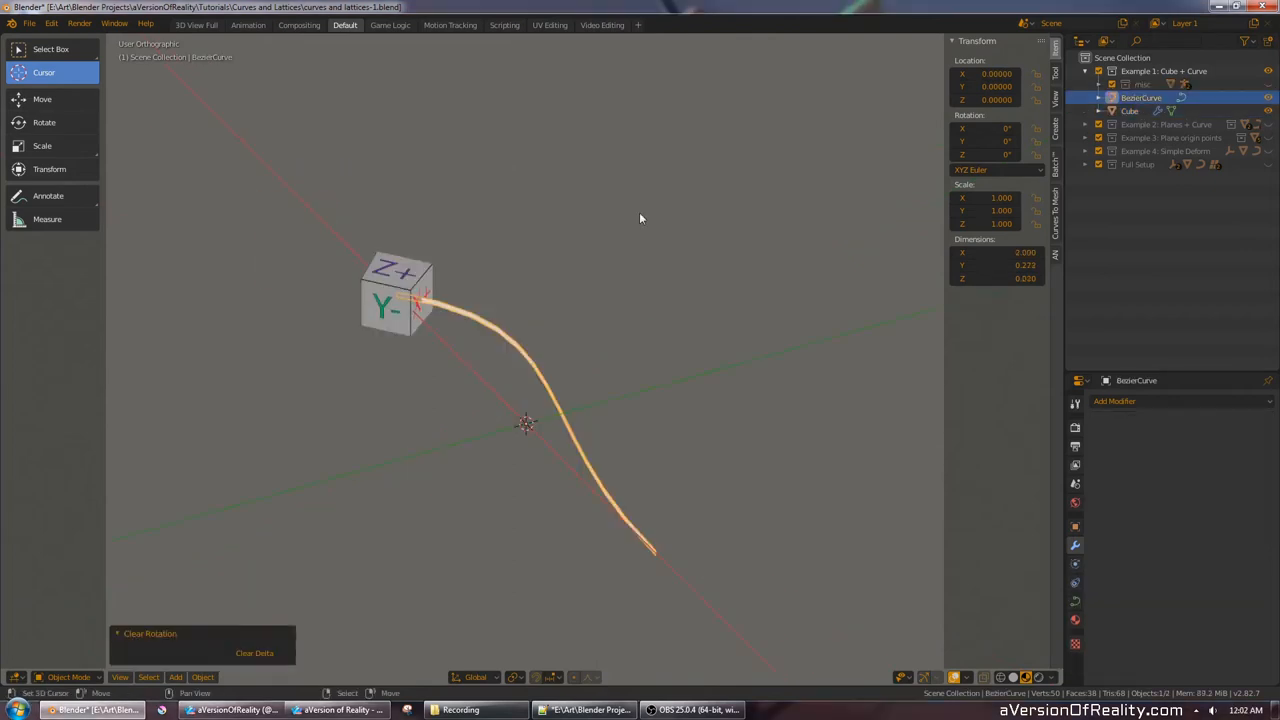
{"action": "mouse_move", "coordinate": [678, 200]}
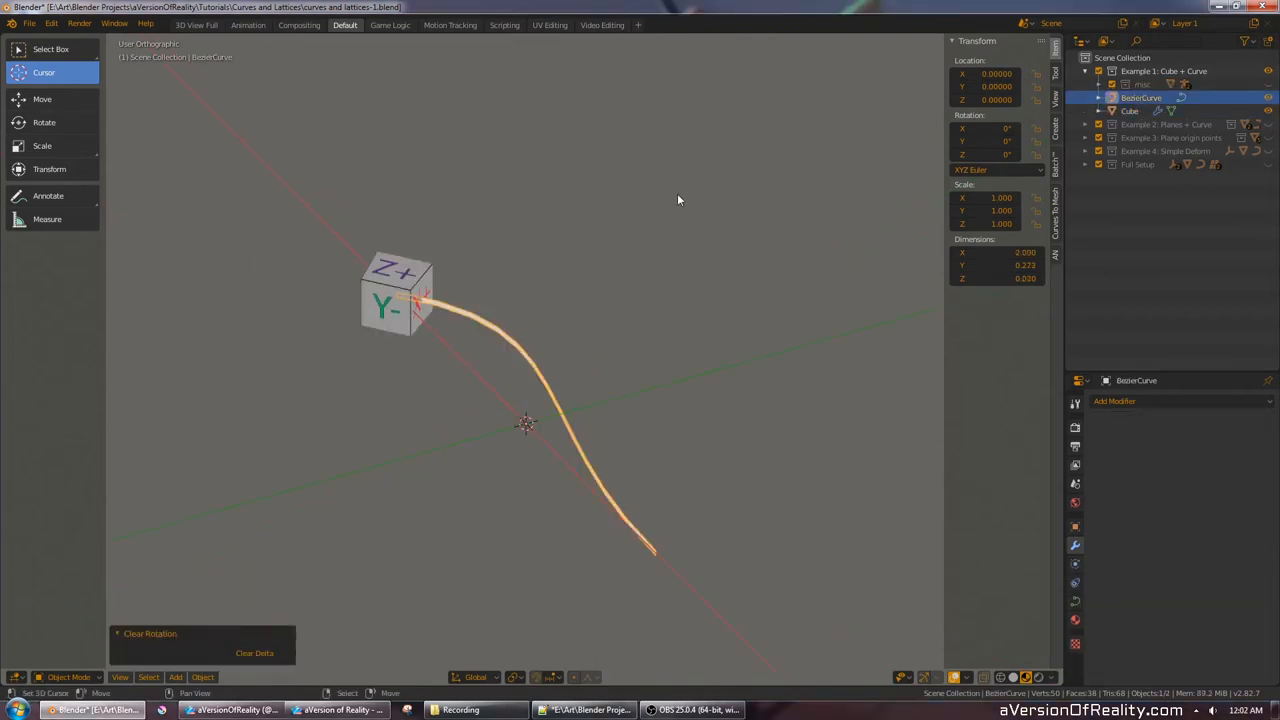
{"action": "left_click_drag", "start_coordinate": [680, 200], "coordinate": [684, 216]}
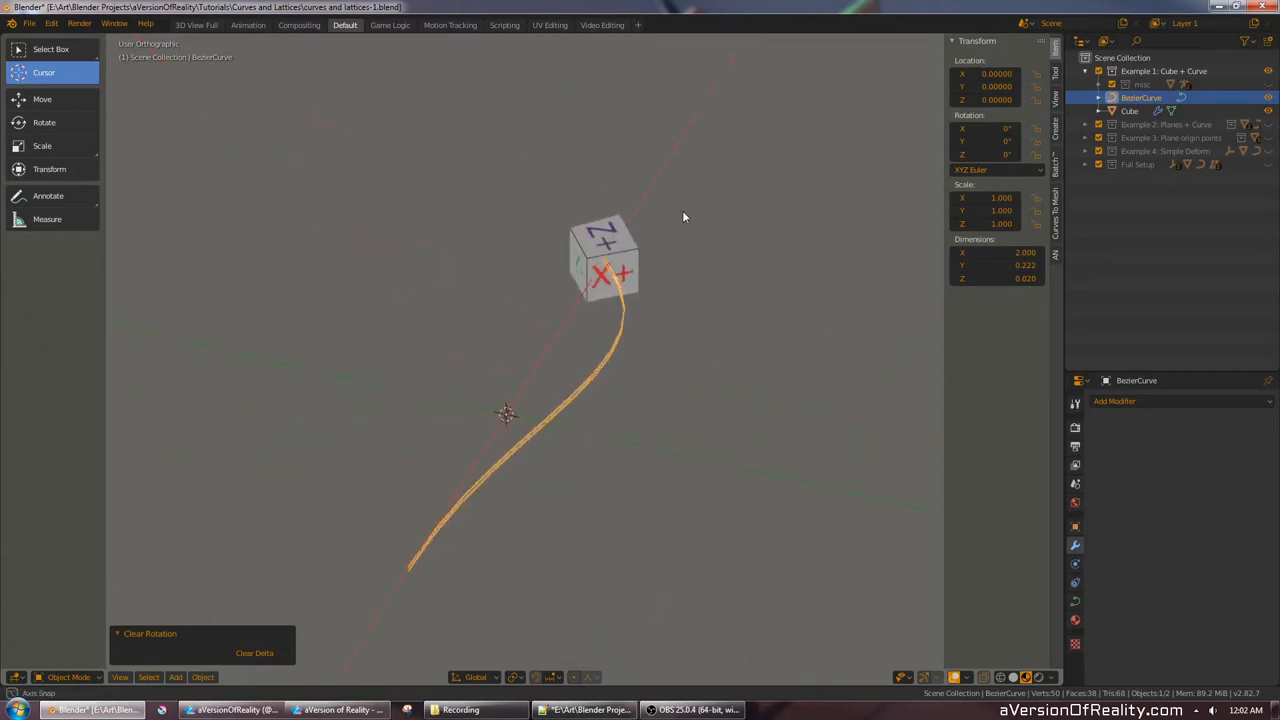
{"action": "left_click_drag", "start_coordinate": [684, 218], "coordinate": [790, 270]}
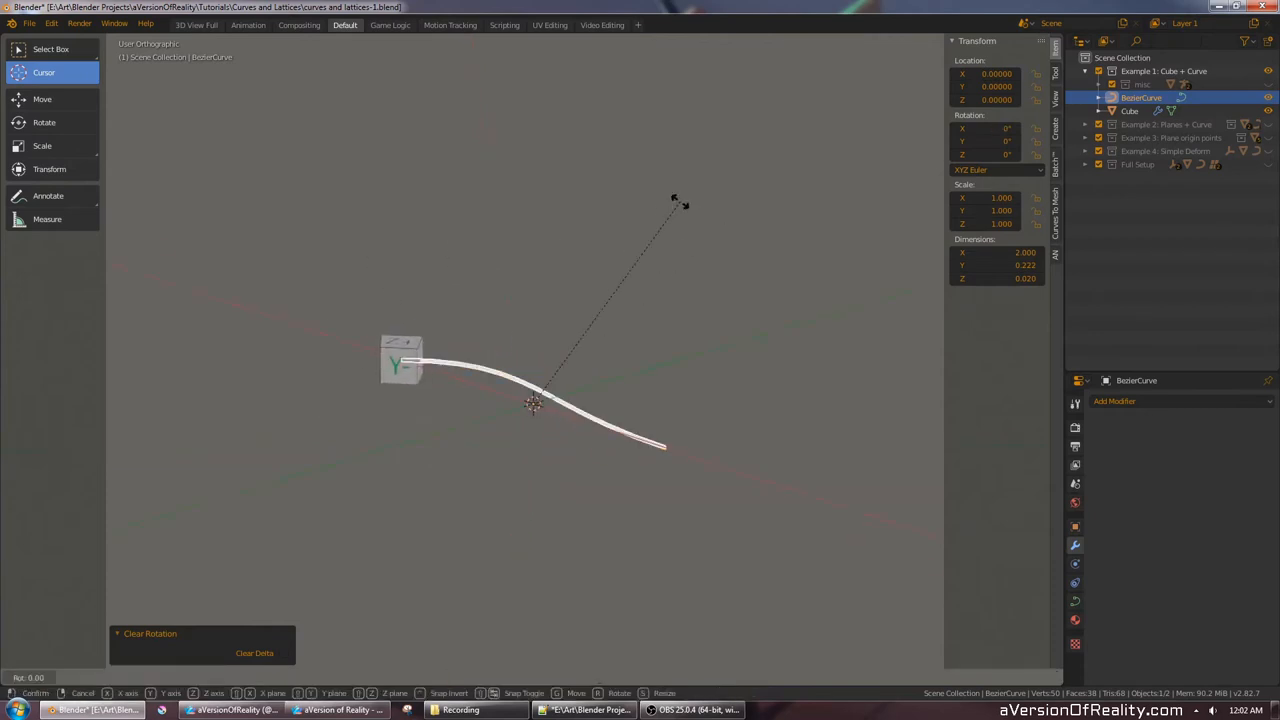
{"action": "mouse_move", "coordinate": [720, 396]}
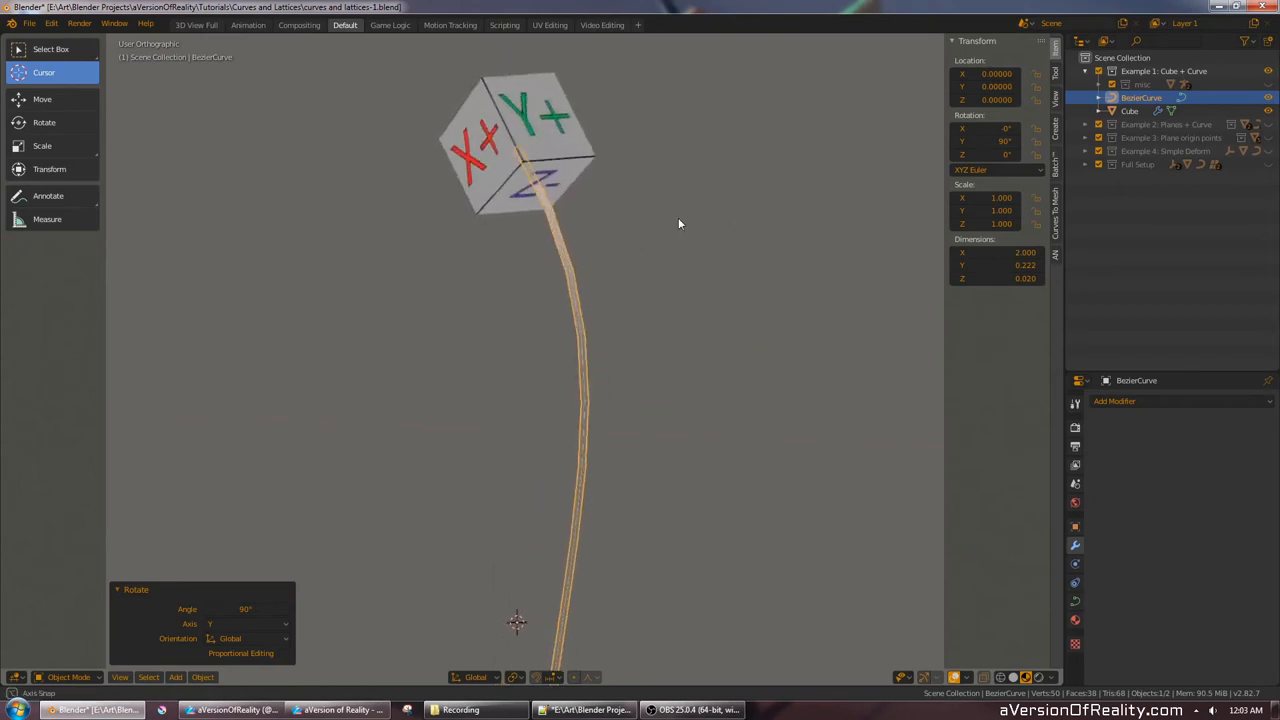
{"action": "left_click_drag", "start_coordinate": [680, 224], "coordinate": [606, 244]}
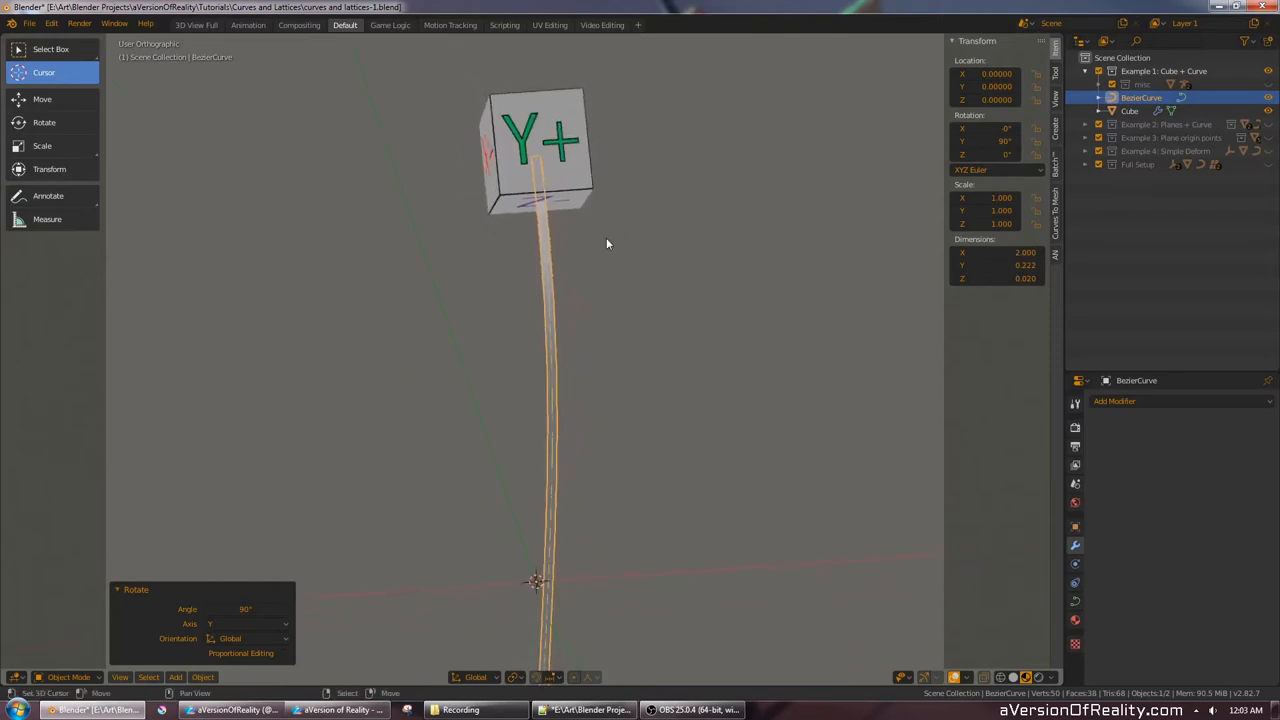
{"action": "mouse_move", "coordinate": [576, 252]}
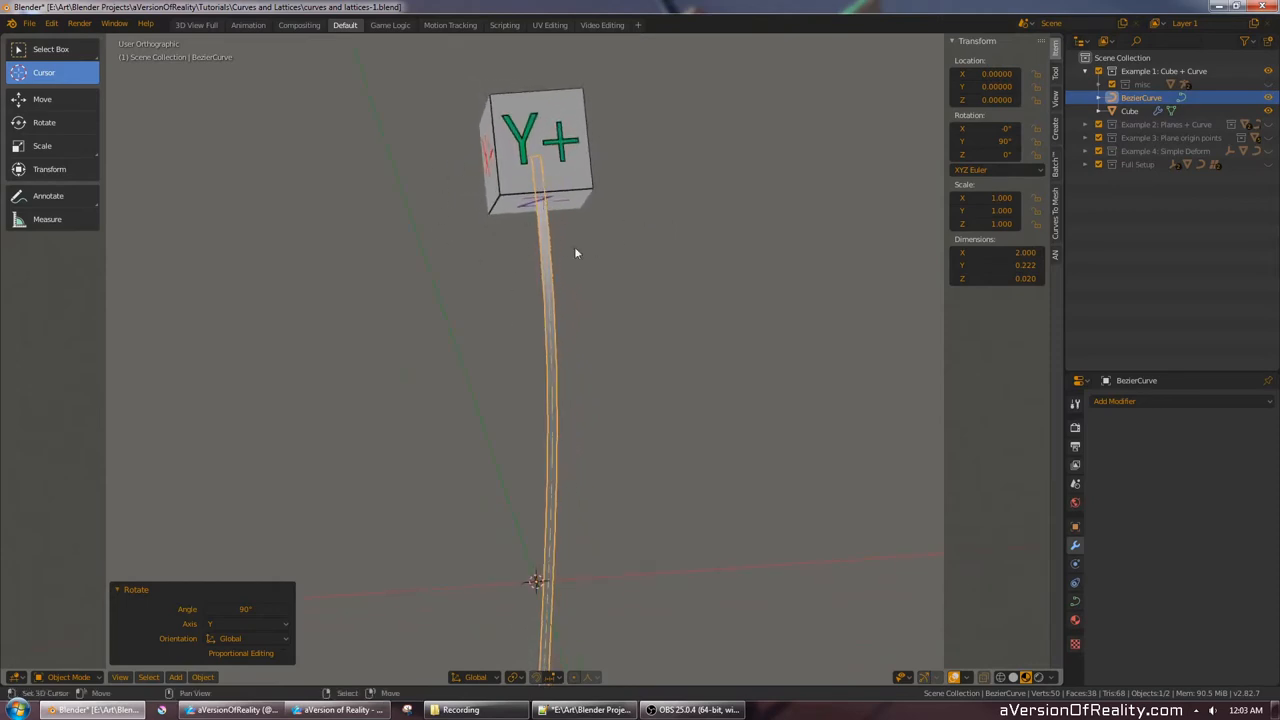
{"action": "left_click_drag", "start_coordinate": [576, 252], "coordinate": [490, 130]}
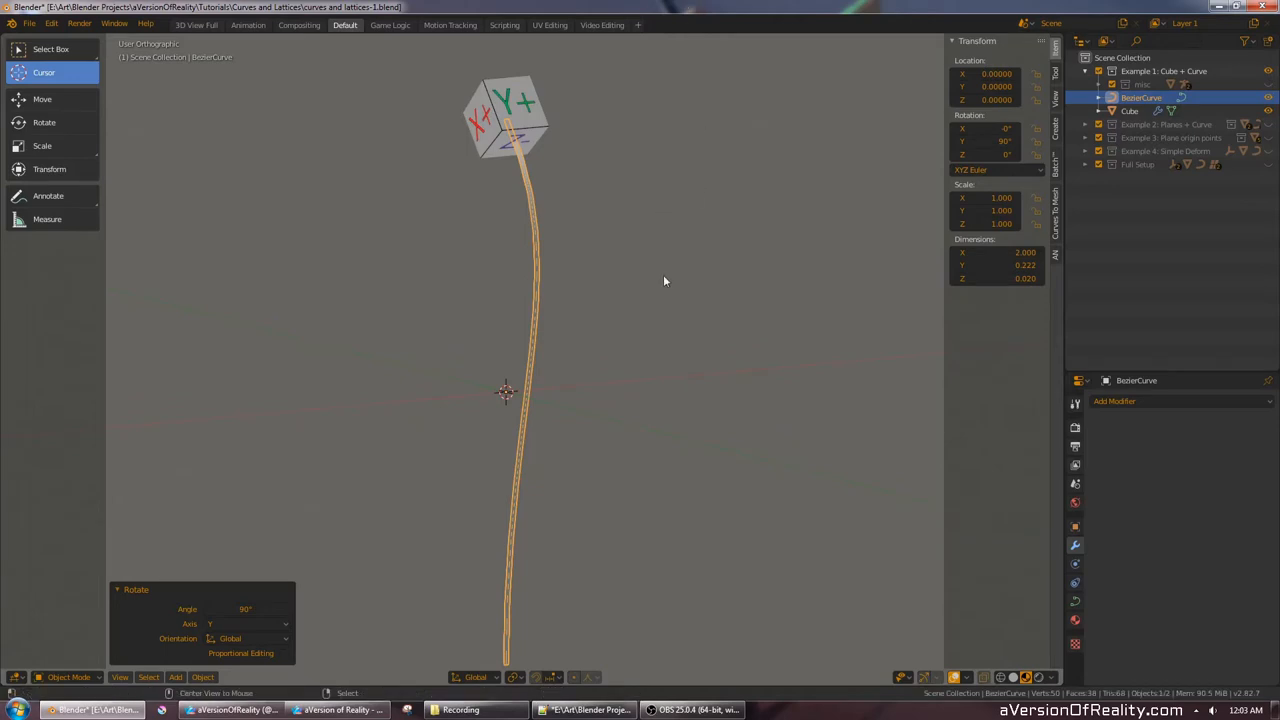
View the upright curve's Object Data settings at an angle.
{"action": "key", "text": "Tab"}
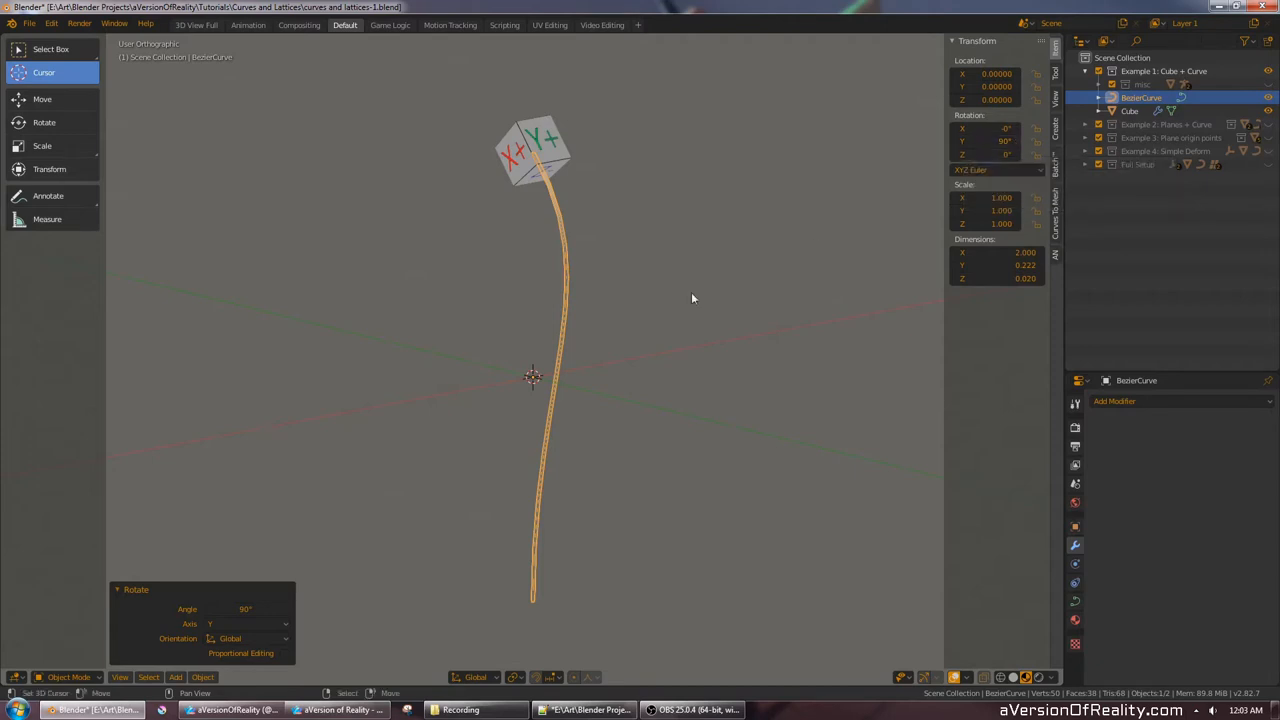
{"action": "mouse_move", "coordinate": [676, 242]}
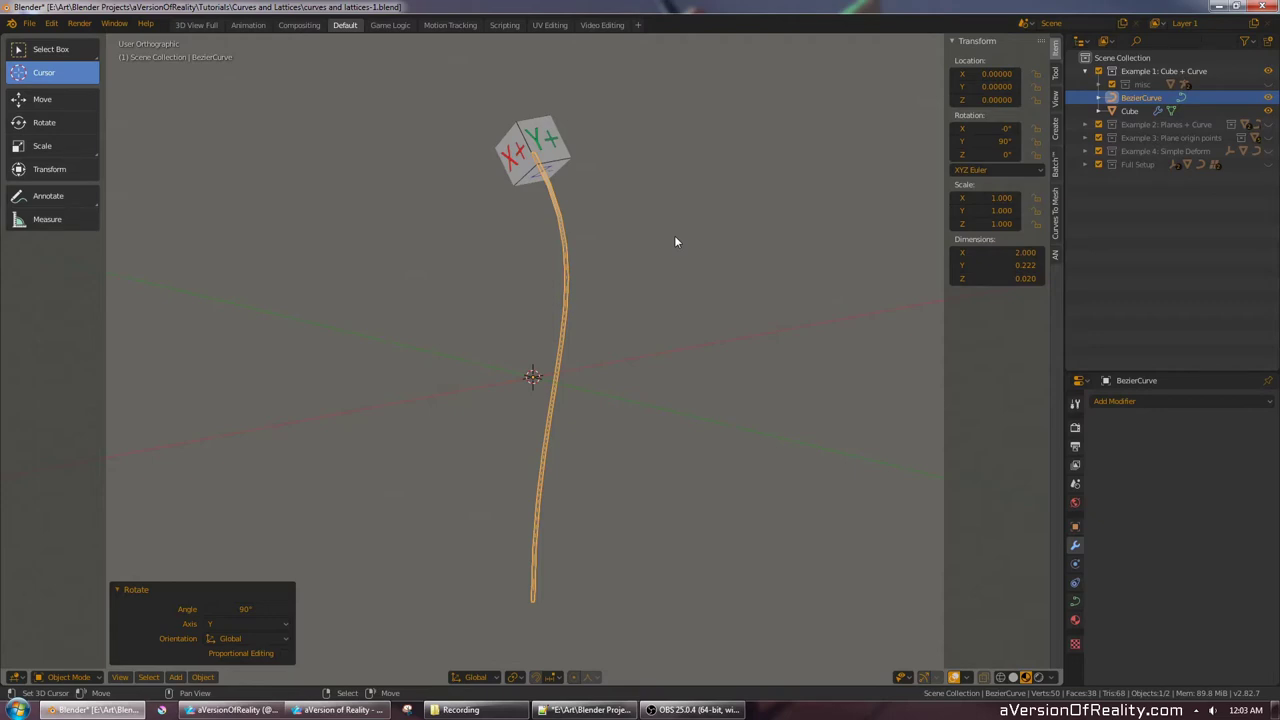
{"action": "mouse_move", "coordinate": [668, 238]}
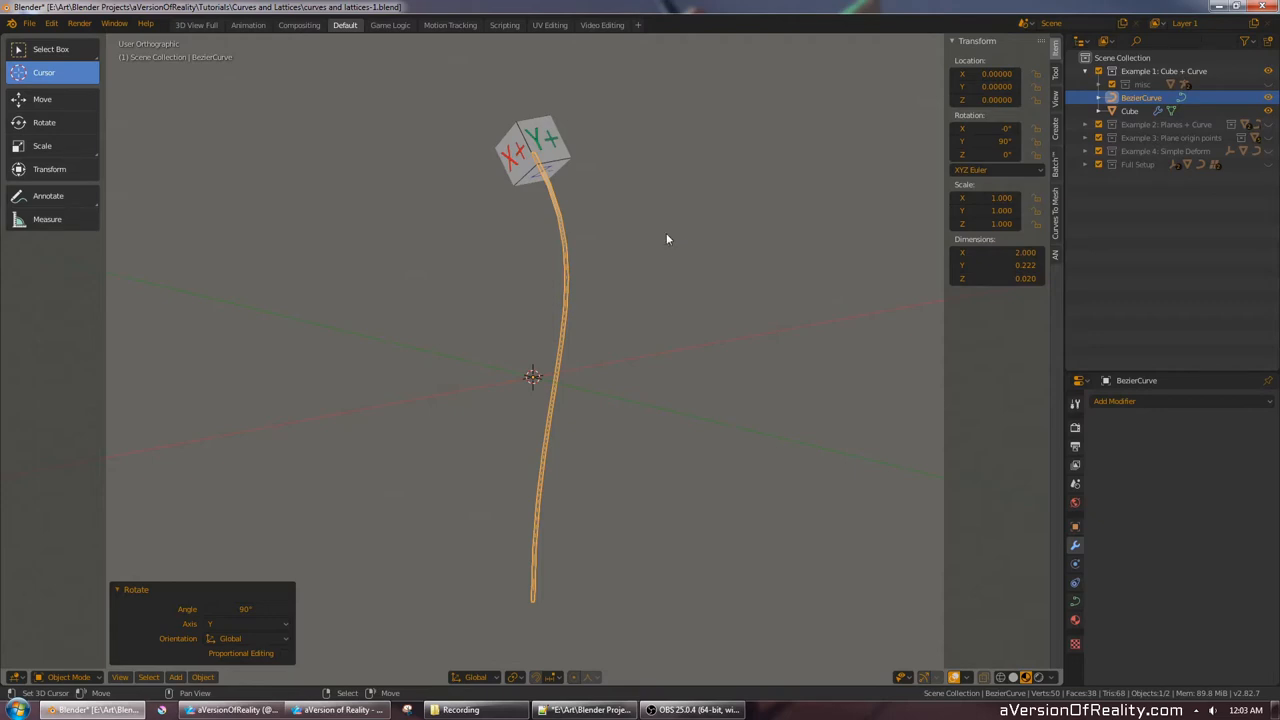
{"action": "mouse_move", "coordinate": [544, 176]}
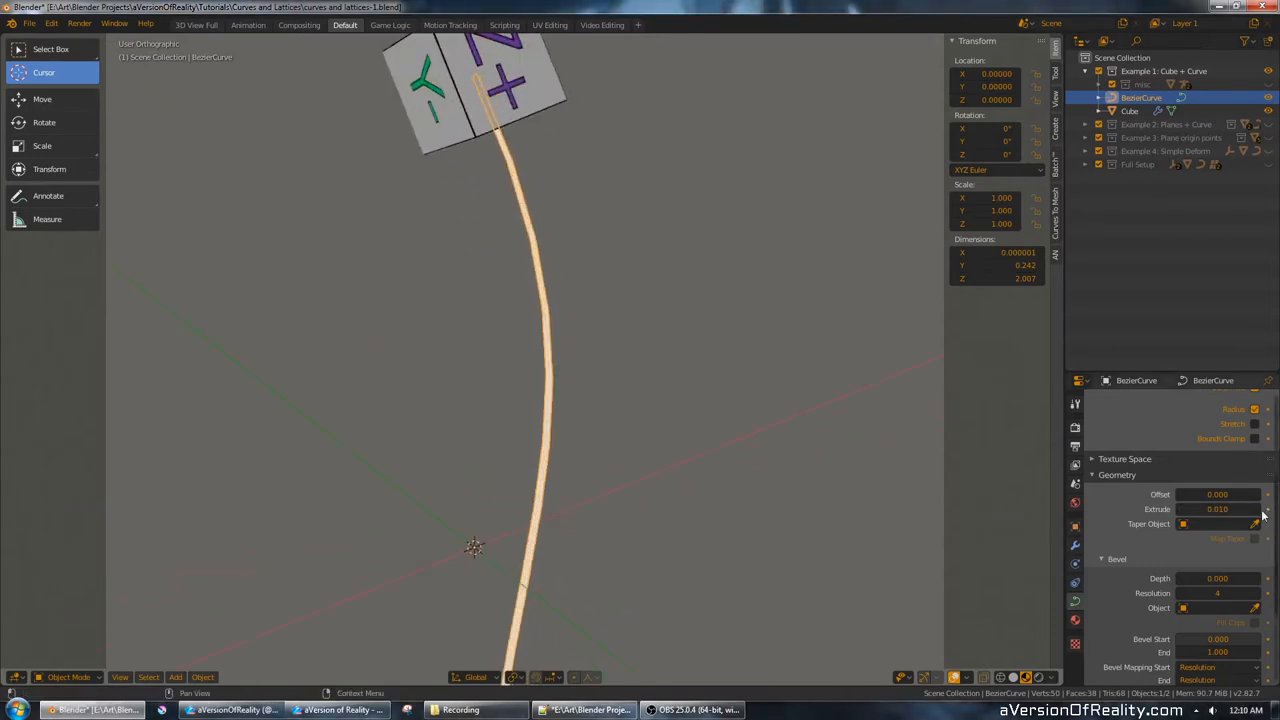
Tilt the curve's control points in Edit Mode to twist the ribbon and cube.
{"action": "left_click_drag", "start_coordinate": [1216, 510], "coordinate": [1240, 510]}
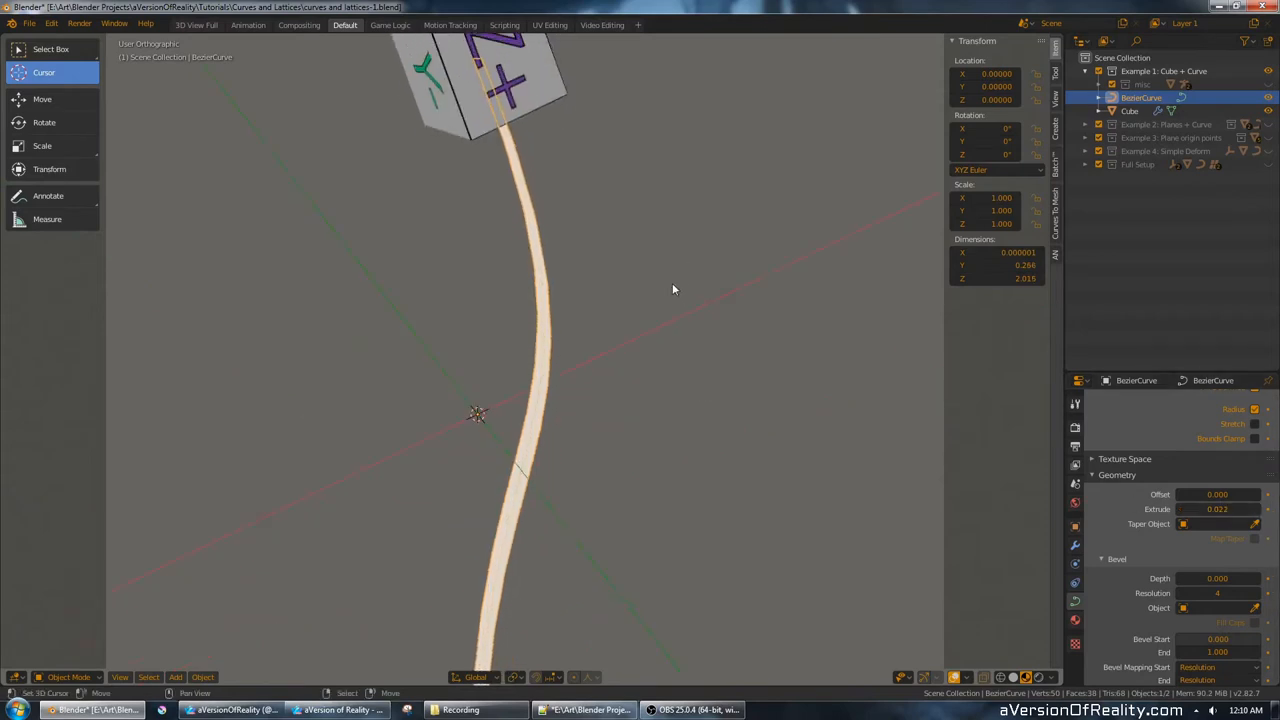
{"action": "key", "text": "Tab"}
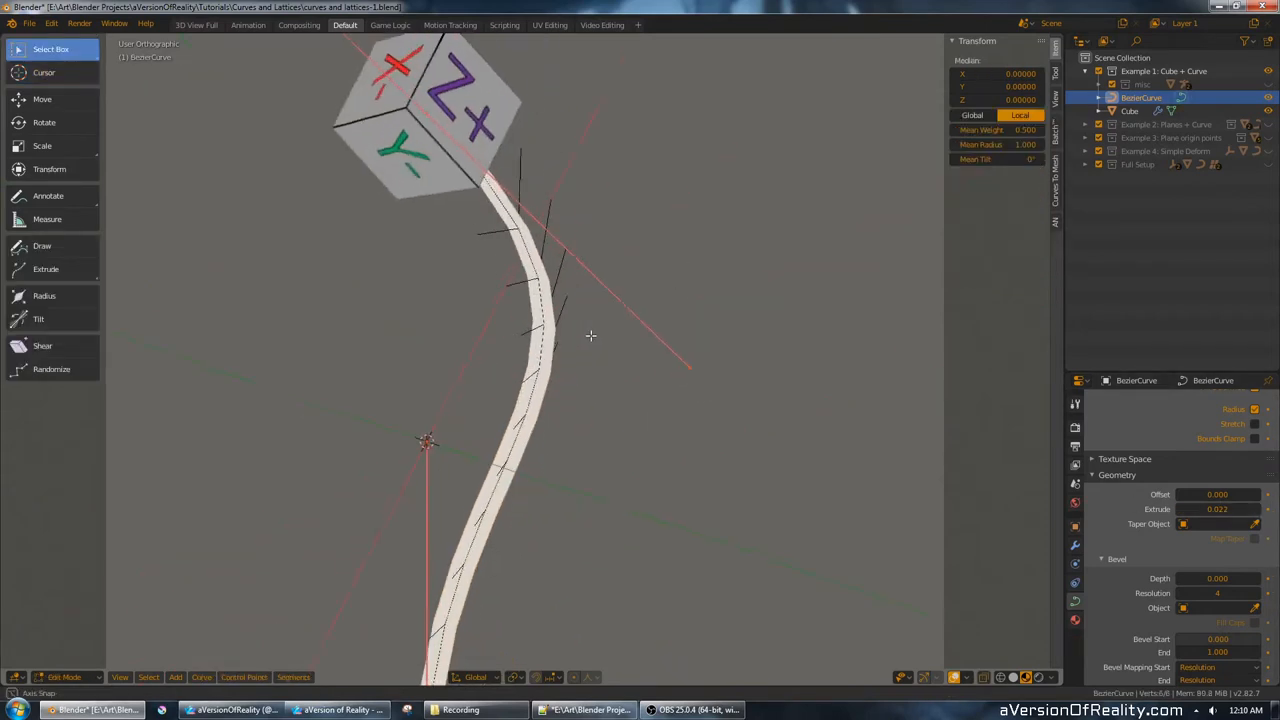
{"action": "left_click_drag", "start_coordinate": [590, 336], "coordinate": [552, 360]}
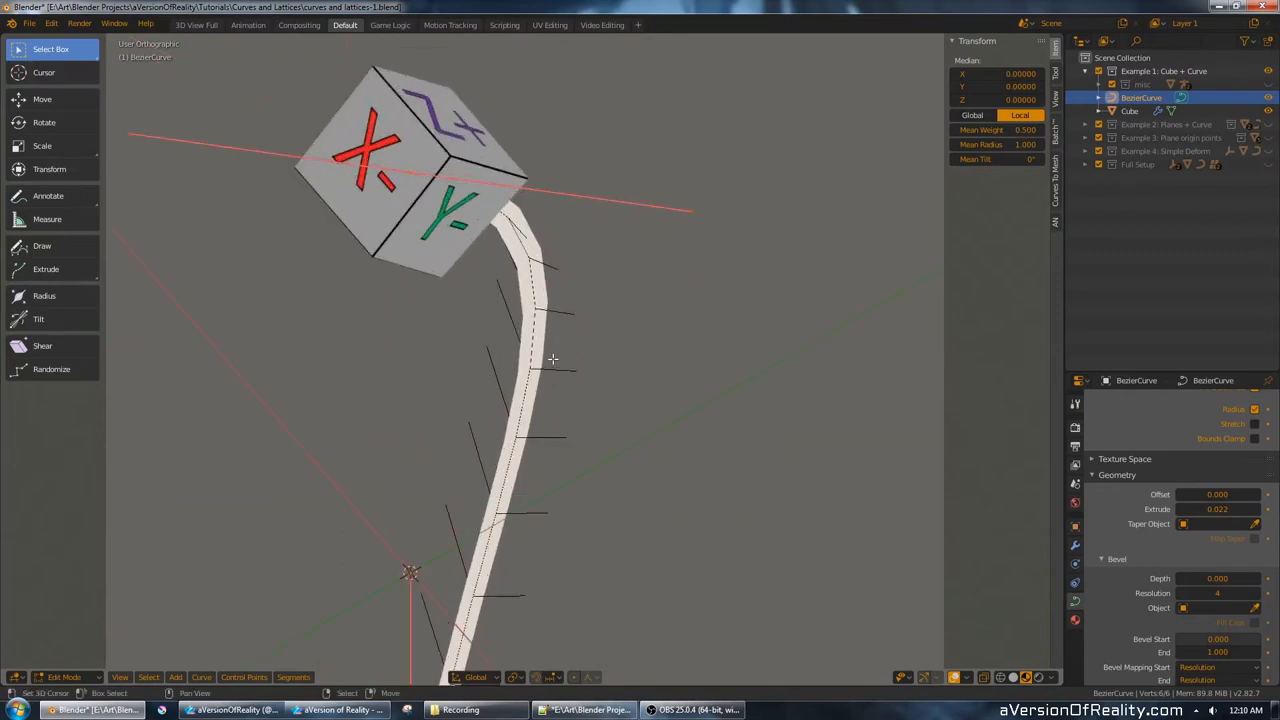
{"action": "left_click_drag", "start_coordinate": [552, 360], "coordinate": [672, 338]}
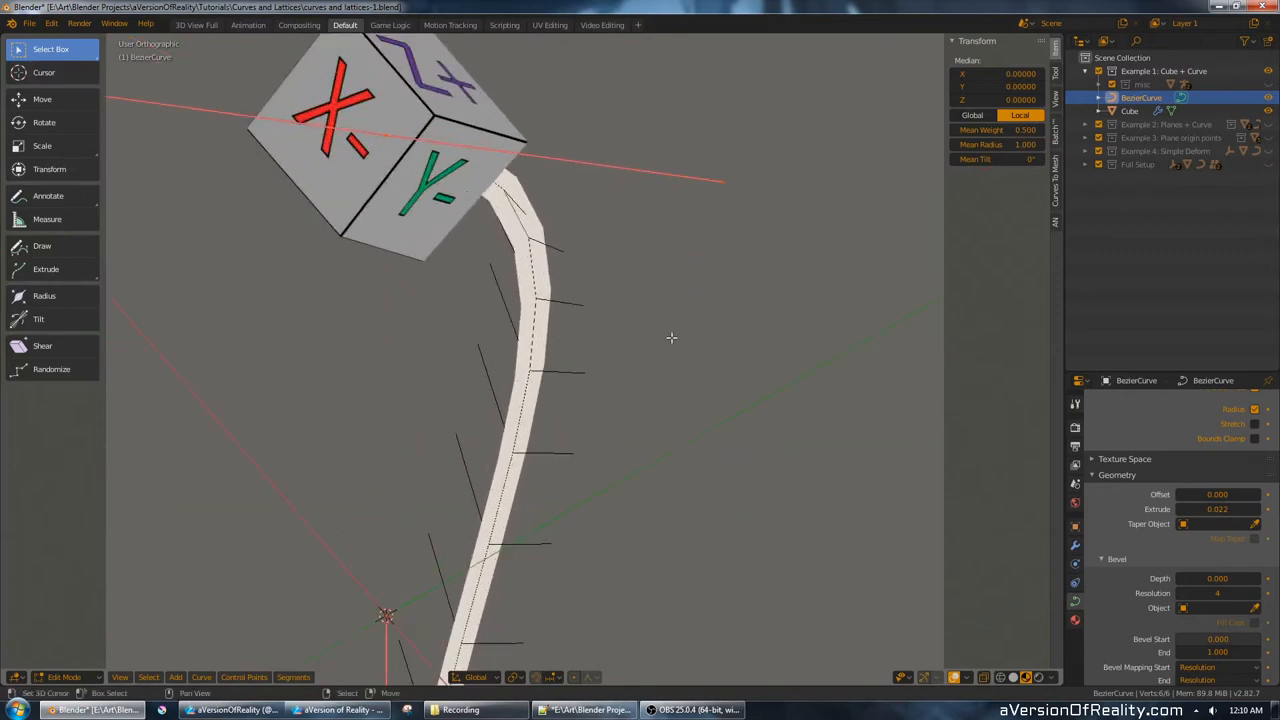
{"action": "key", "text": "Tab"}
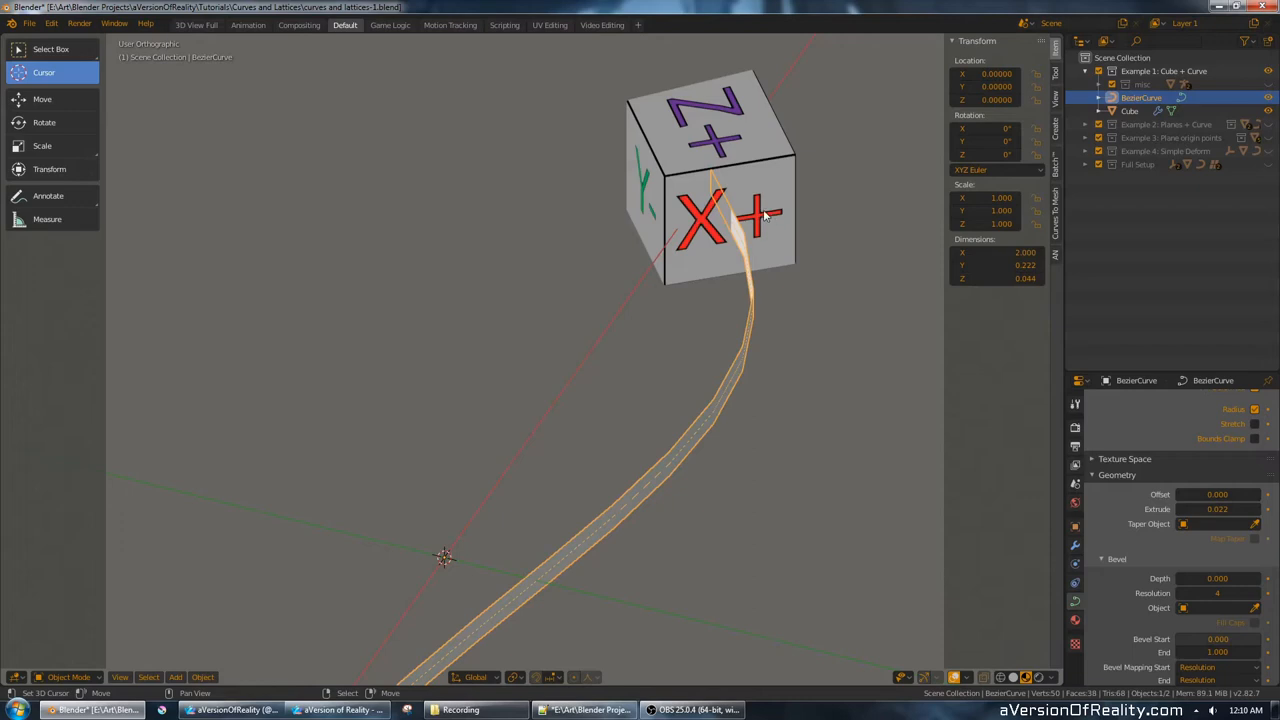
{"action": "key", "text": "Tab"}
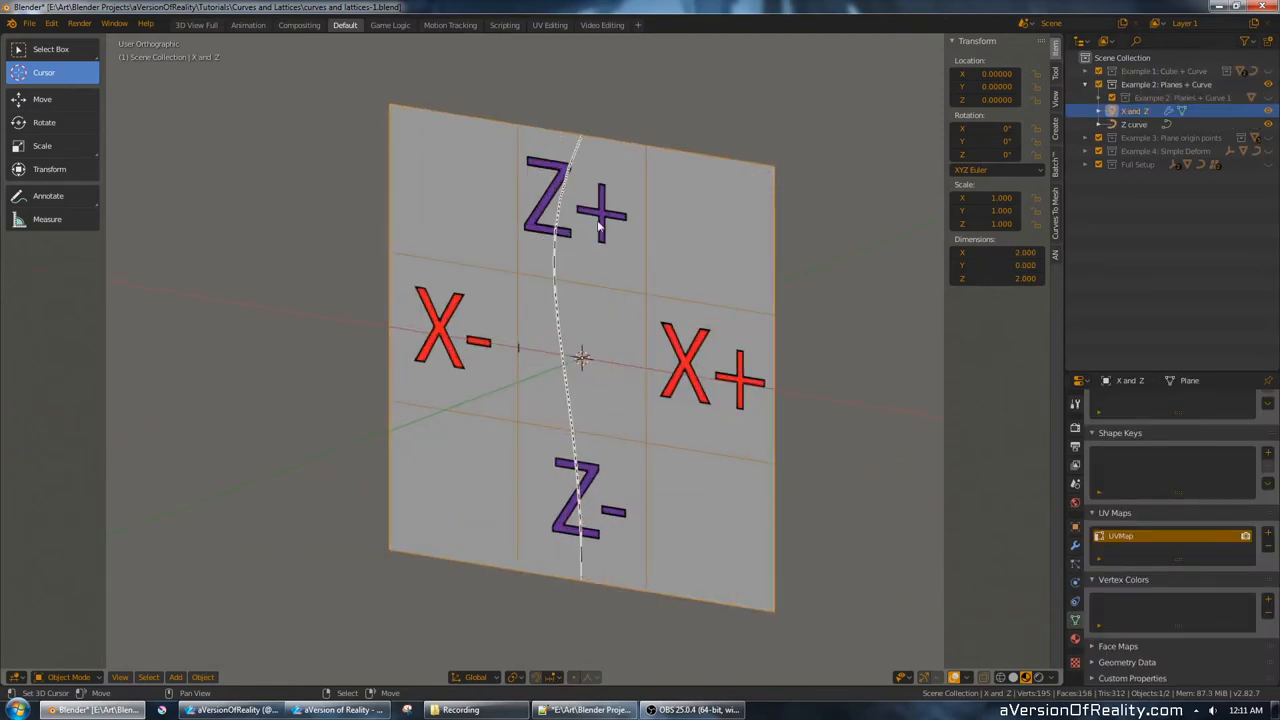
Parent the X and Z plane to the Z curve with Curve Deform.
{"action": "left_click", "coordinate": [1128, 124]}
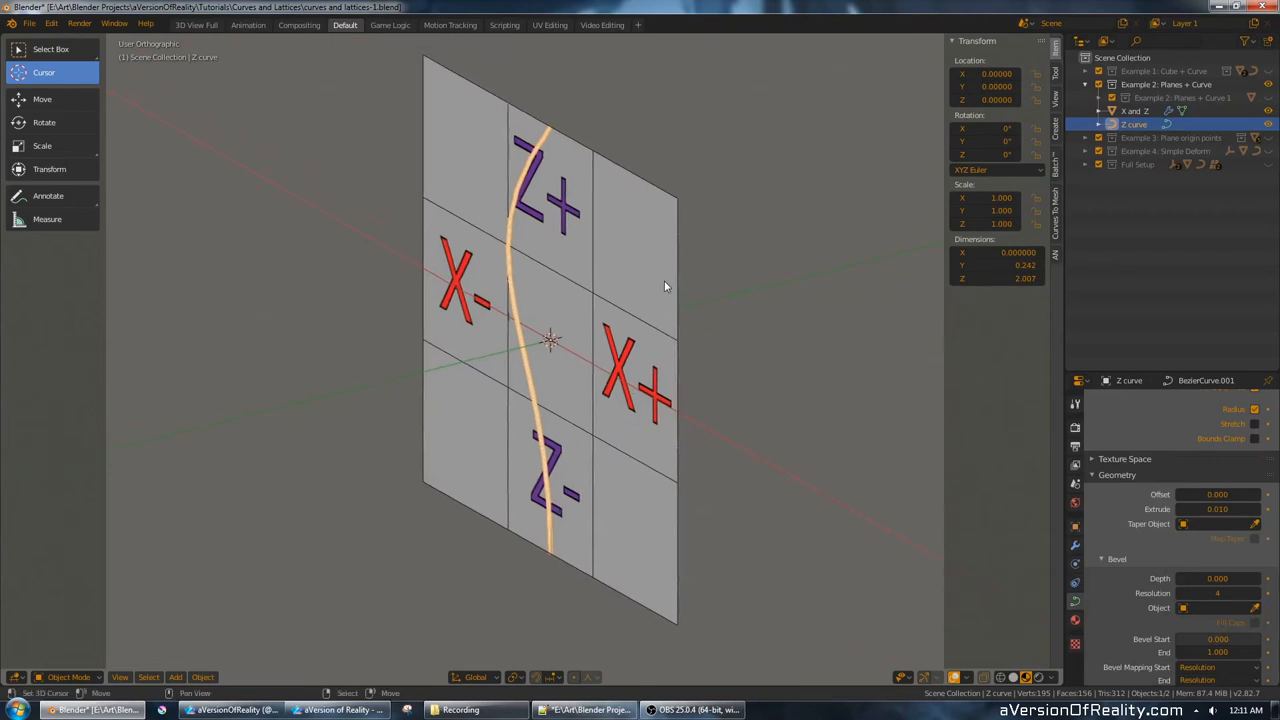
{"action": "left_click", "coordinate": [1112, 112]}
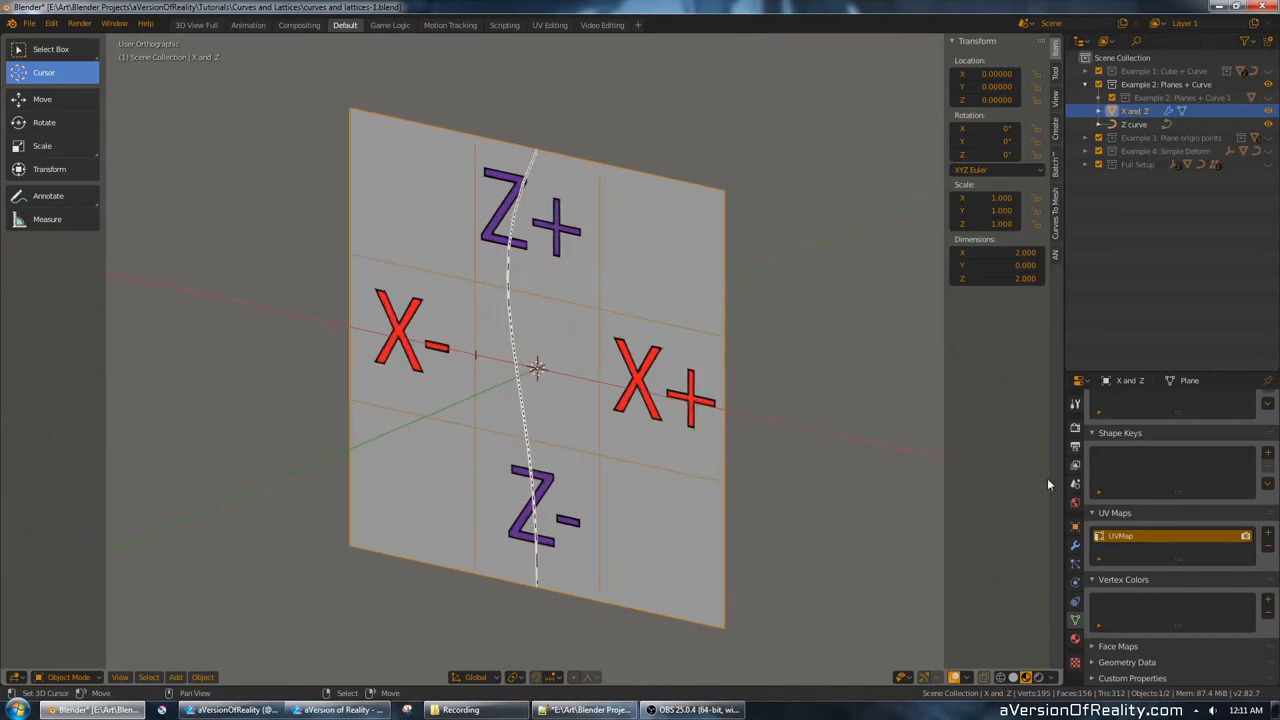
{"action": "mouse_move", "coordinate": [560, 404]}
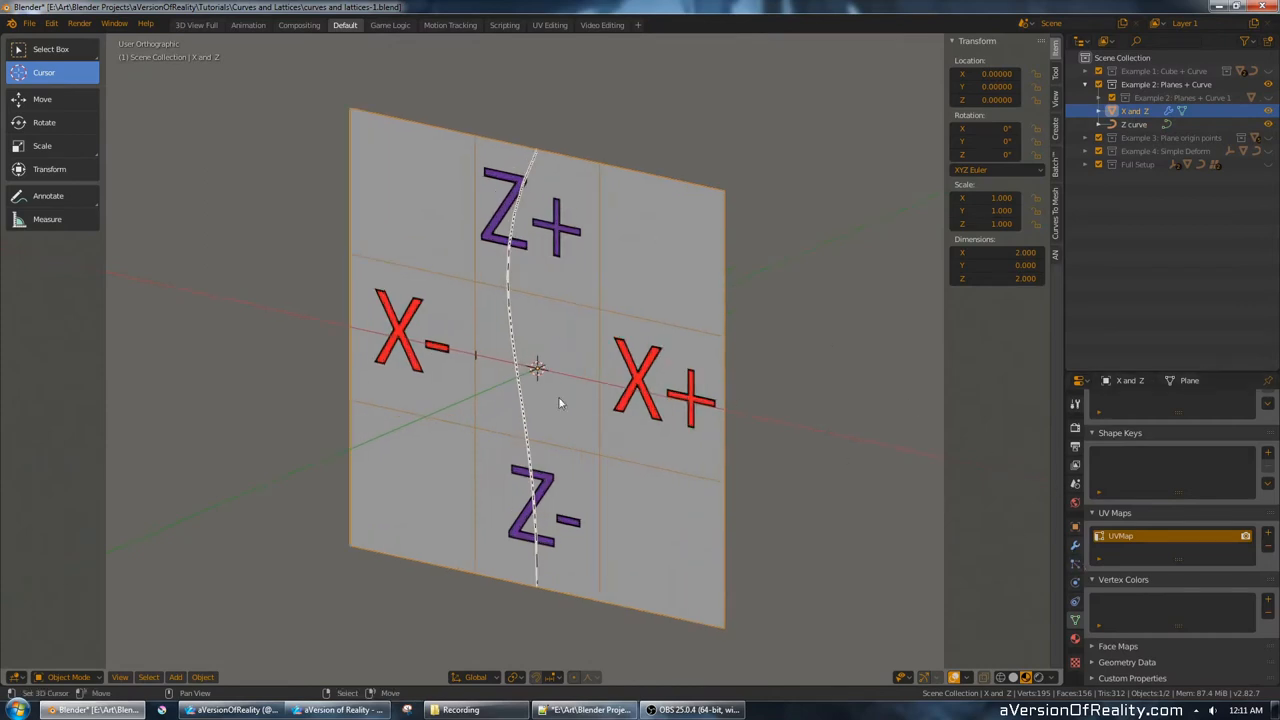
{"action": "left_click", "coordinate": [1076, 542]}
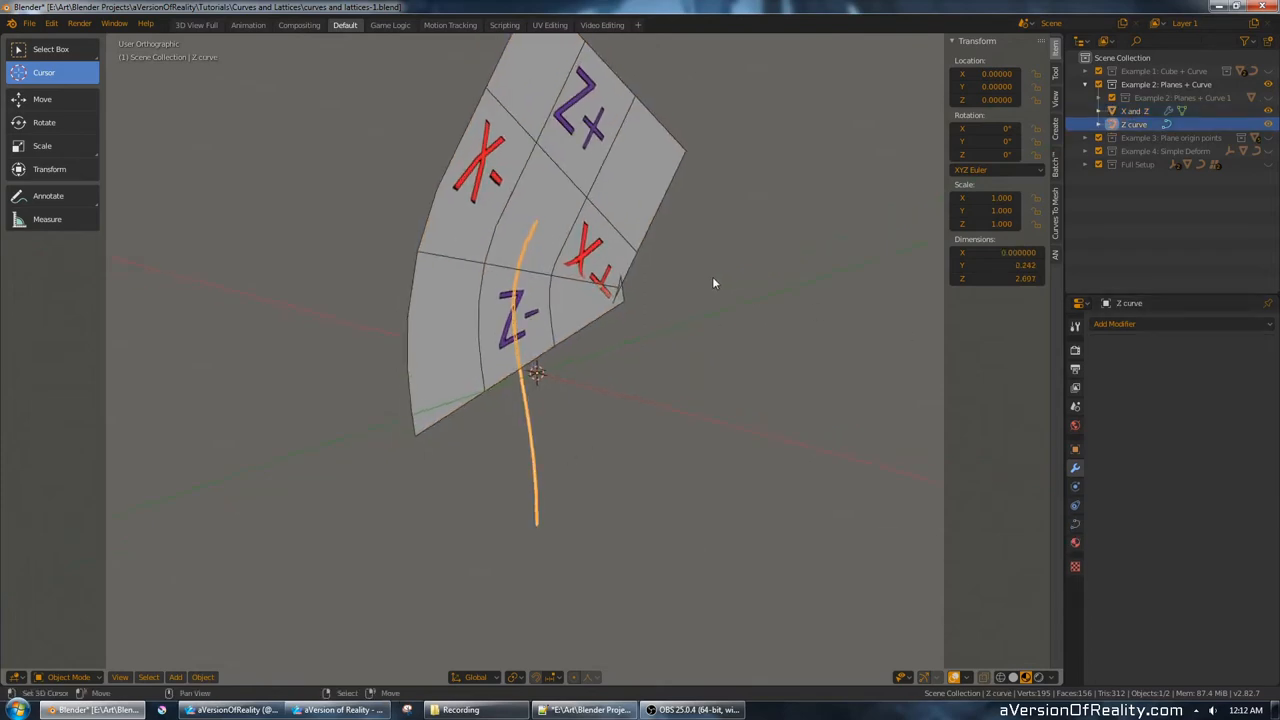
Fix the plane's Curve modifier deformation axis so it curls gently around the Z curve.
{"action": "key", "text": "Tab"}
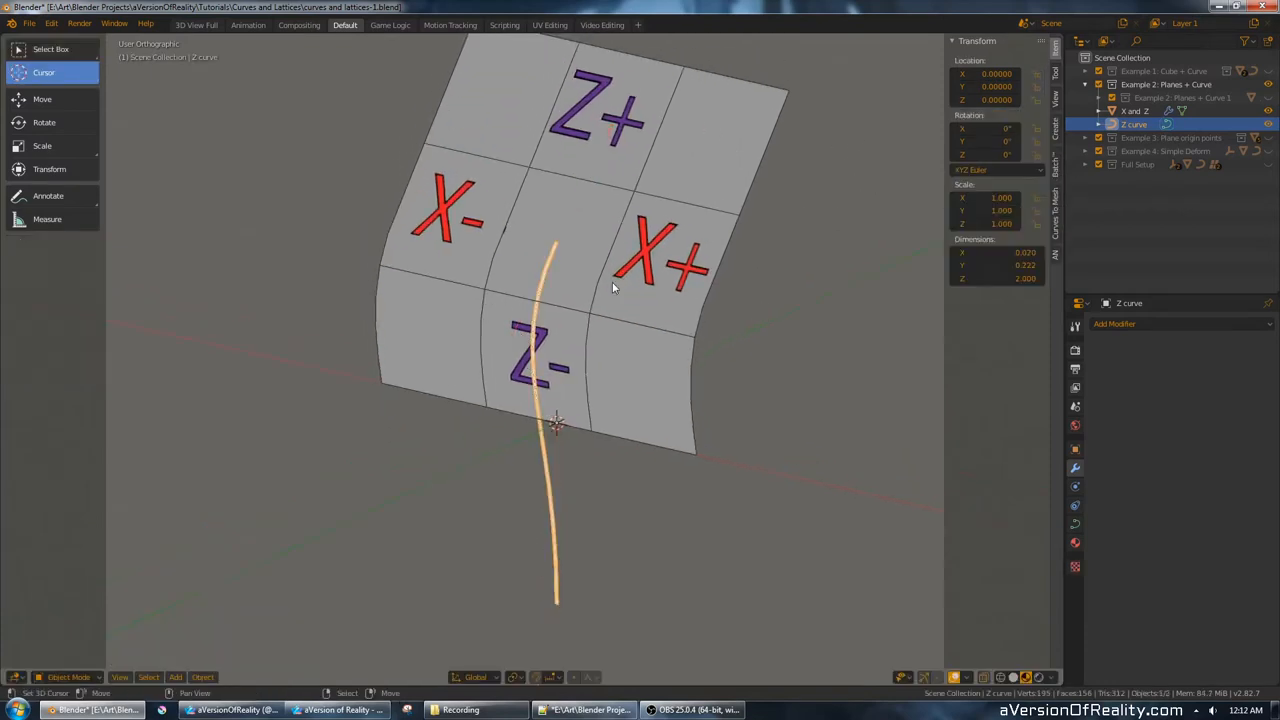
{"action": "left_click", "coordinate": [1136, 100]}
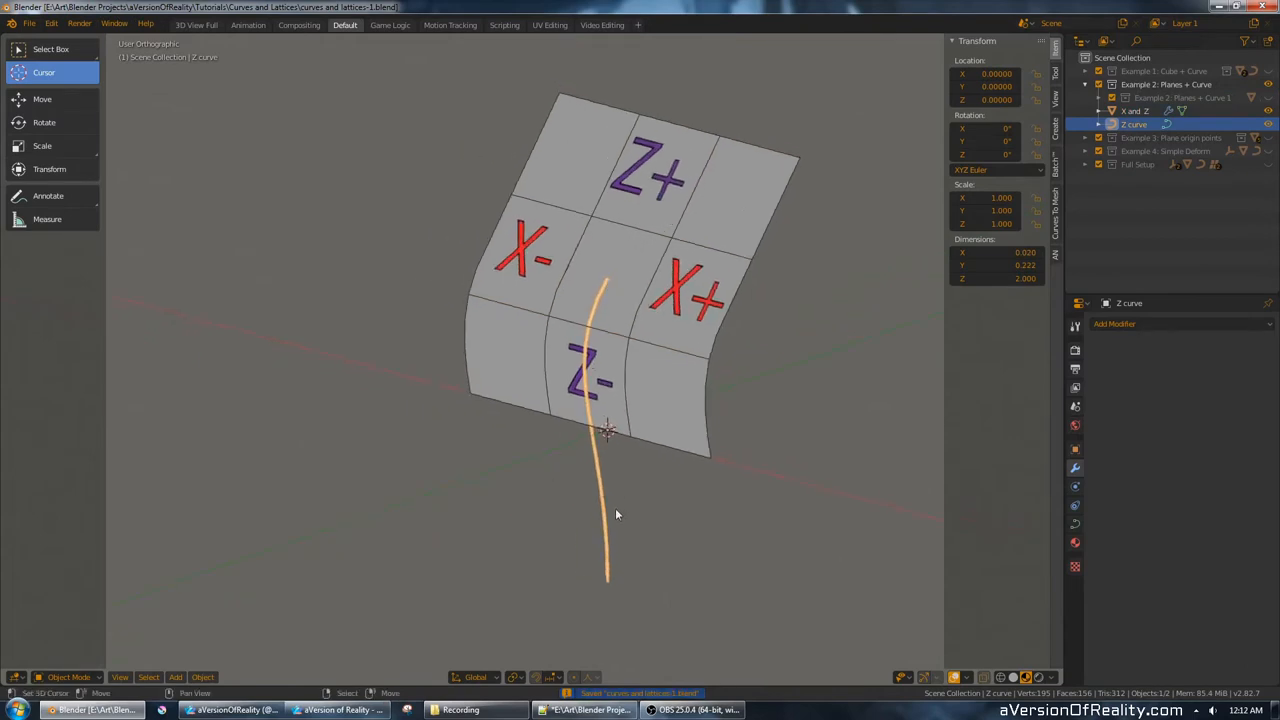
{"action": "left_click", "coordinate": [1136, 108]}
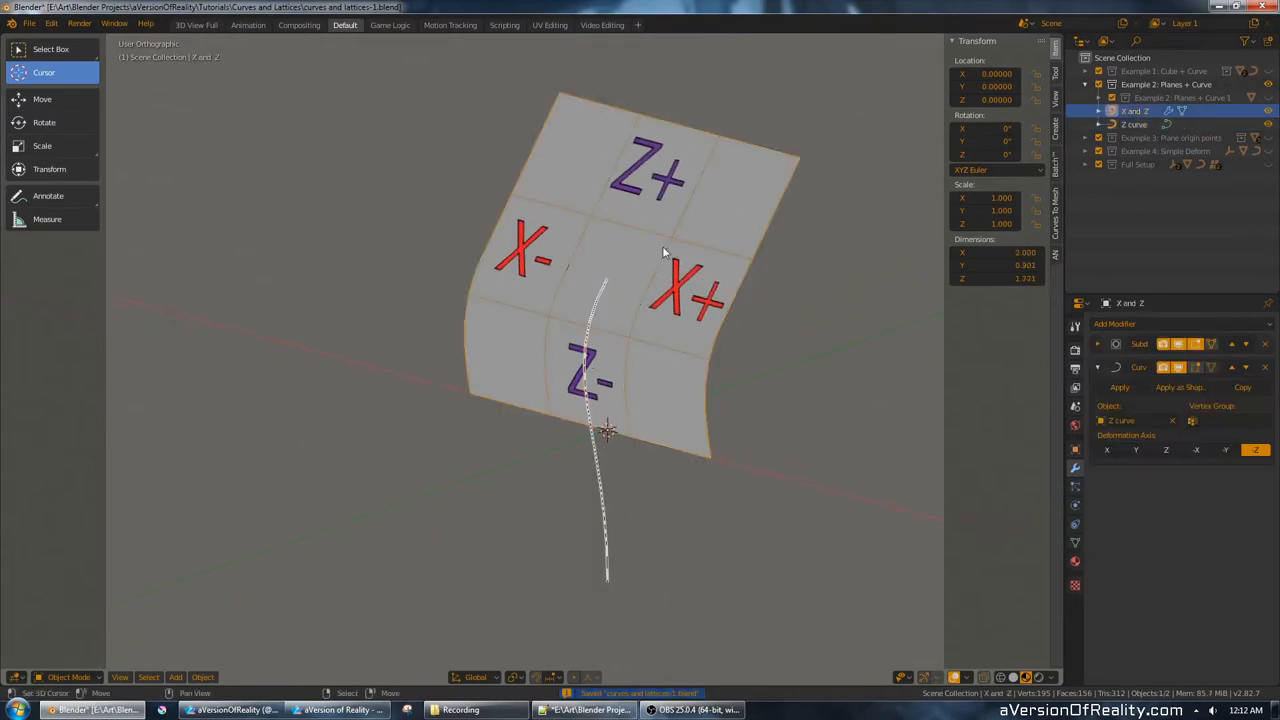
{"action": "mouse_move", "coordinate": [1272, 96]}
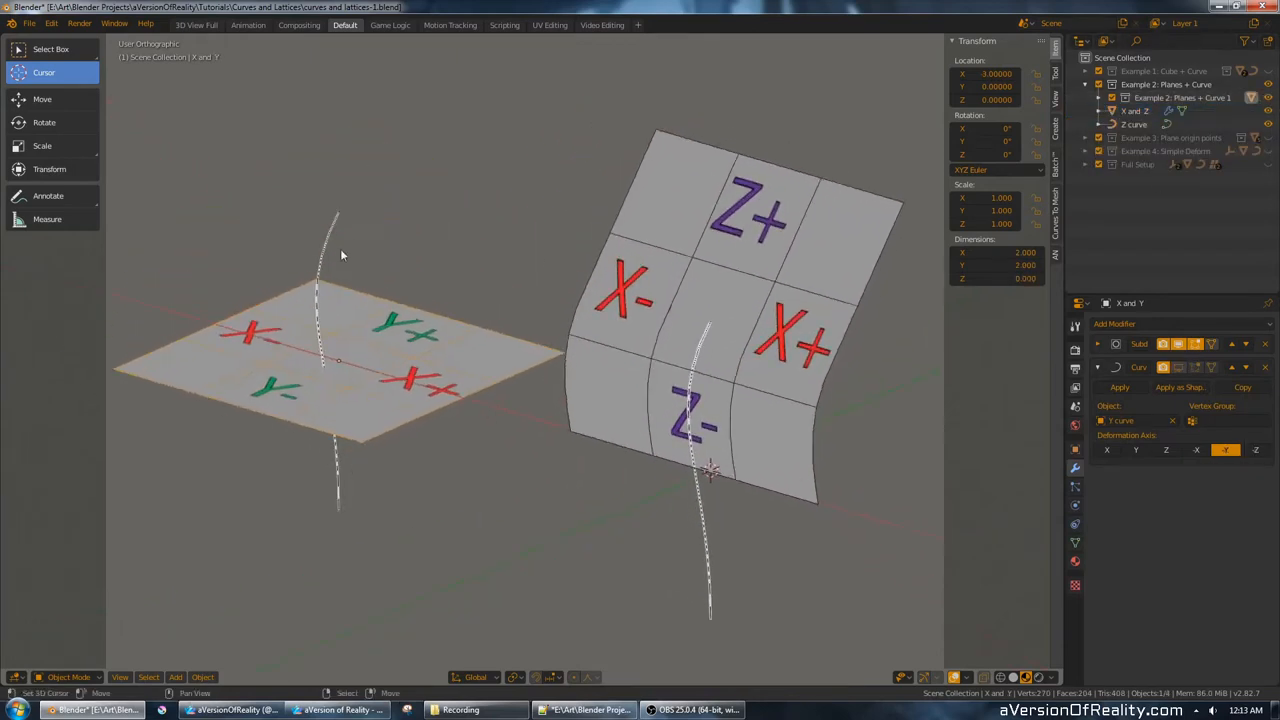
Select the X/Y plane, change its Curve modifier's deform axis, then select the Z plane.
{"action": "left_click", "coordinate": [322, 240]}
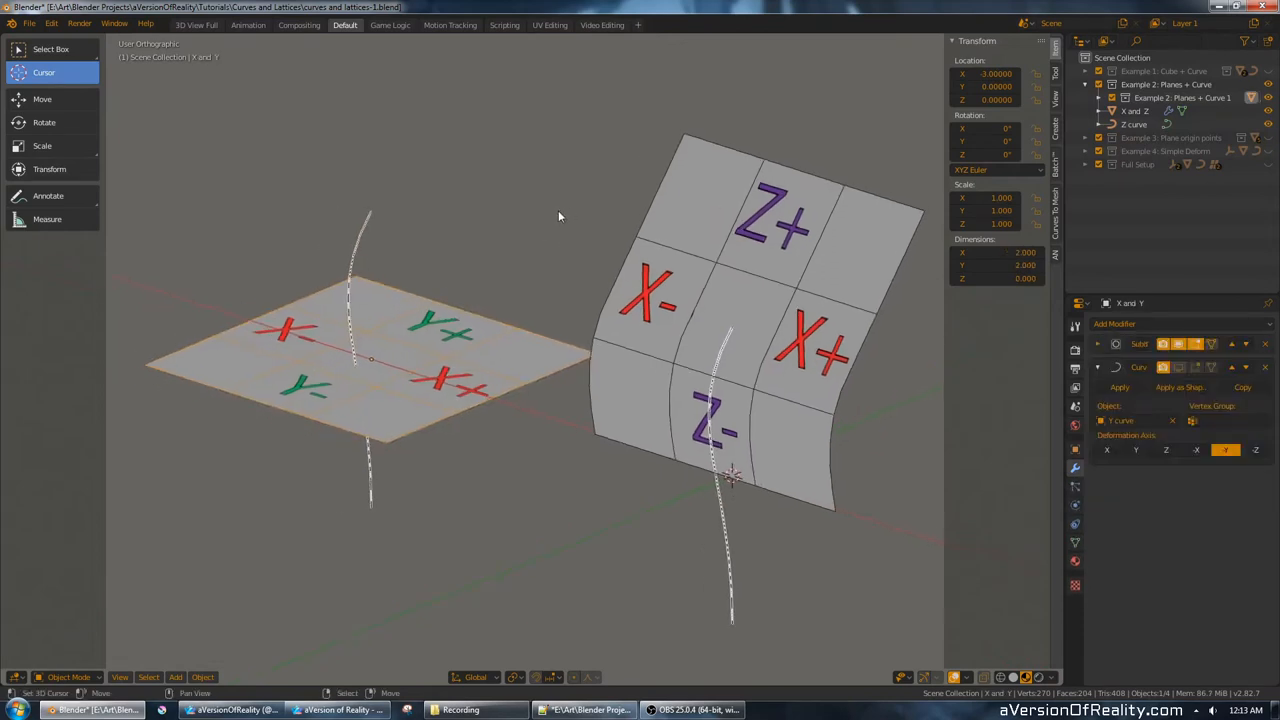
{"action": "left_click", "coordinate": [382, 408]}
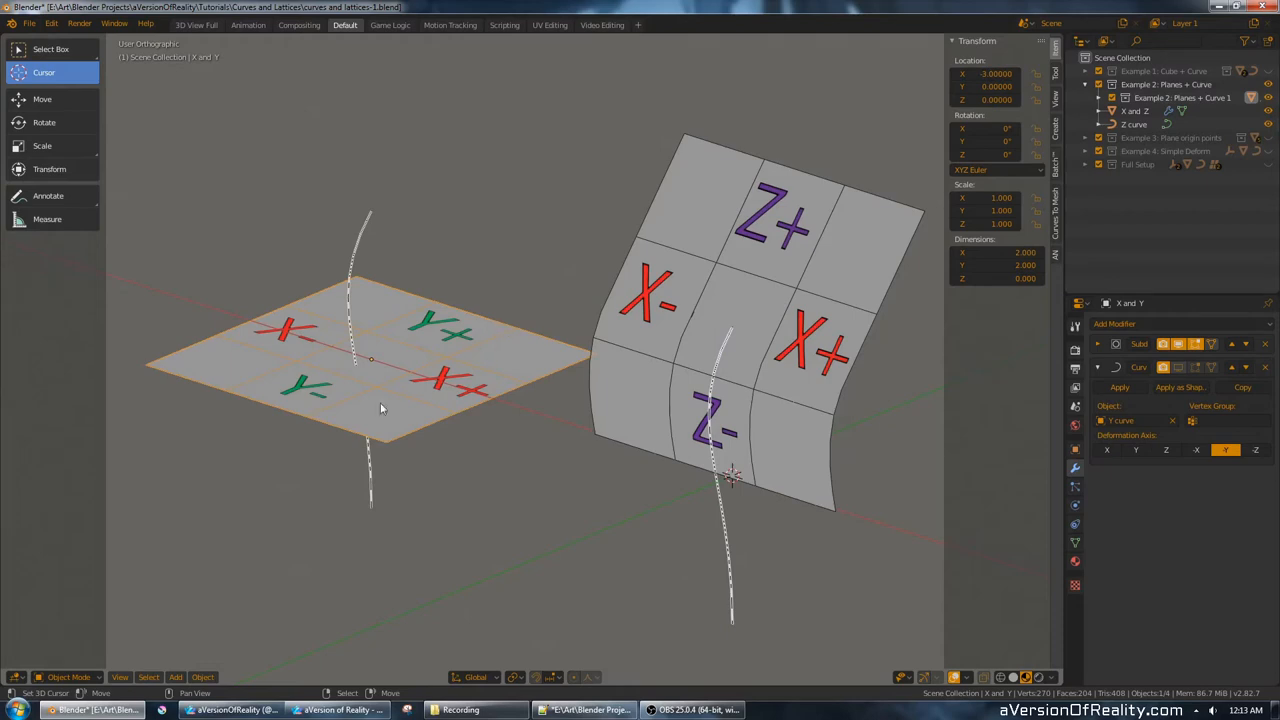
{"action": "left_click", "coordinate": [1222, 450]}
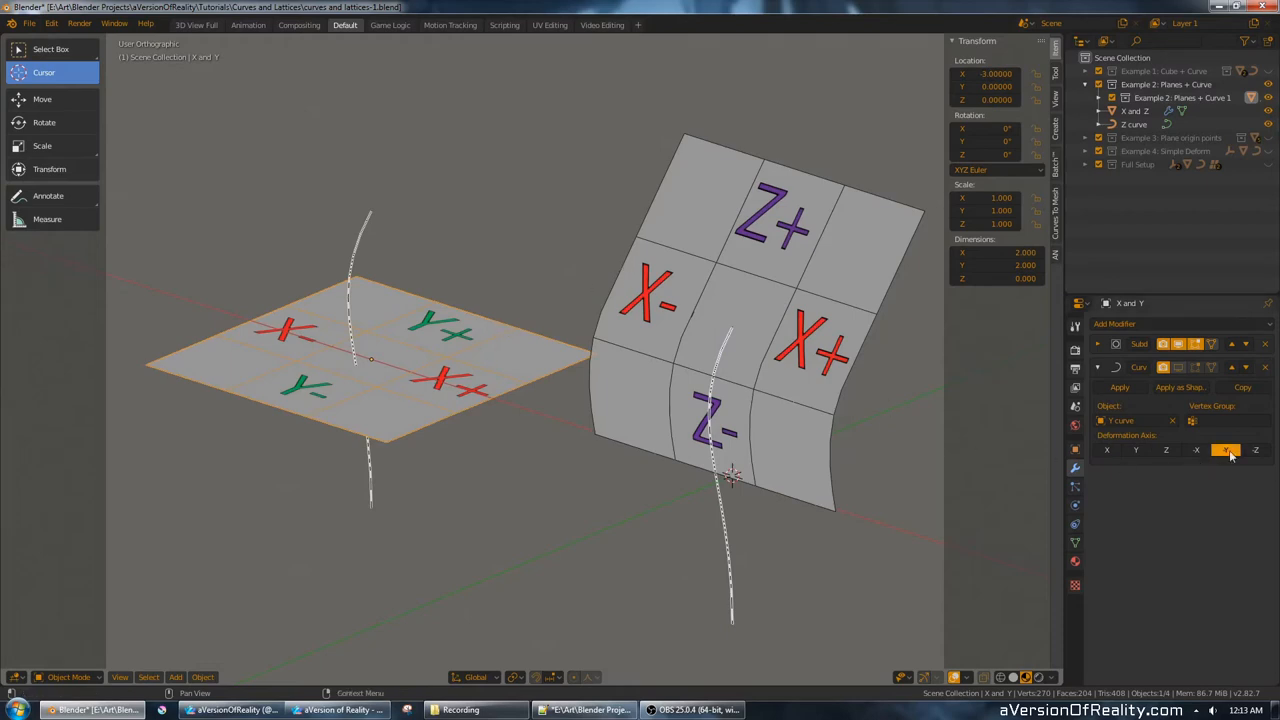
{"action": "mouse_move", "coordinate": [1230, 450]}
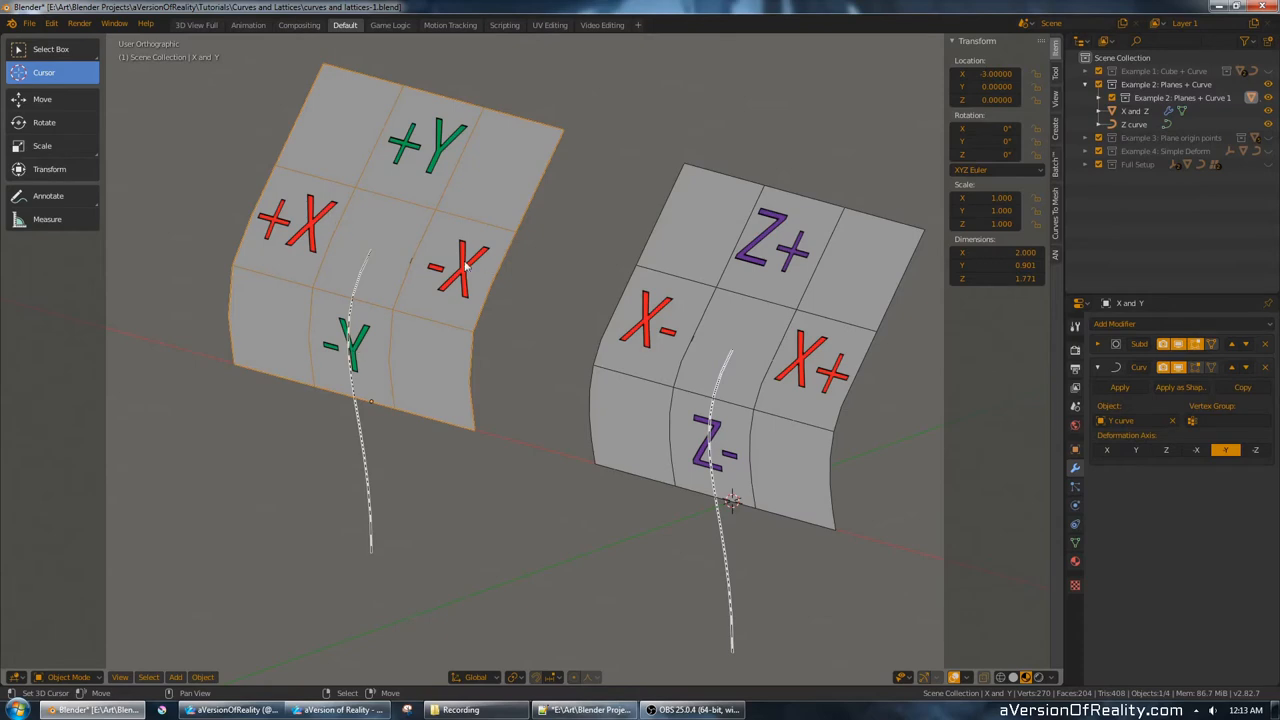
{"action": "mouse_move", "coordinate": [530, 258]}
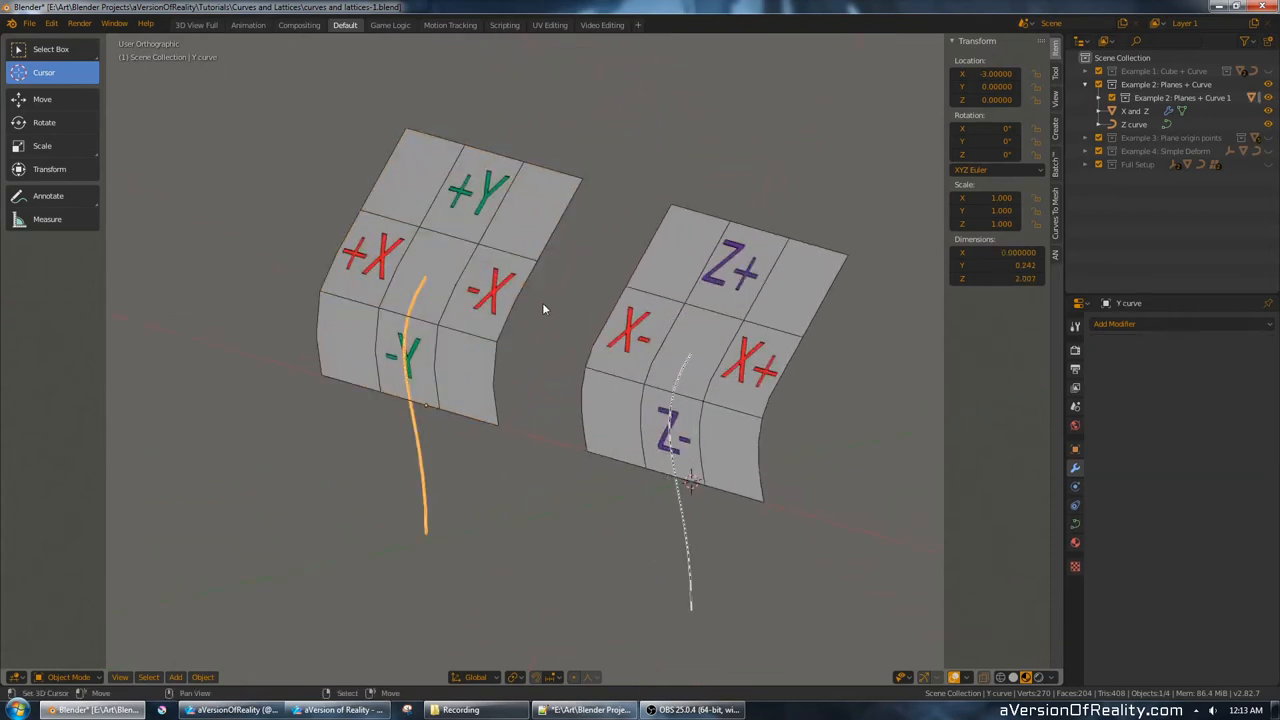
{"action": "key", "text": "Tab"}
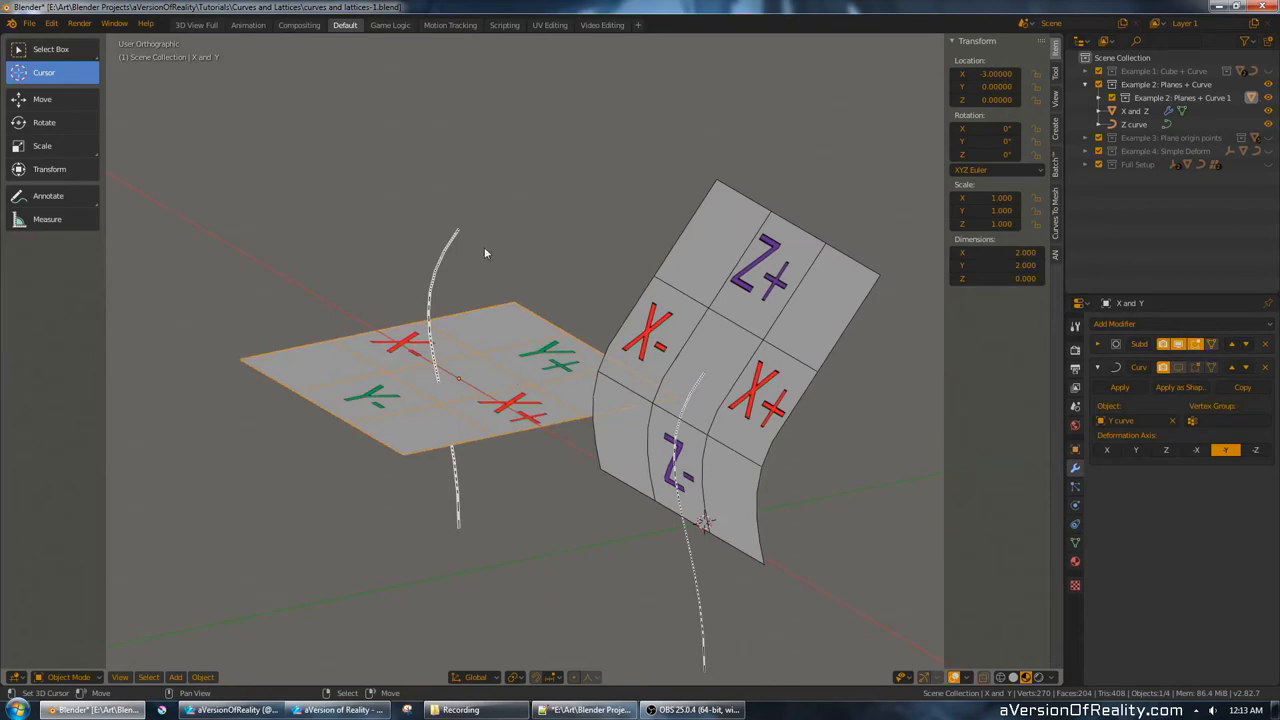
{"action": "mouse_move", "coordinate": [840, 356]}
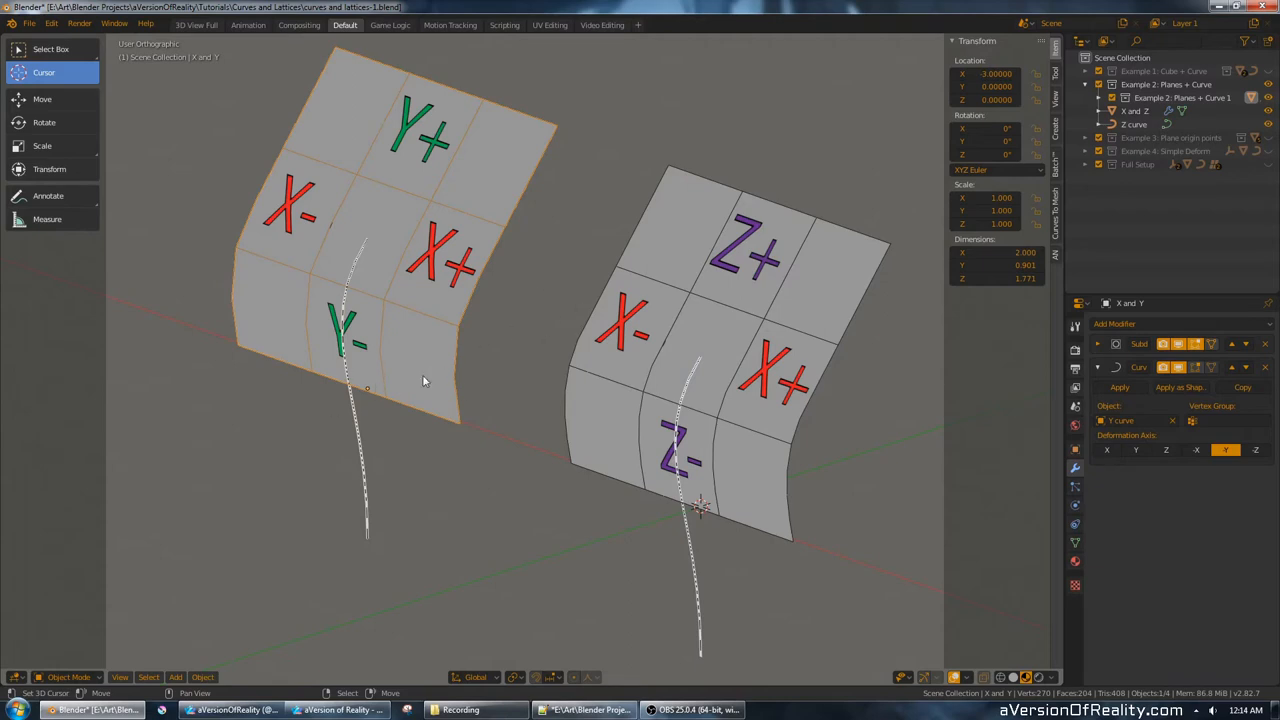
{"action": "mouse_move", "coordinate": [412, 388]}
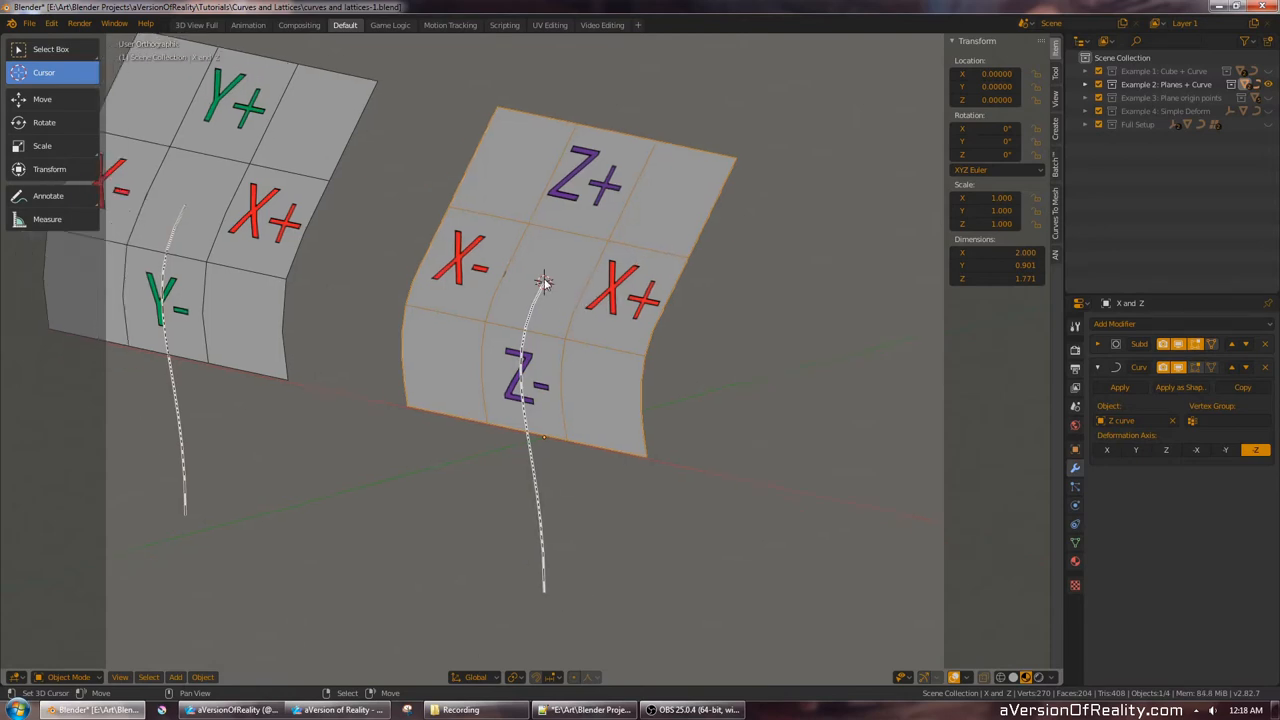
{"action": "mouse_move", "coordinate": [760, 136]}
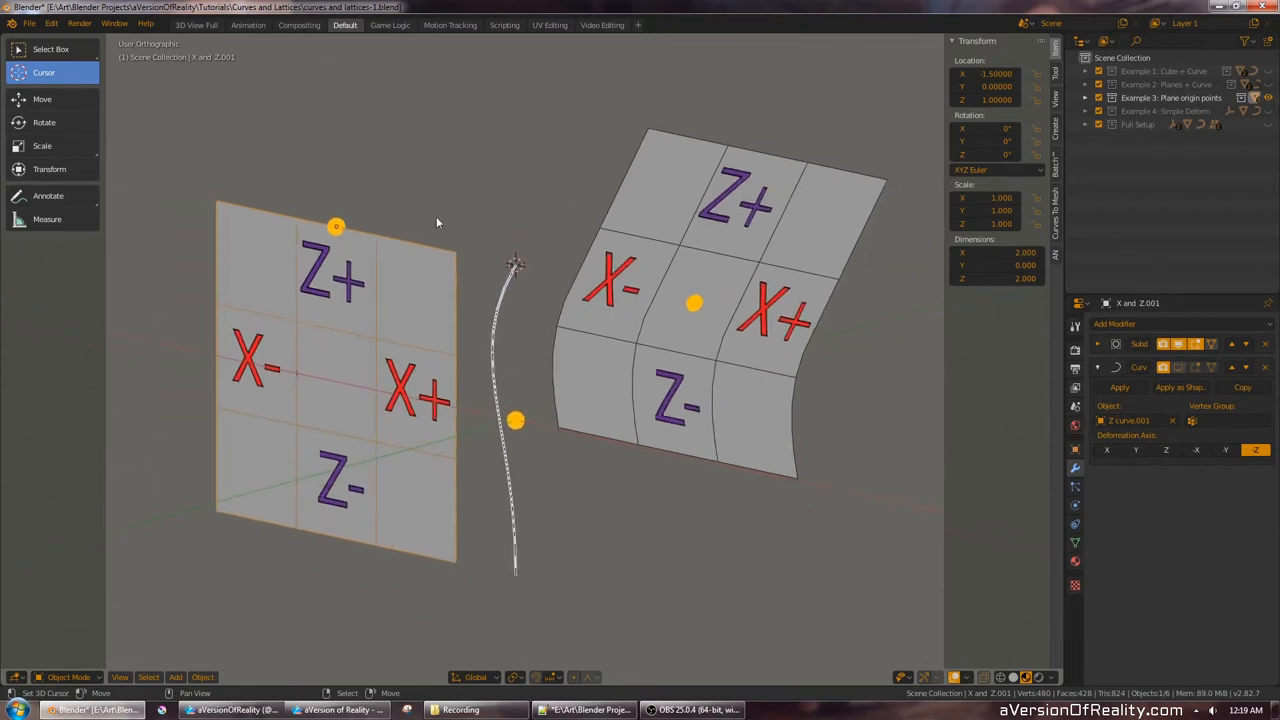
{"action": "mouse_move", "coordinate": [966, 404]}
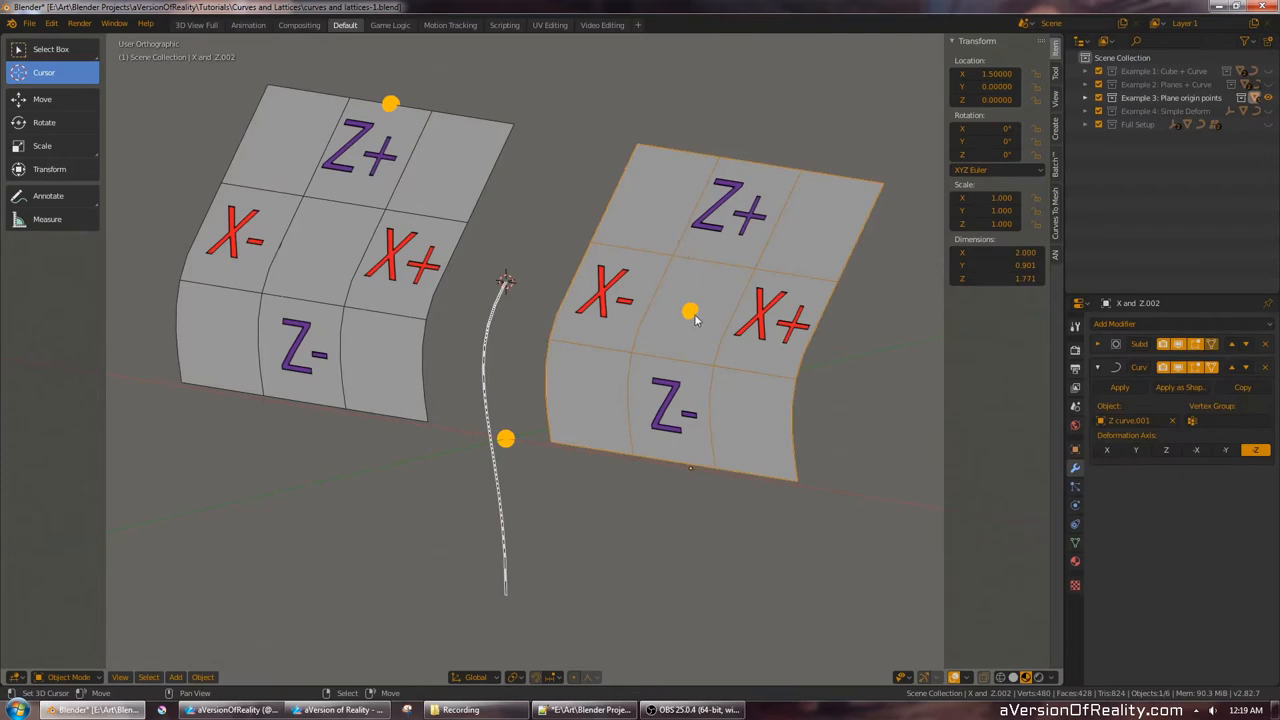
{"action": "mouse_move", "coordinate": [632, 252]}
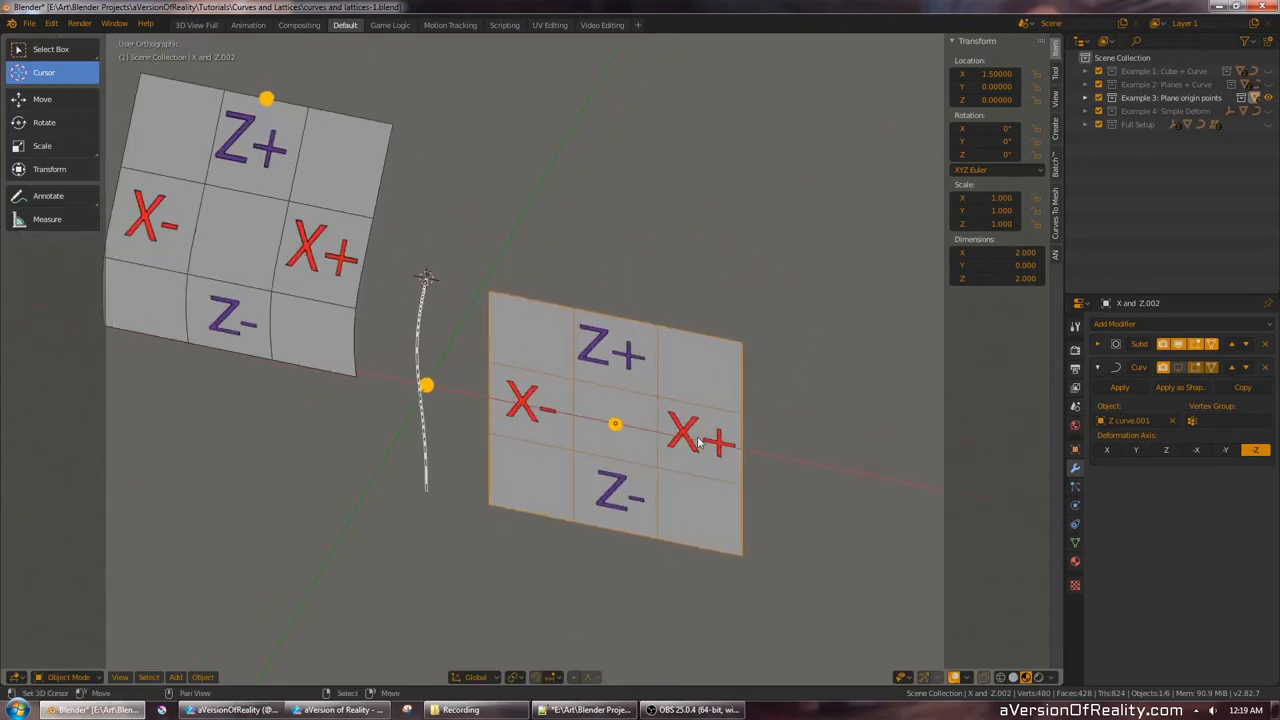
Rotate the second lettered plane 90 degrees around the Z axis.
{"action": "key", "text": "r"}
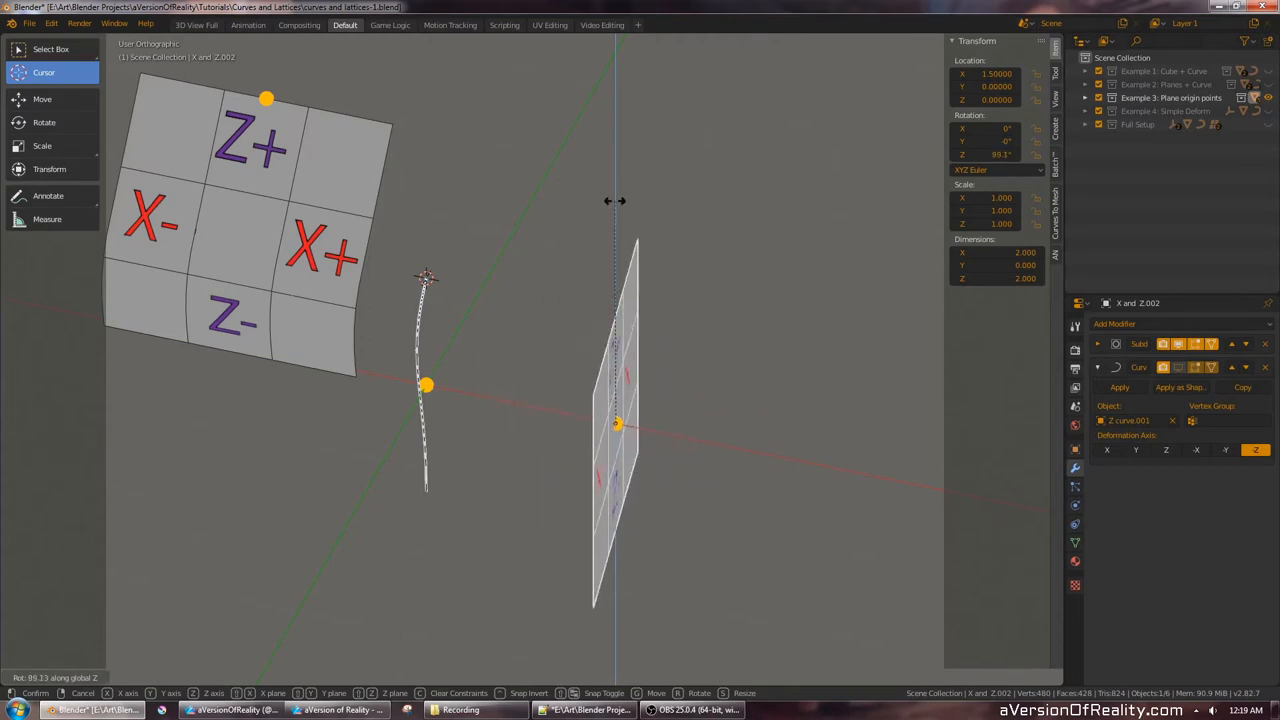
{"action": "key", "text": "Return"}
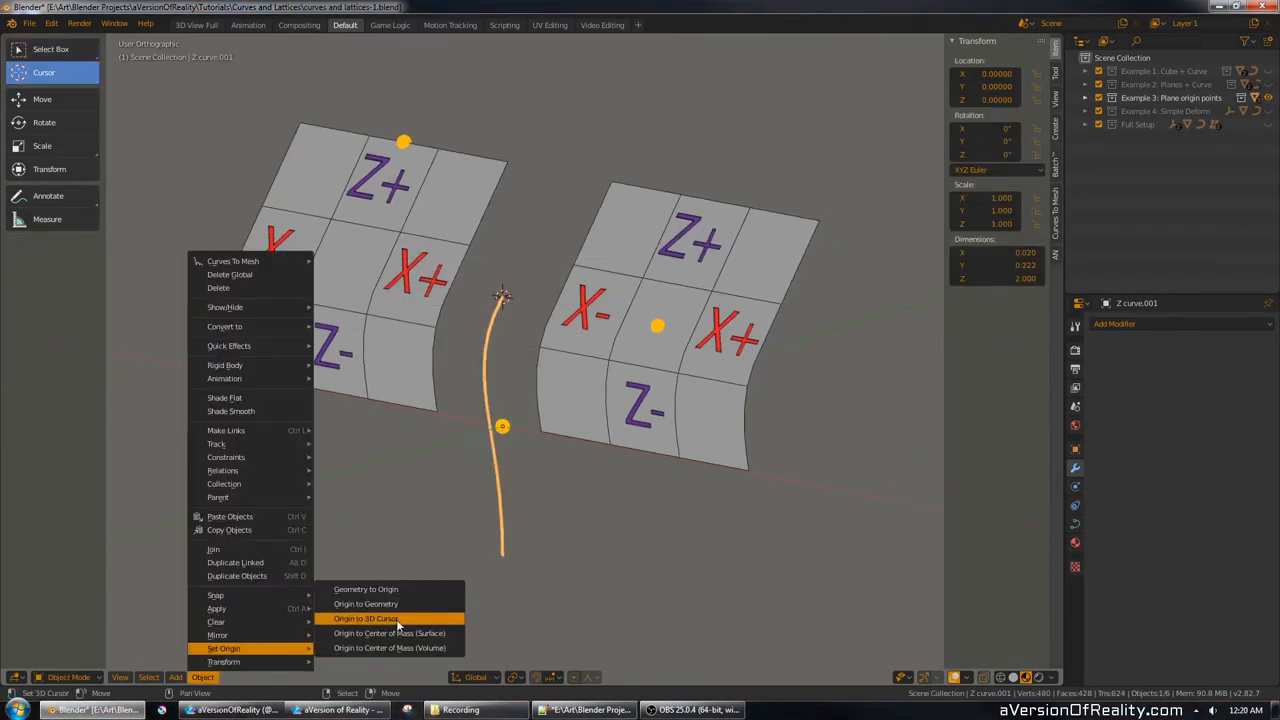
Set the shared curve's origin to the 3D cursor and view it from the side.
{"action": "left_click", "coordinate": [364, 618]}
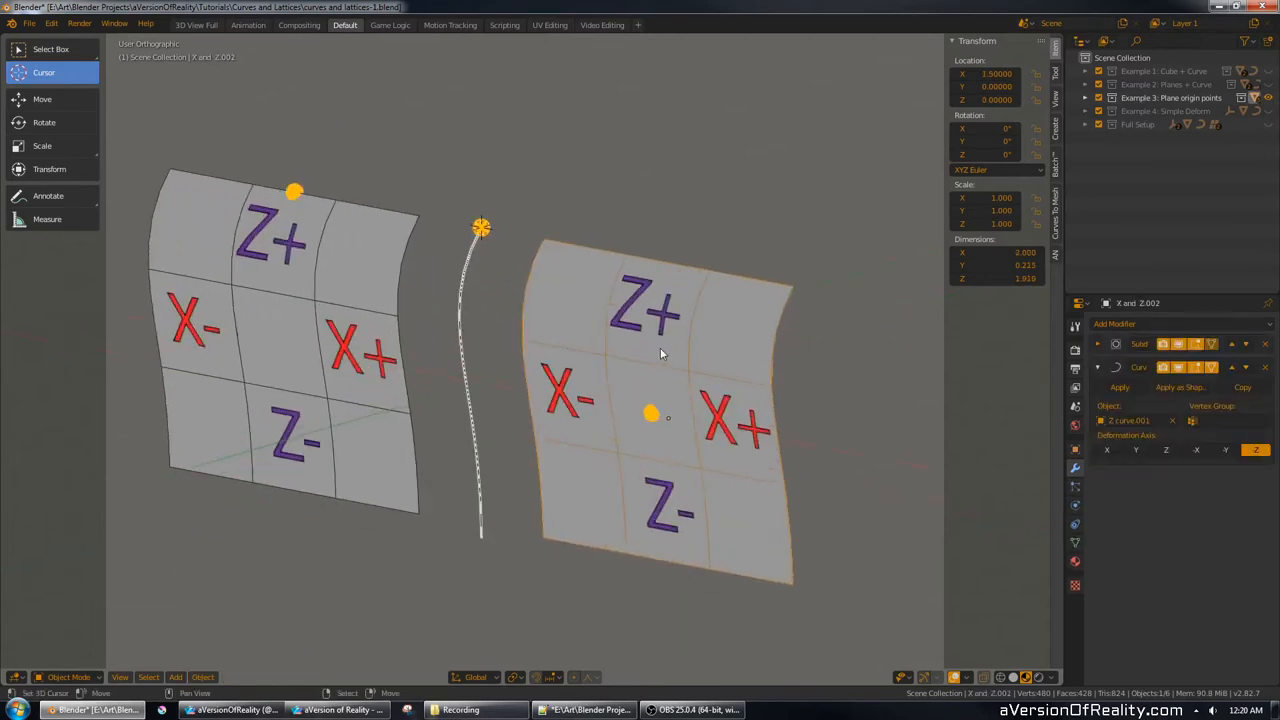
{"action": "key", "text": "KP_3"}
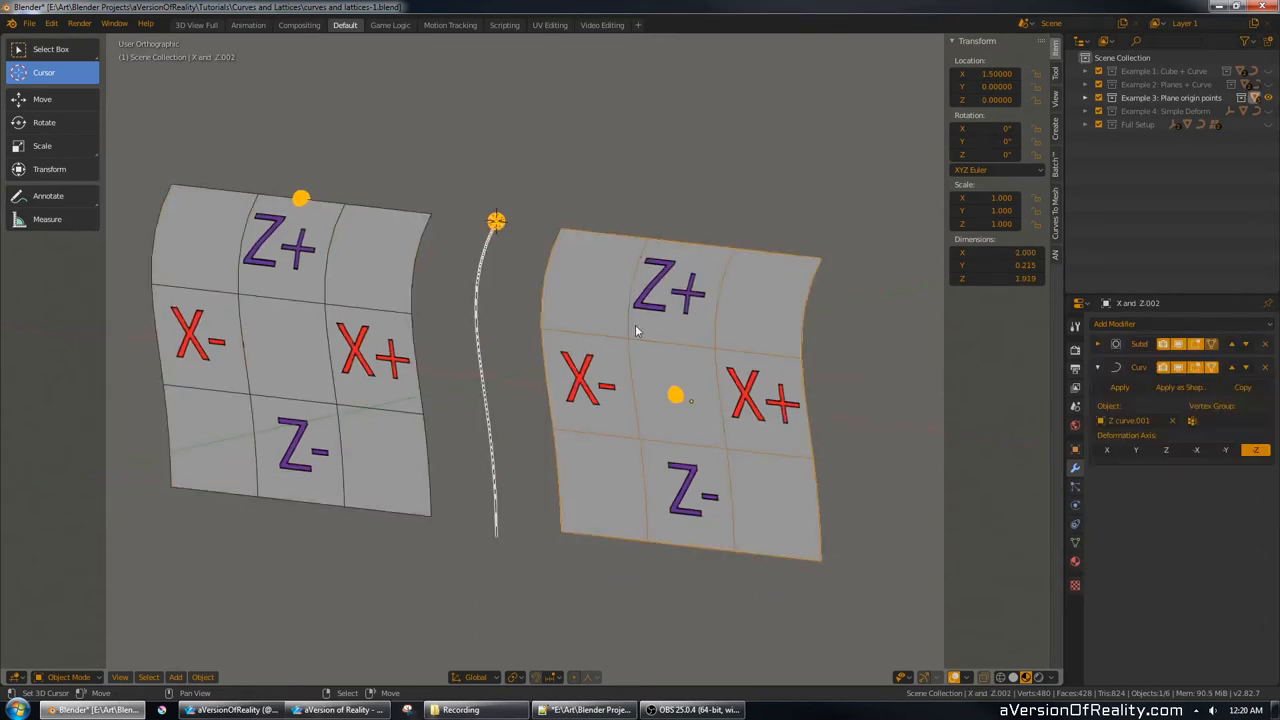
{"action": "mouse_move", "coordinate": [720, 232]}
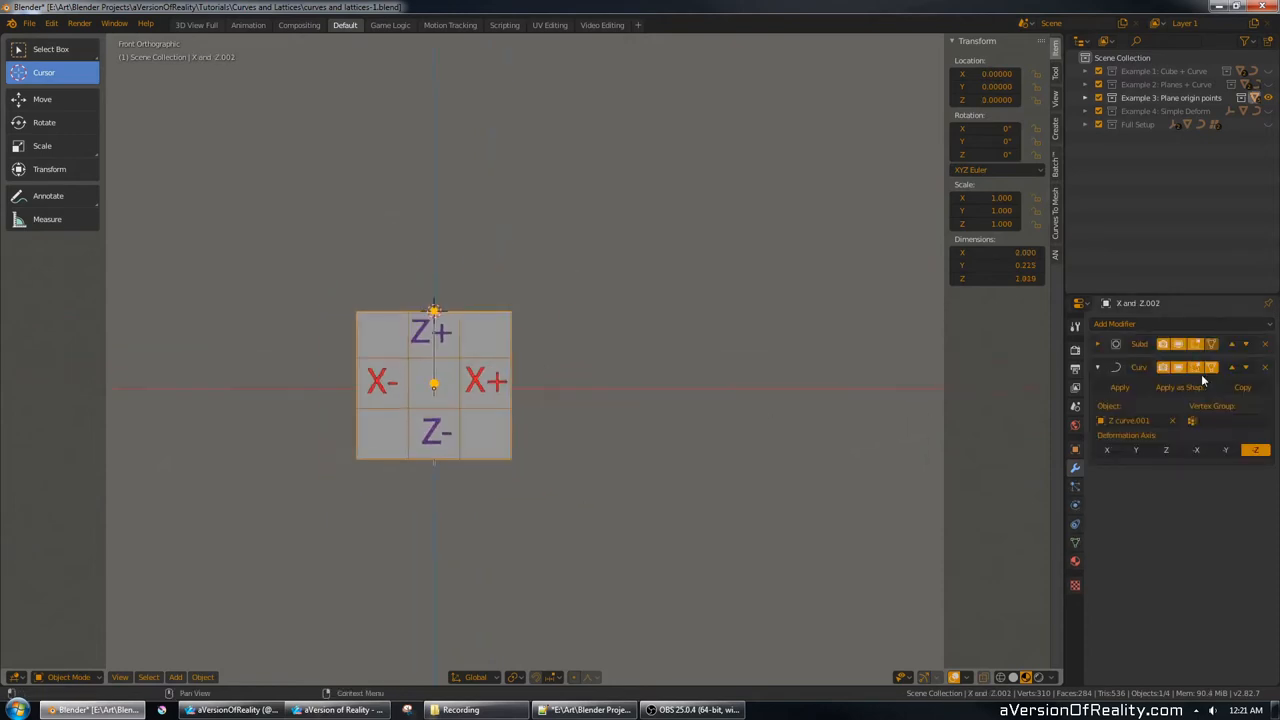
Move the lettered X/Z plane to the right, away from the upright curve.
{"action": "left_click_drag", "start_coordinate": [432, 384], "coordinate": [774, 260]}
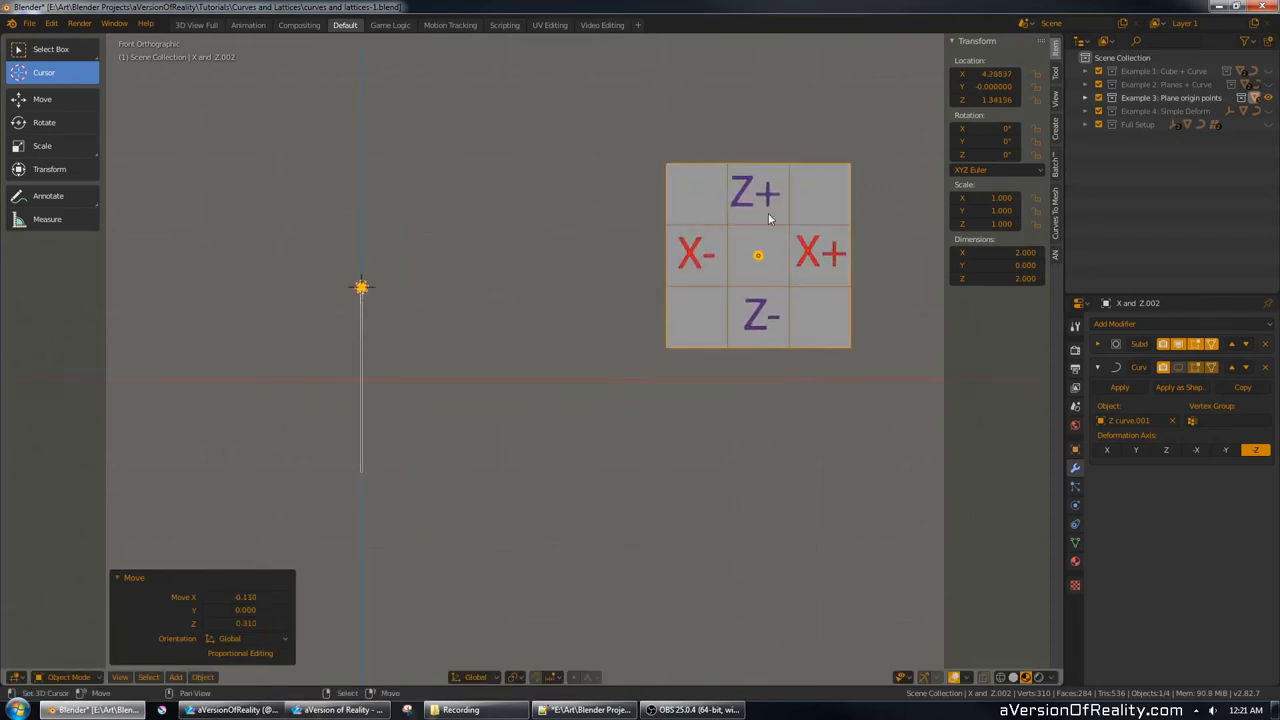
{"action": "left_click_drag", "start_coordinate": [758, 256], "coordinate": [800, 266]}
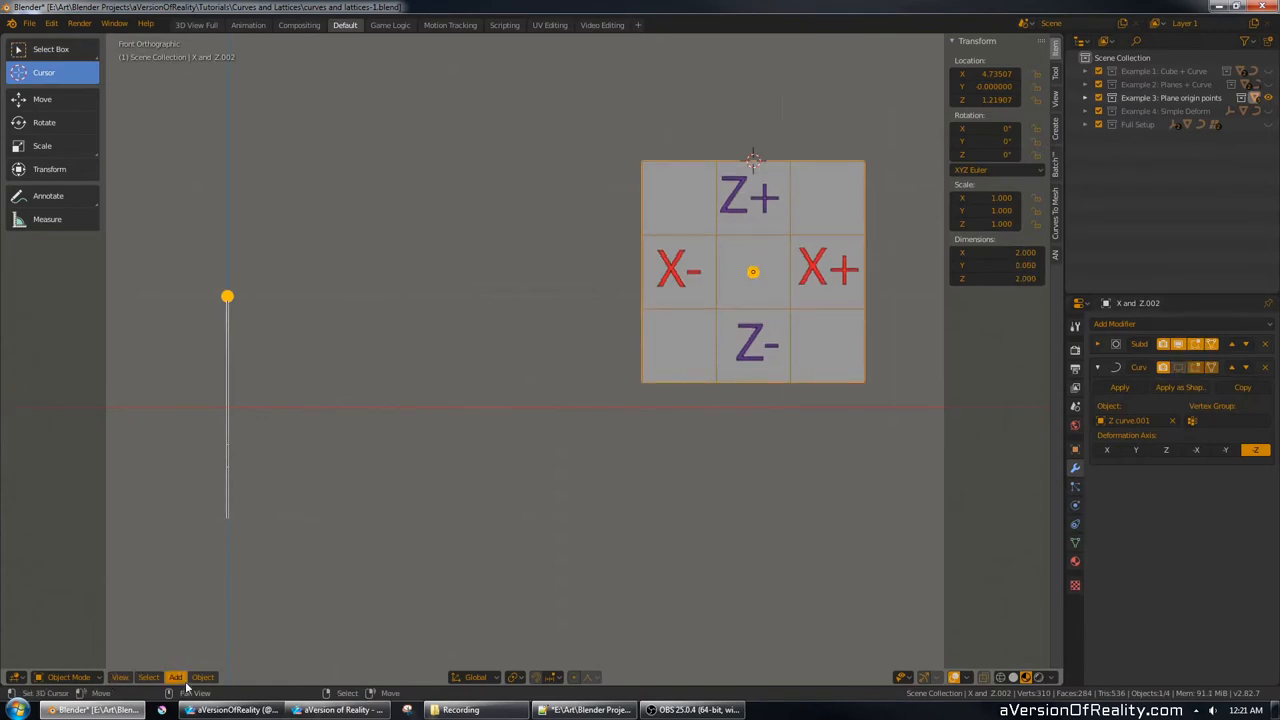
Use the Object menu on the curve and bring up Example 4: Simple Deform.
{"action": "left_click", "coordinate": [204, 676]}
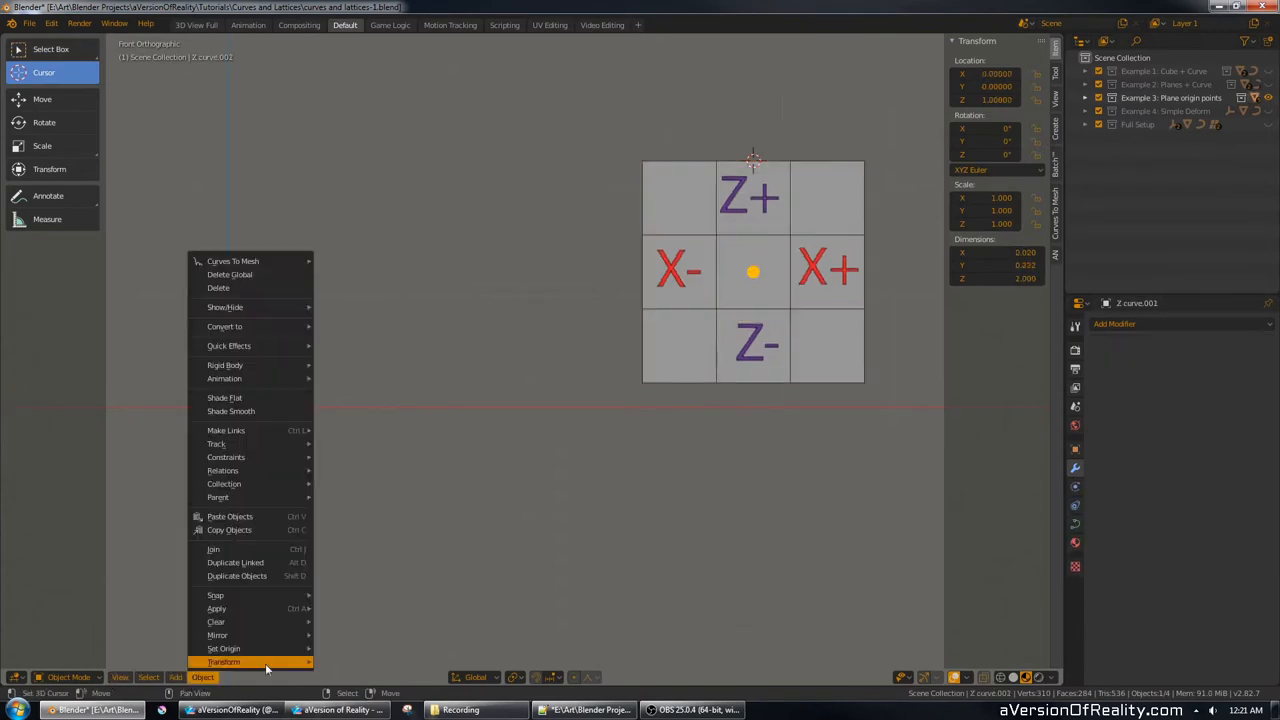
{"action": "left_click", "coordinate": [228, 648]}
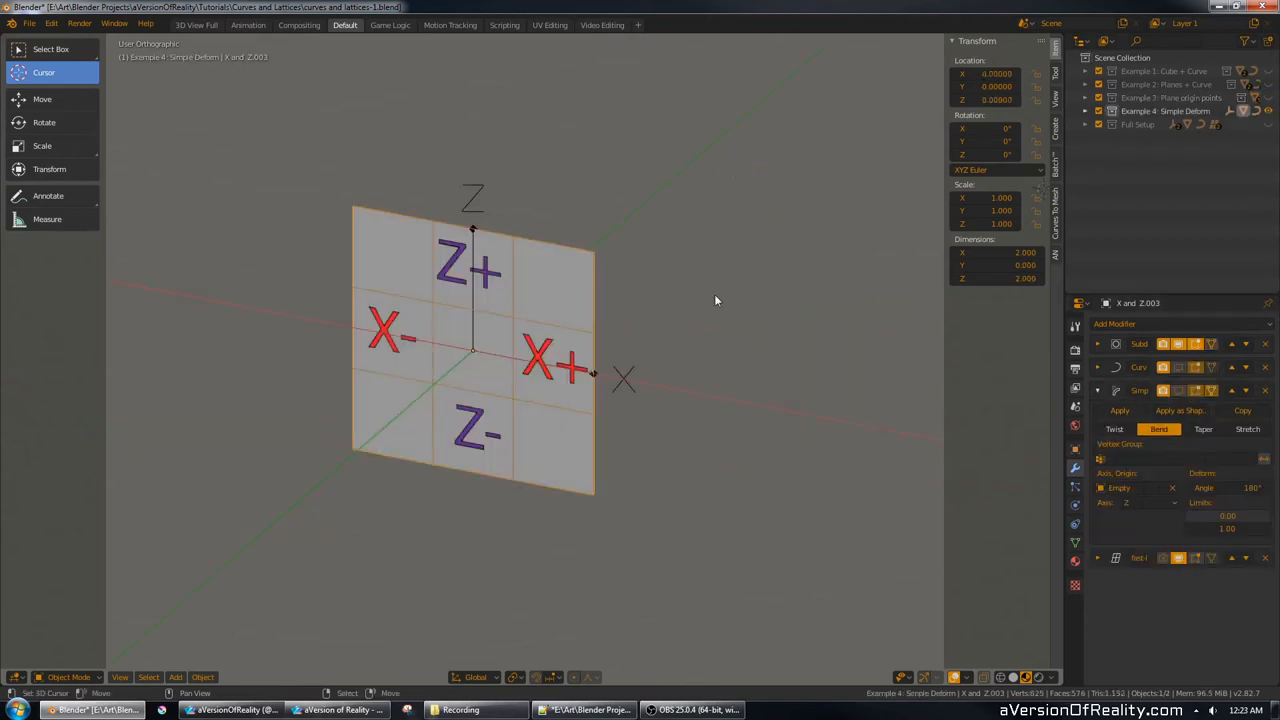
{"action": "mouse_move", "coordinate": [724, 230]}
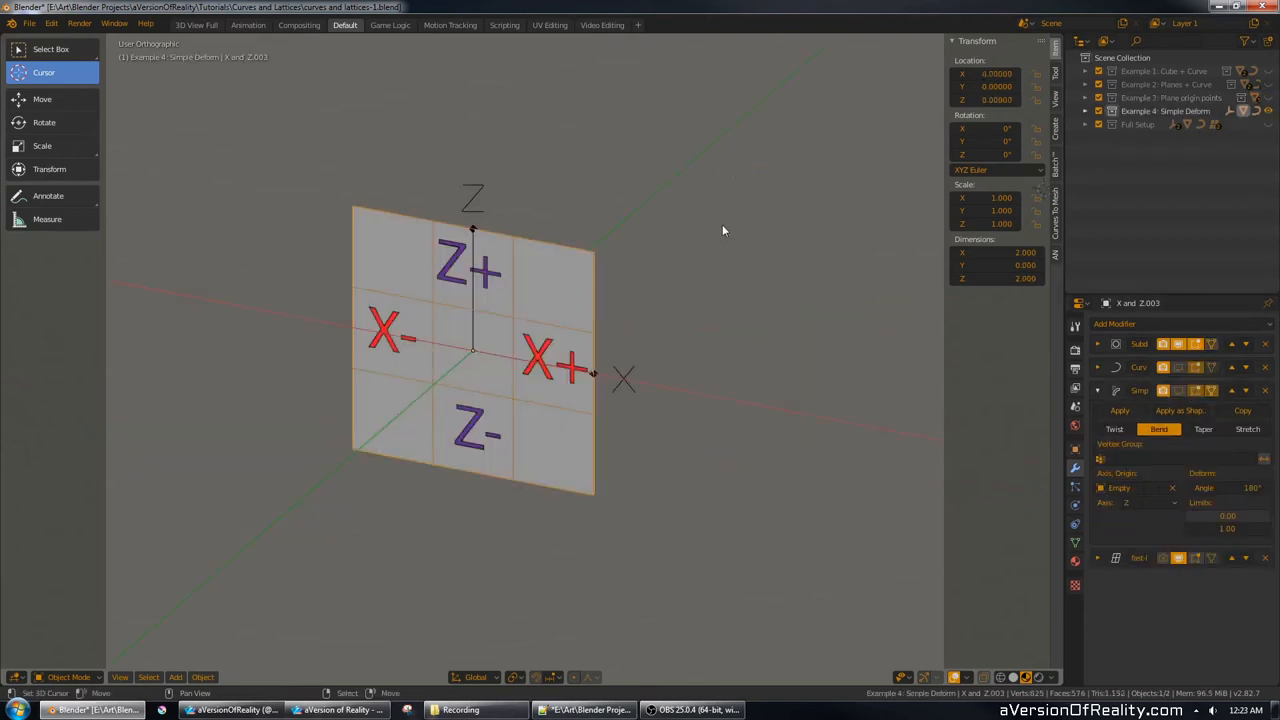
{"action": "left_click_drag", "start_coordinate": [724, 232], "coordinate": [642, 248]}
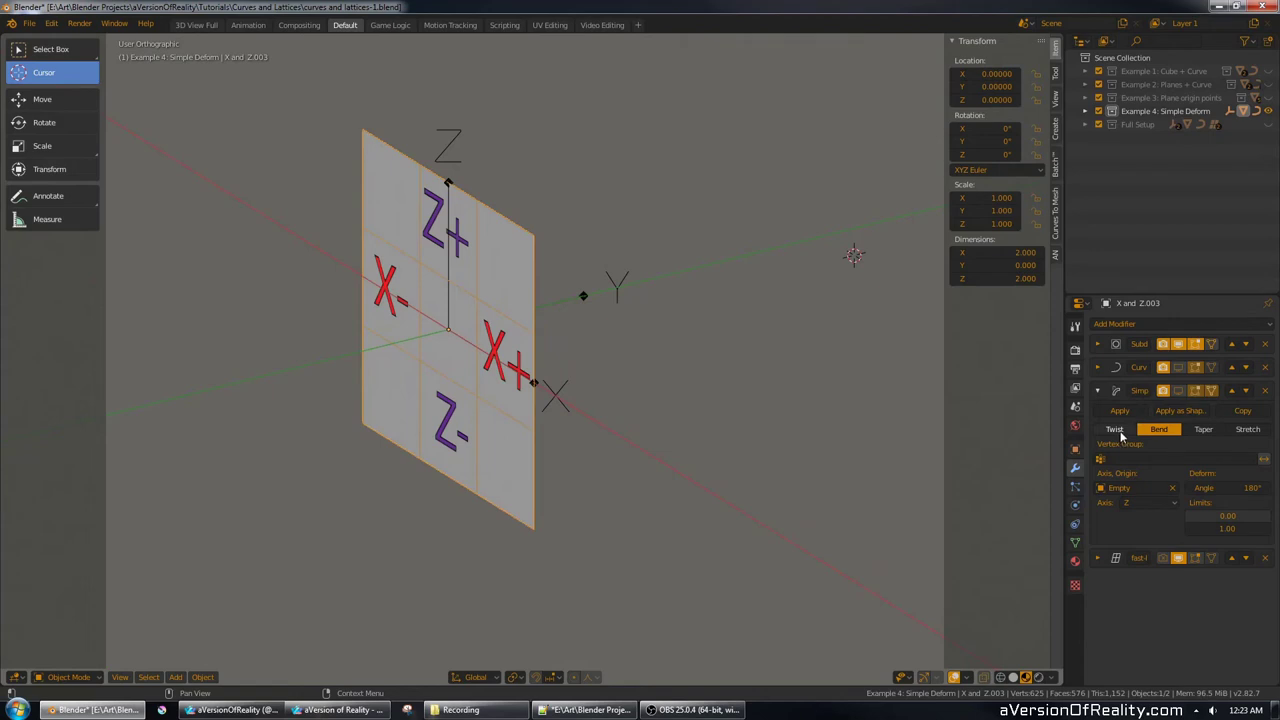
{"action": "mouse_move", "coordinate": [840, 320]}
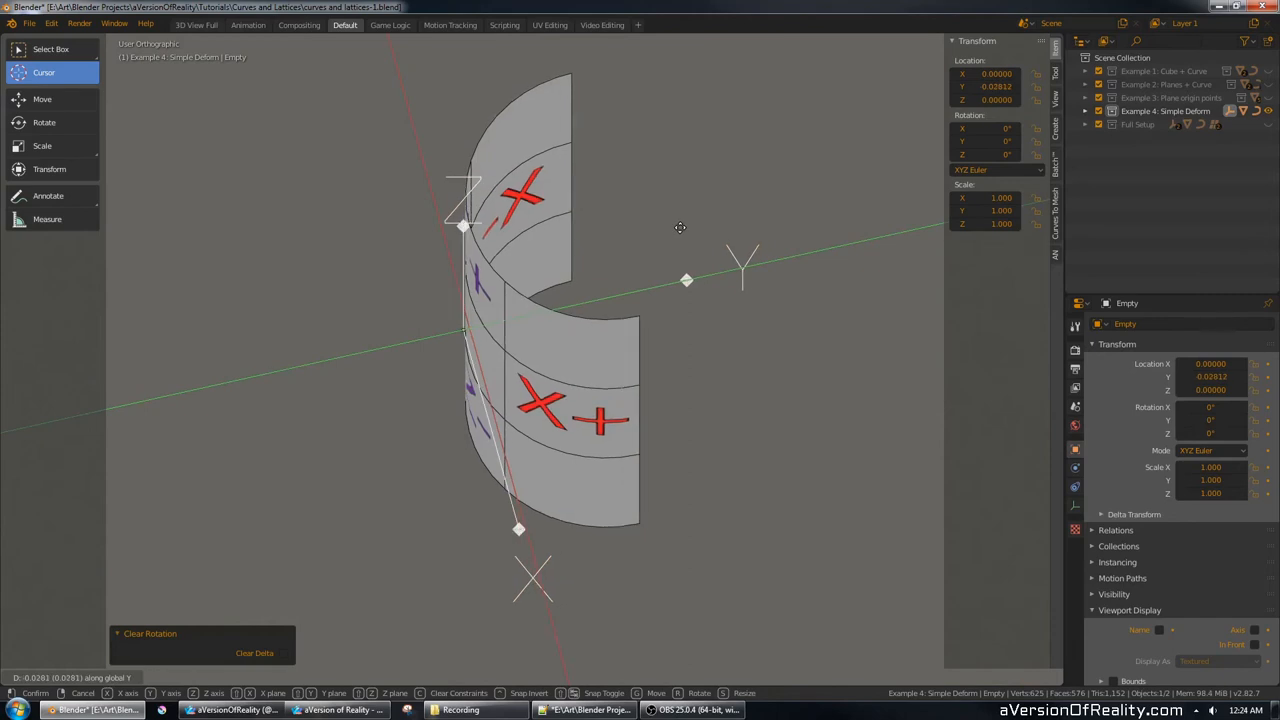
Shift the empty along Y in top view so the plane's bend flattens out.
{"action": "left_click_drag", "start_coordinate": [680, 228], "coordinate": [624, 250]}
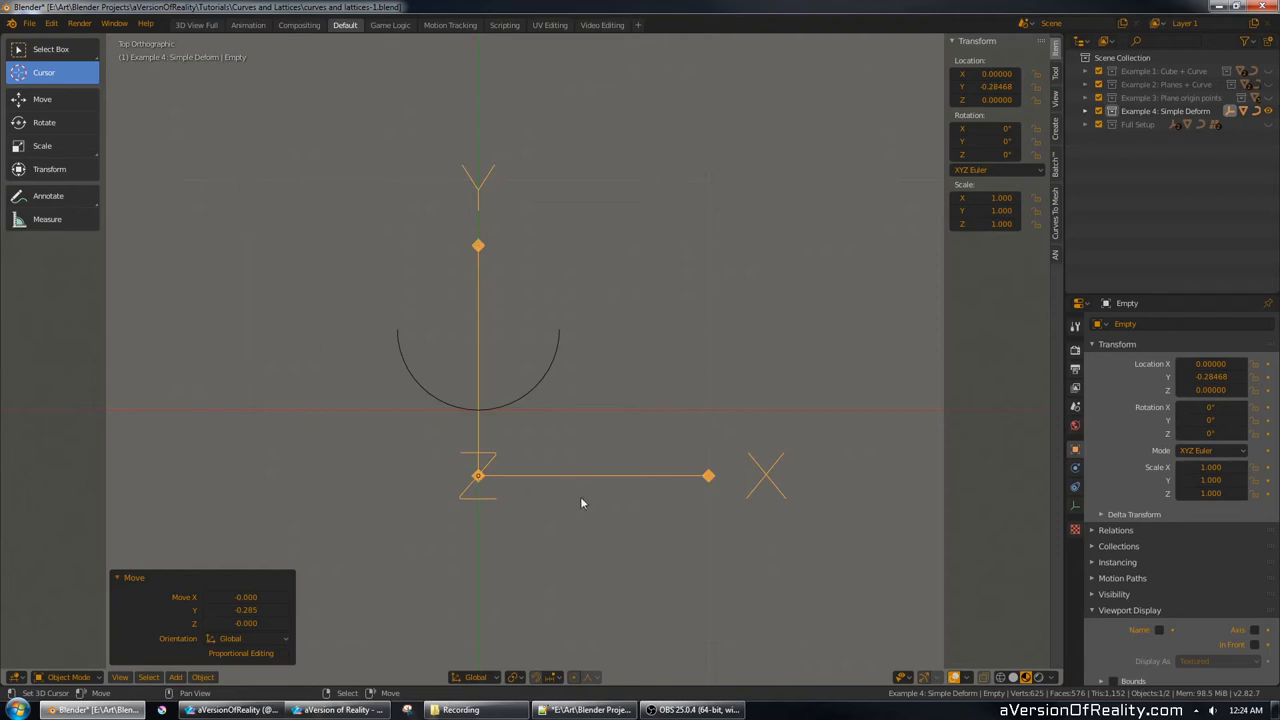
{"action": "mouse_move", "coordinate": [562, 336]}
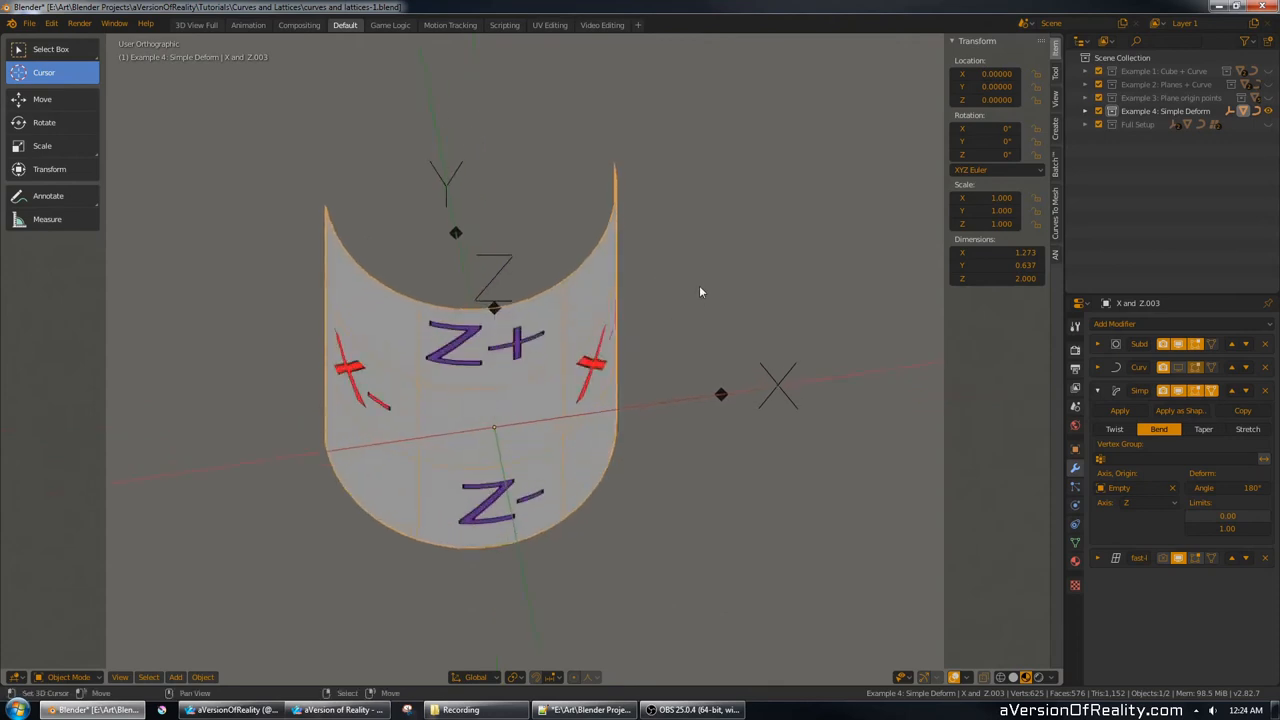
{"action": "key", "text": "Tab"}
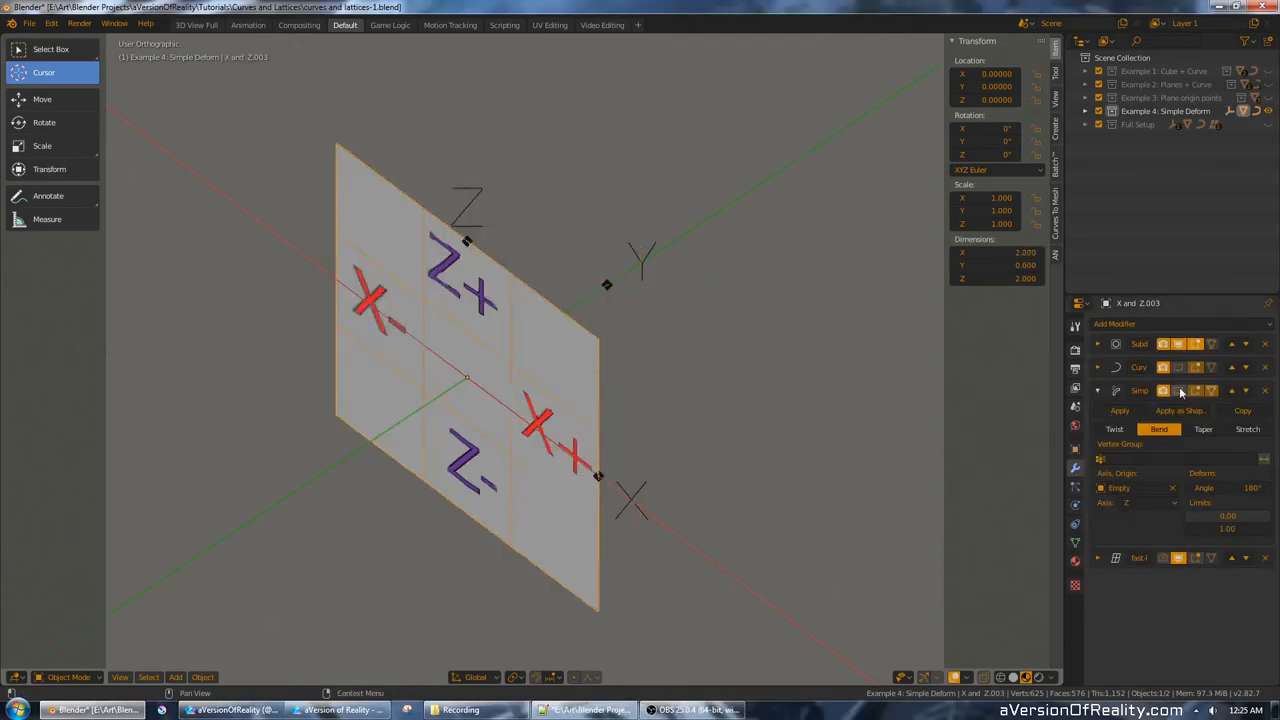
Switch to right orthographic view to see the bent plane edge-on.
{"action": "left_click", "coordinate": [1180, 374]}
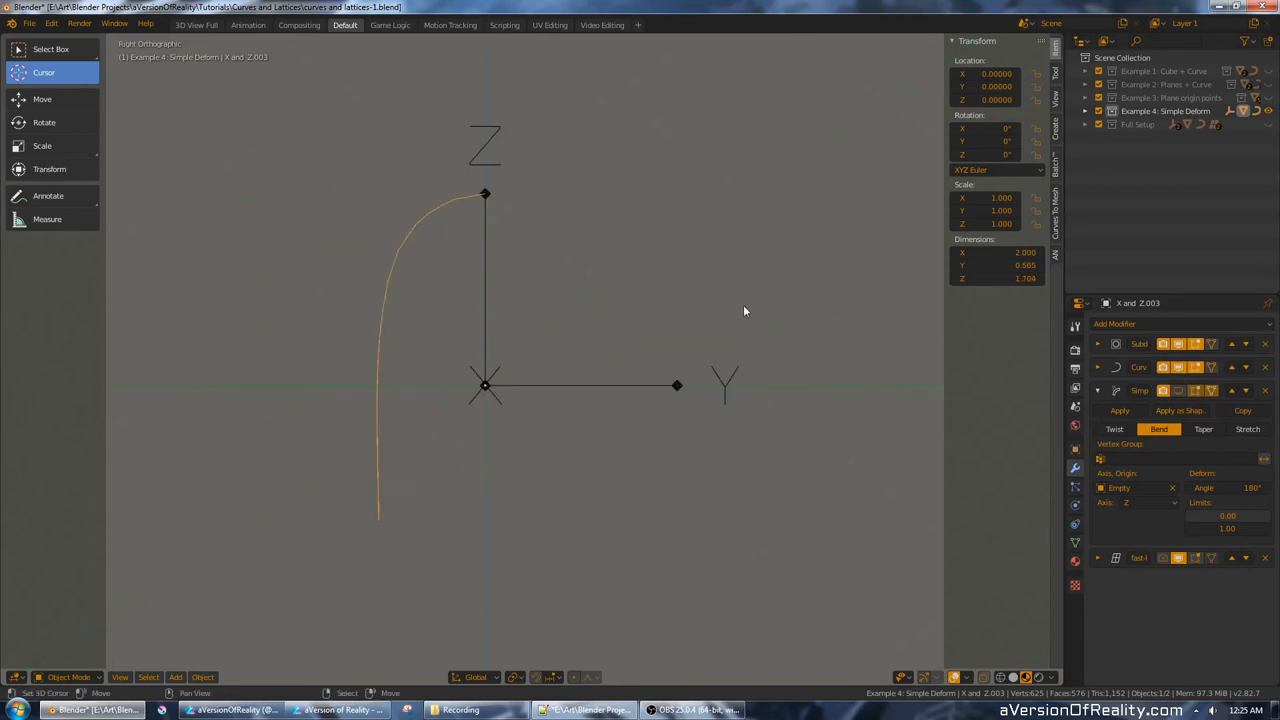
Select the Empty and show the Simple Deform example in wireframe shading.
{"action": "left_click", "coordinate": [1082, 112]}
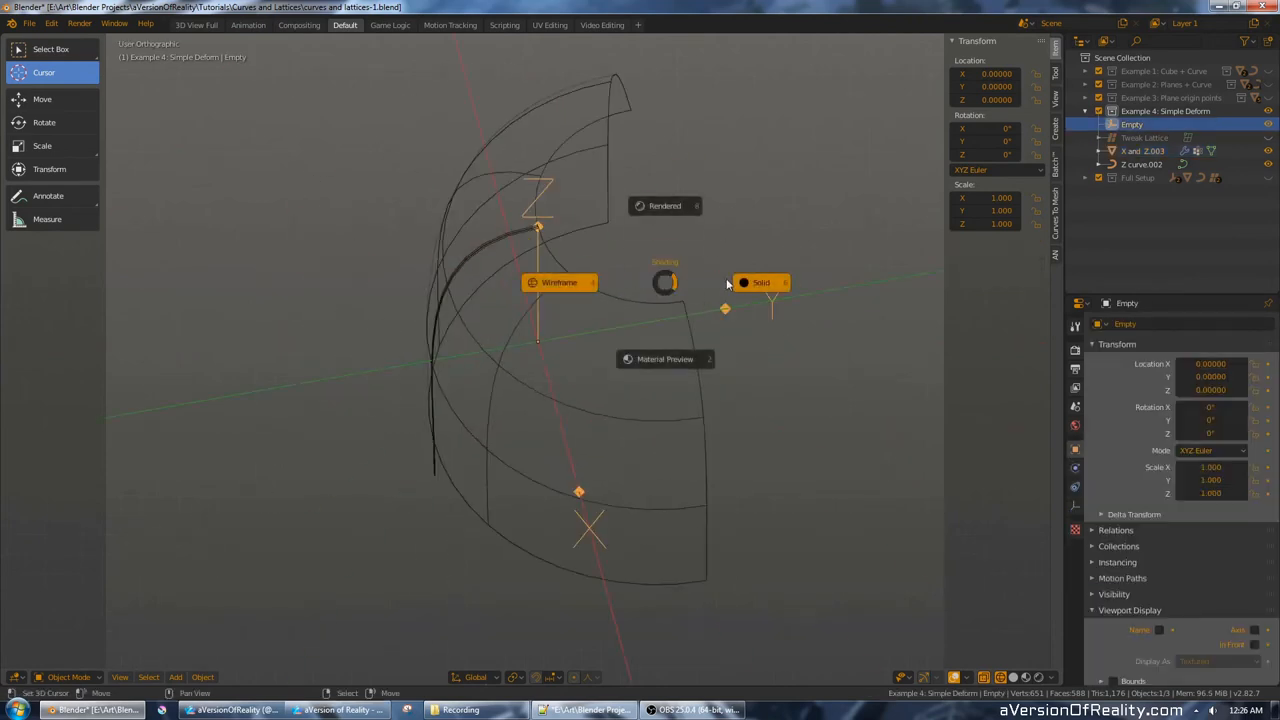
Nudge the empty so the lettered plane curls into a rounded bullet-like shell.
{"action": "left_click", "coordinate": [758, 282]}
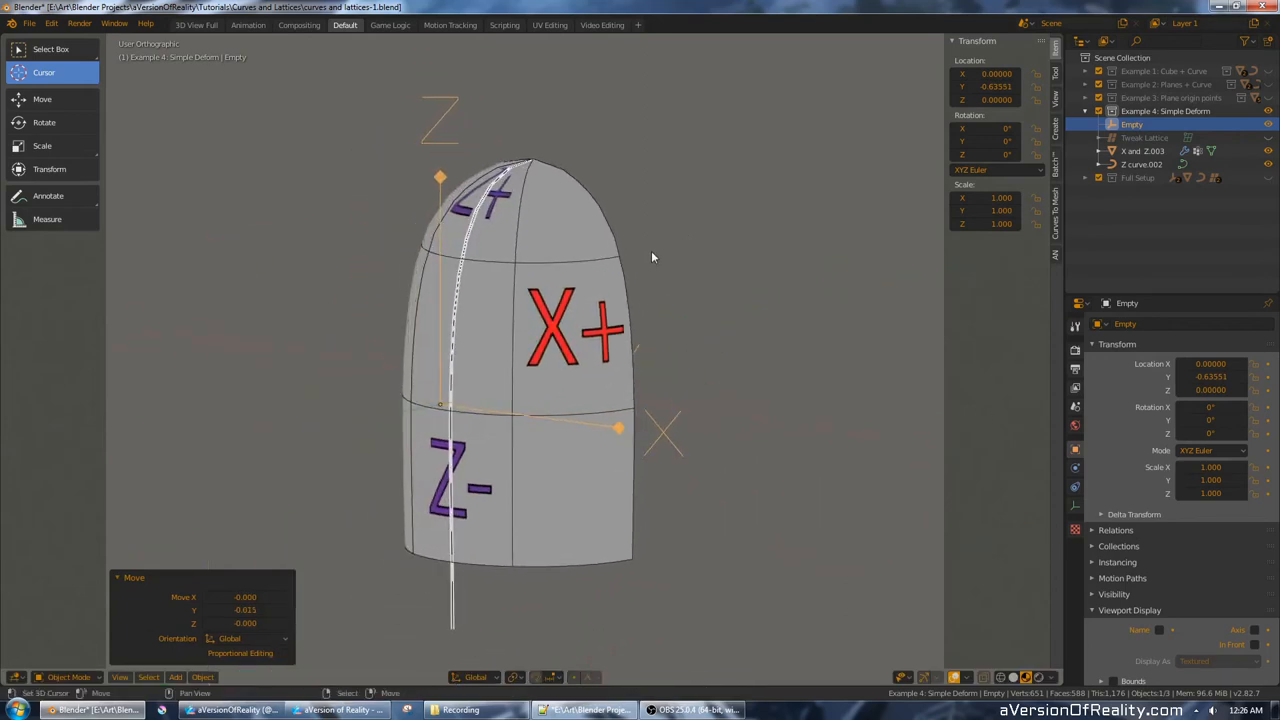
Select Tweak Lattice, view it from the side and show its Basis and Key 1 shape keys.
{"action": "left_click", "coordinate": [1138, 150]}
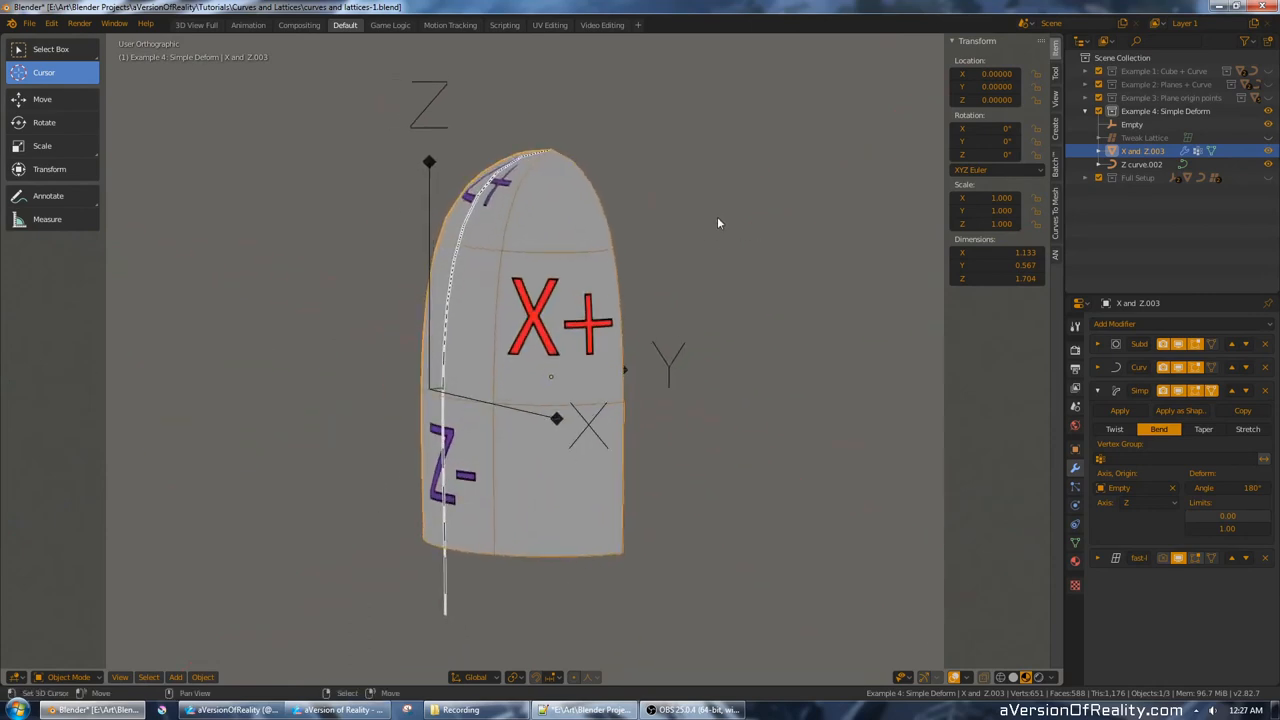
{"action": "key", "text": "KP_3"}
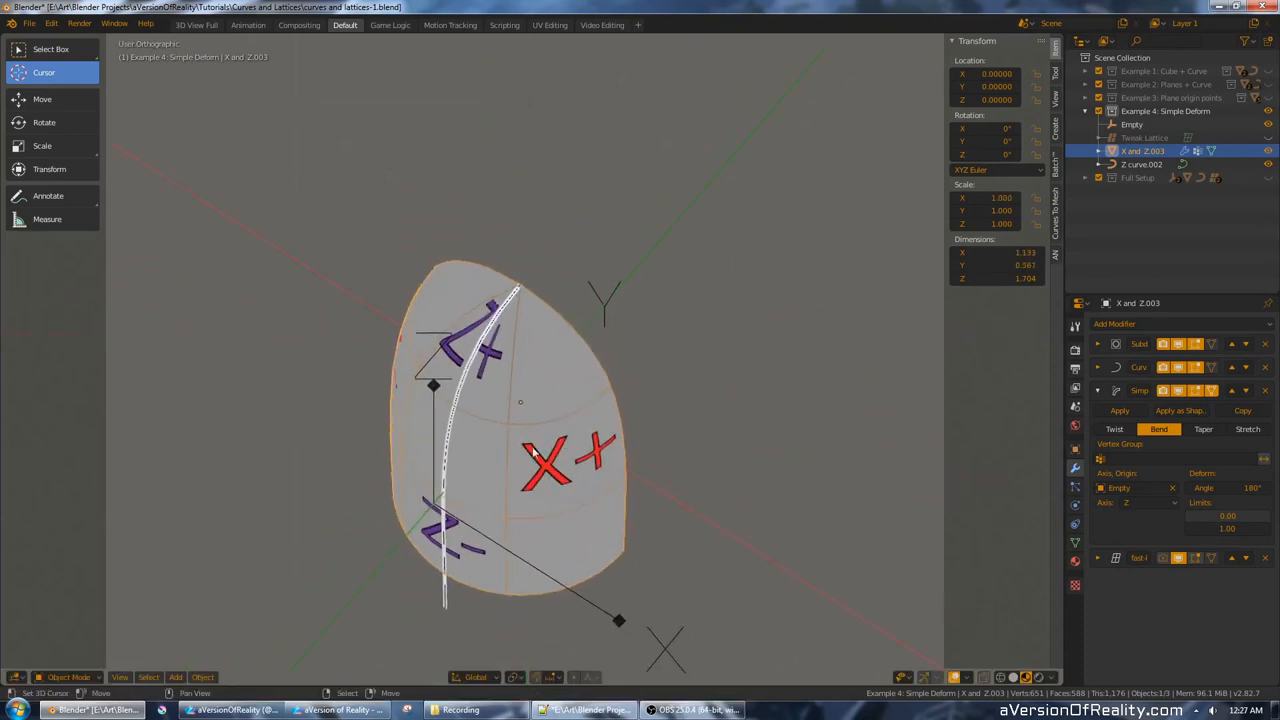
{"action": "key", "text": "s"}
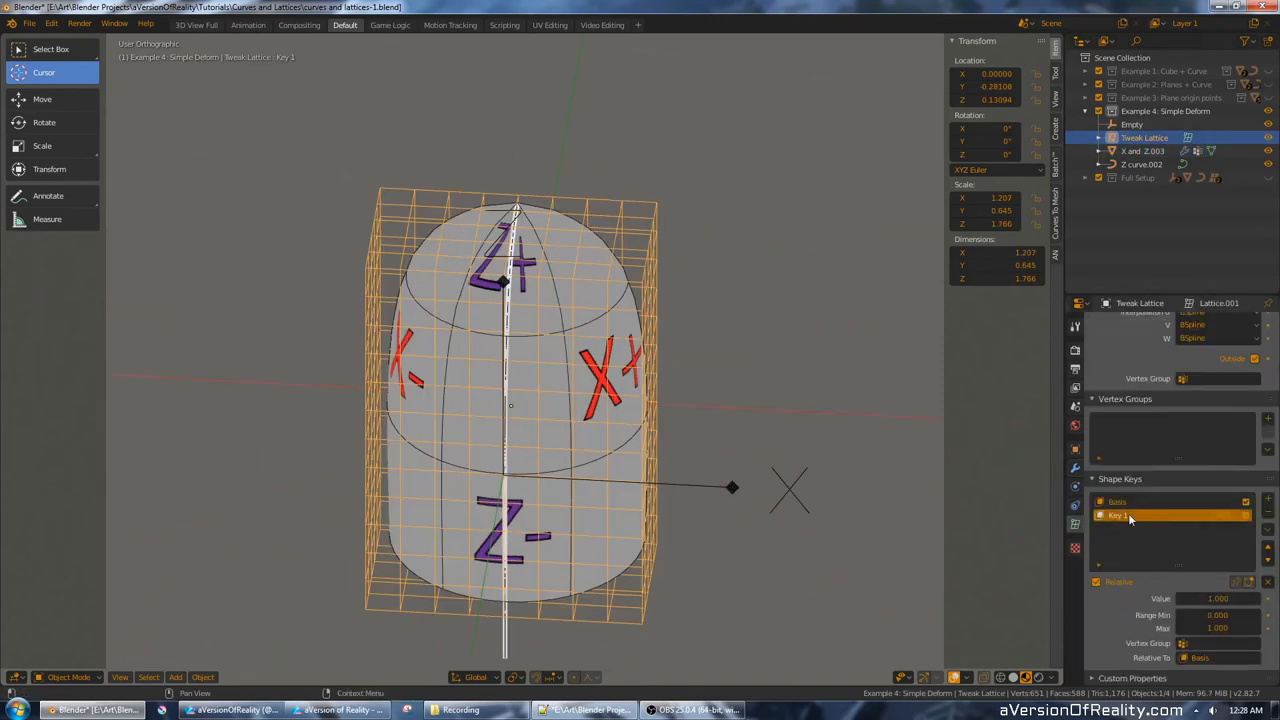
Leave edit mode and make the Tweak Lattice active so the bent lettered shell shows inside its cage.
{"action": "key", "text": "Tab"}
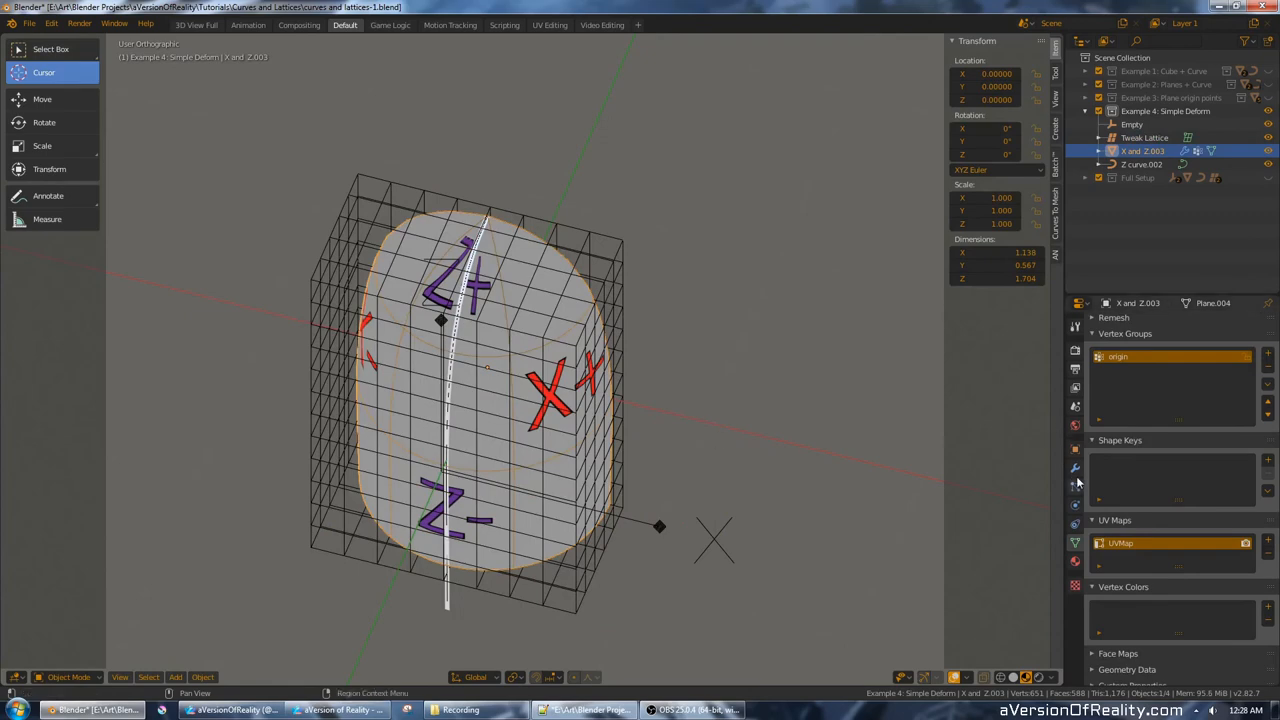
{"action": "left_click", "coordinate": [1072, 468]}
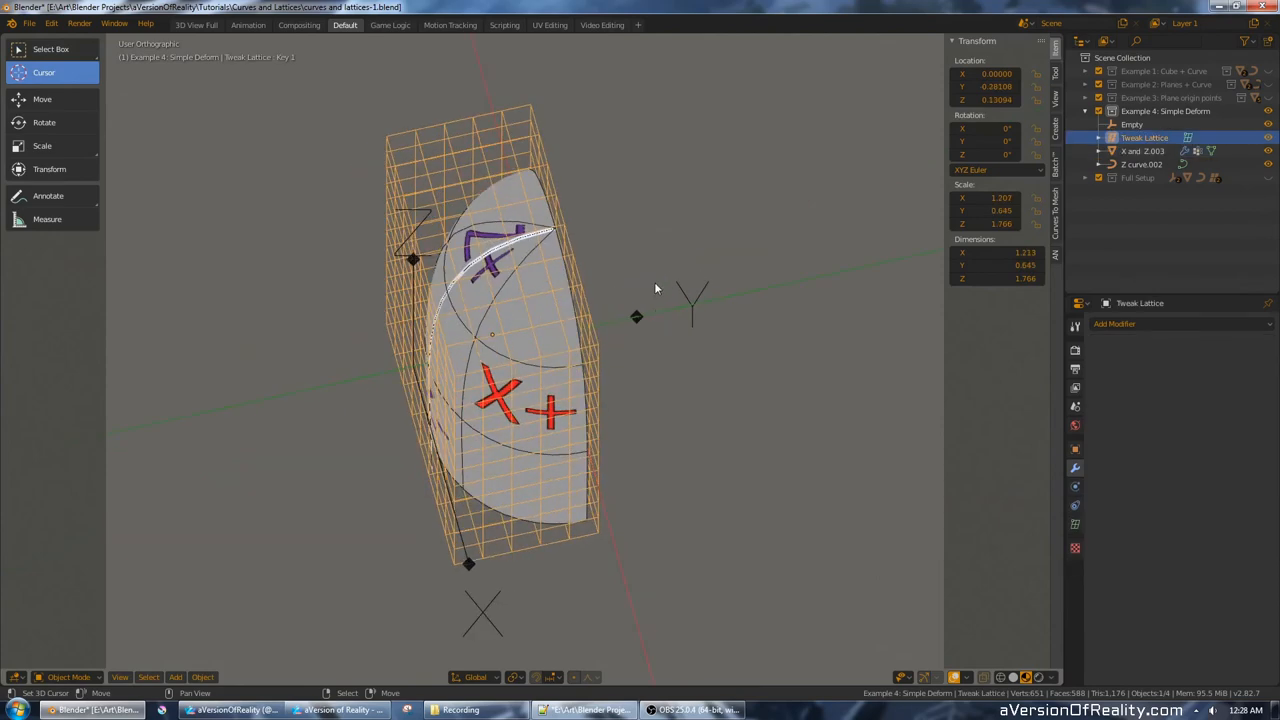
{"action": "left_click_drag", "start_coordinate": [656, 288], "coordinate": [640, 266]}
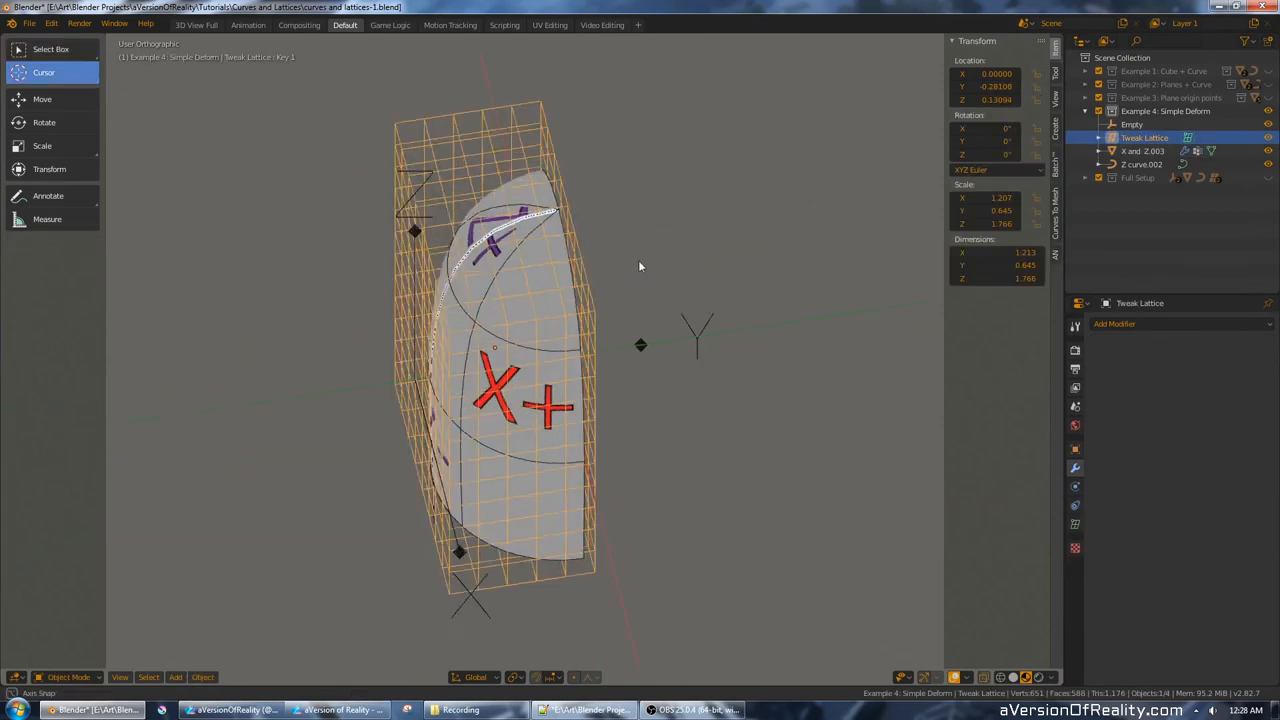
{"action": "left_click", "coordinate": [1132, 150]}
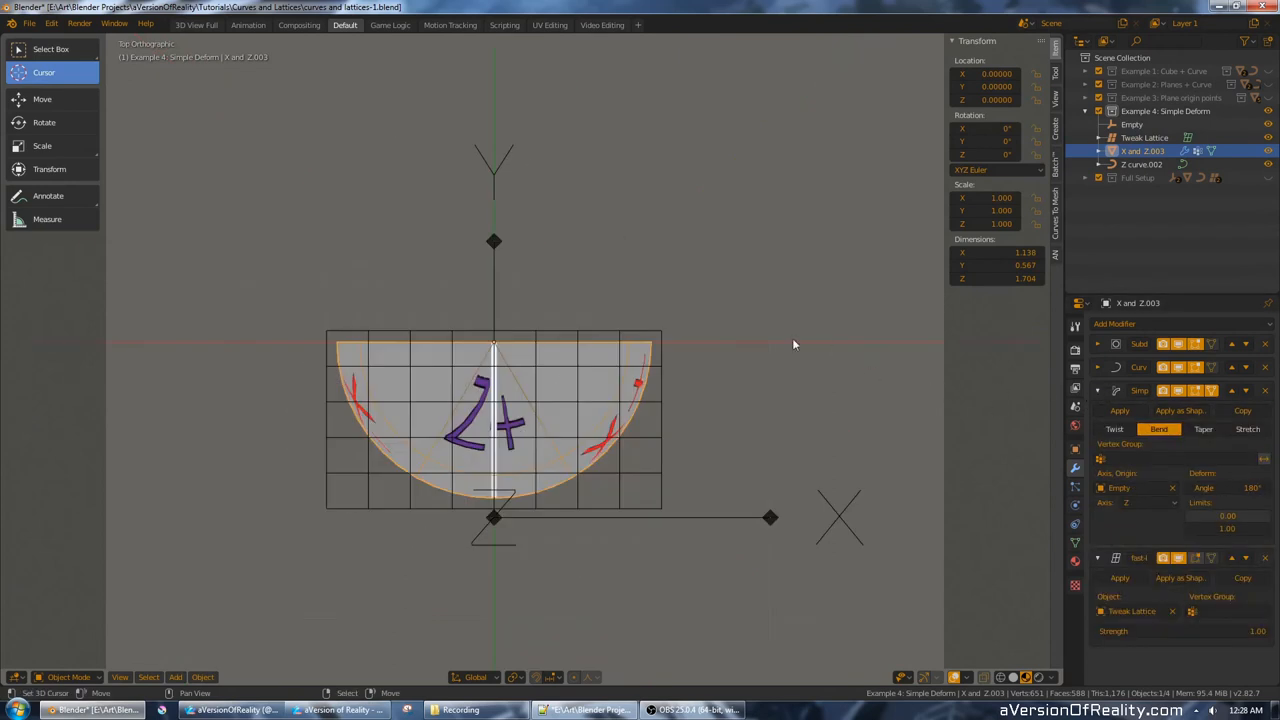
{"action": "left_click_drag", "start_coordinate": [1250, 488], "coordinate": [1256, 488]}
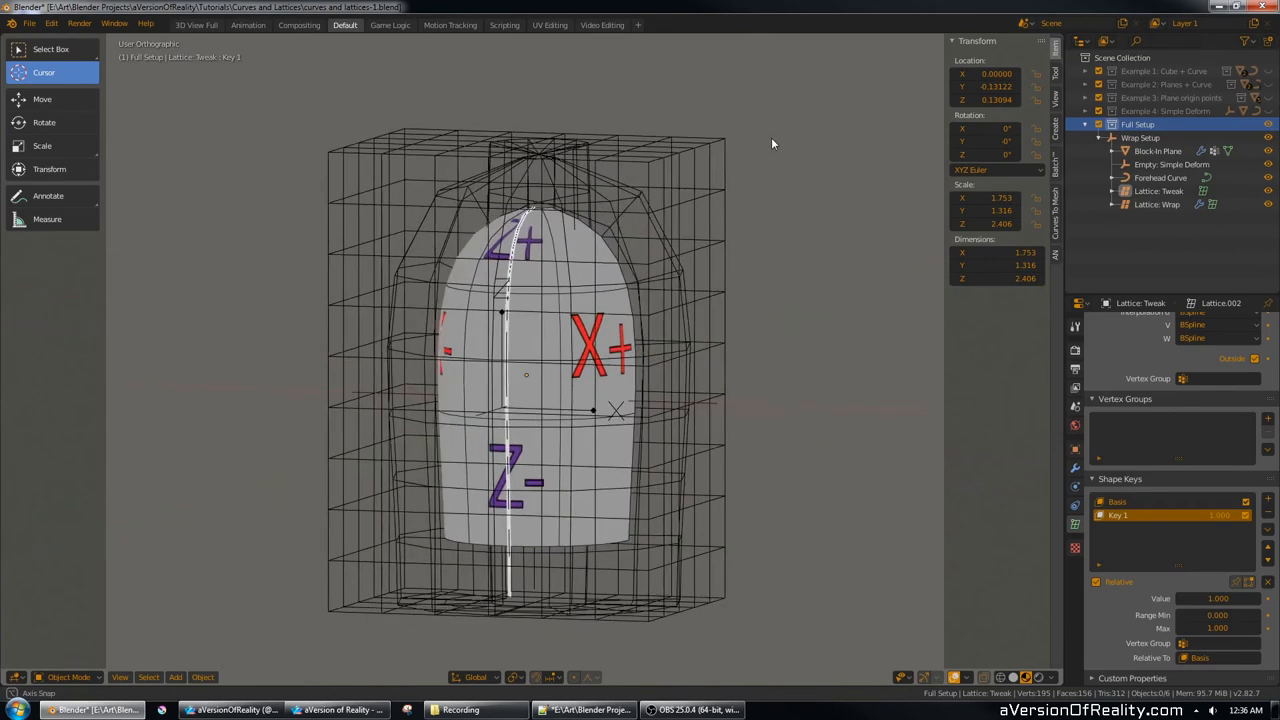
Select Lattice Tweak, then the Block-in Plane with its wrap modifiers disabled so it lies flat.
{"action": "left_click", "coordinate": [1146, 188]}
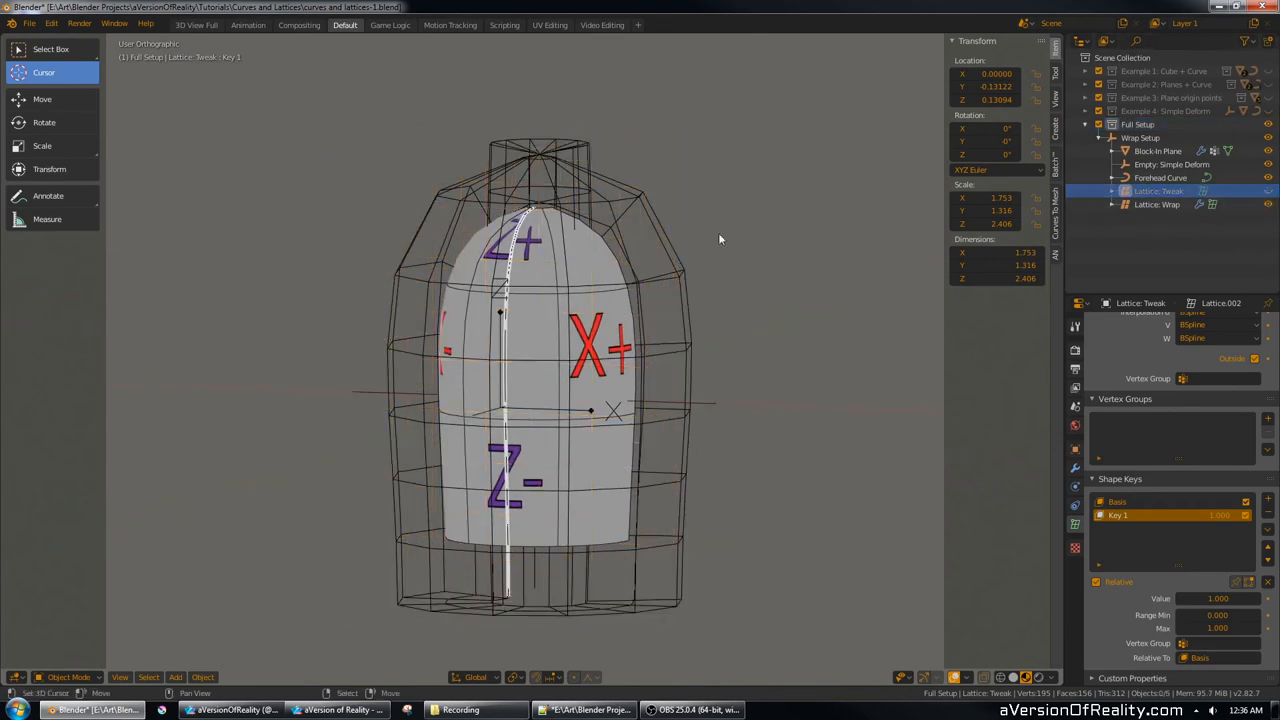
{"action": "left_click", "coordinate": [1168, 204]}
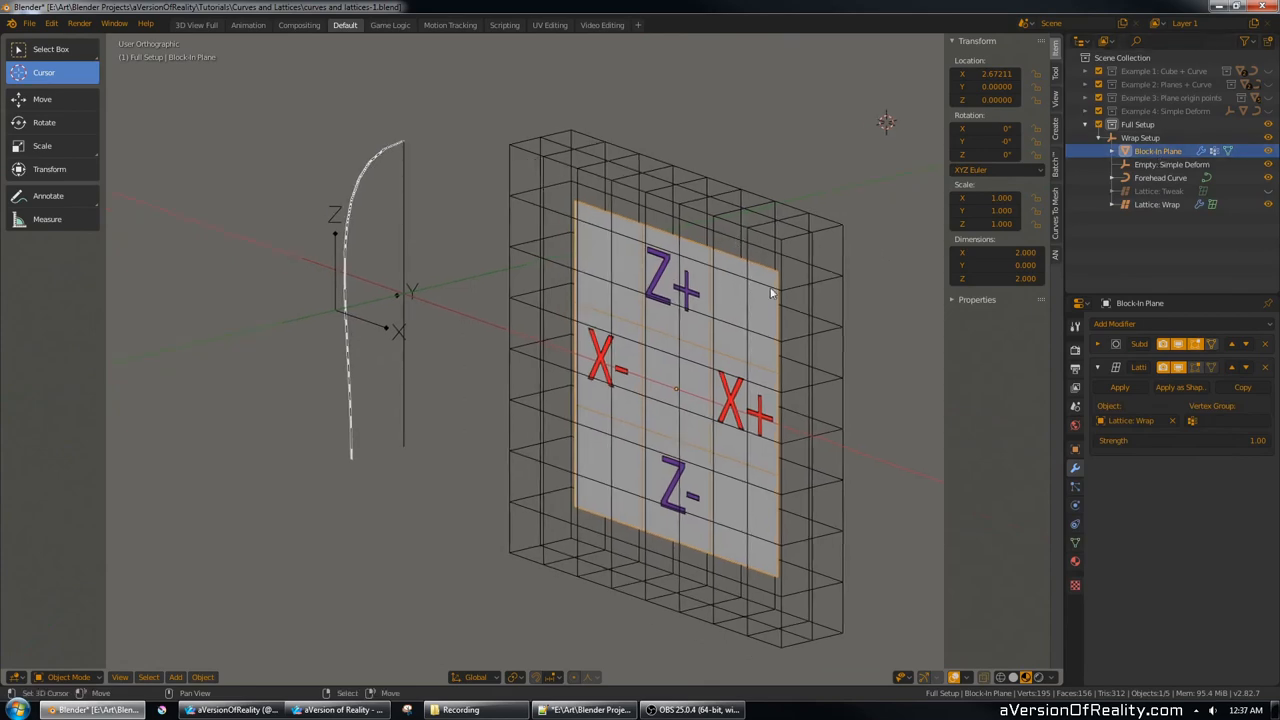
Re-enable the Lattice Wrap's Curve and Simple Deform modifiers so the plane curls into the bang shape.
{"action": "left_click_drag", "start_coordinate": [770, 292], "coordinate": [732, 206]}
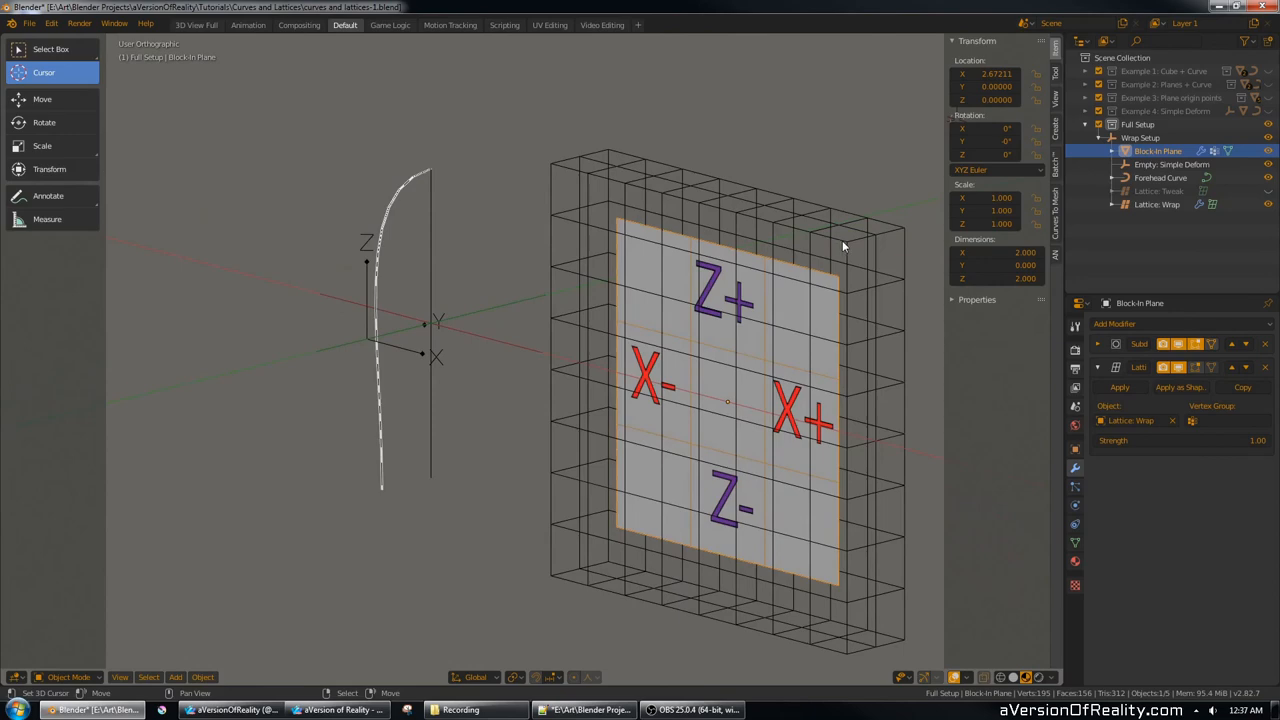
{"action": "left_click", "coordinate": [1160, 204]}
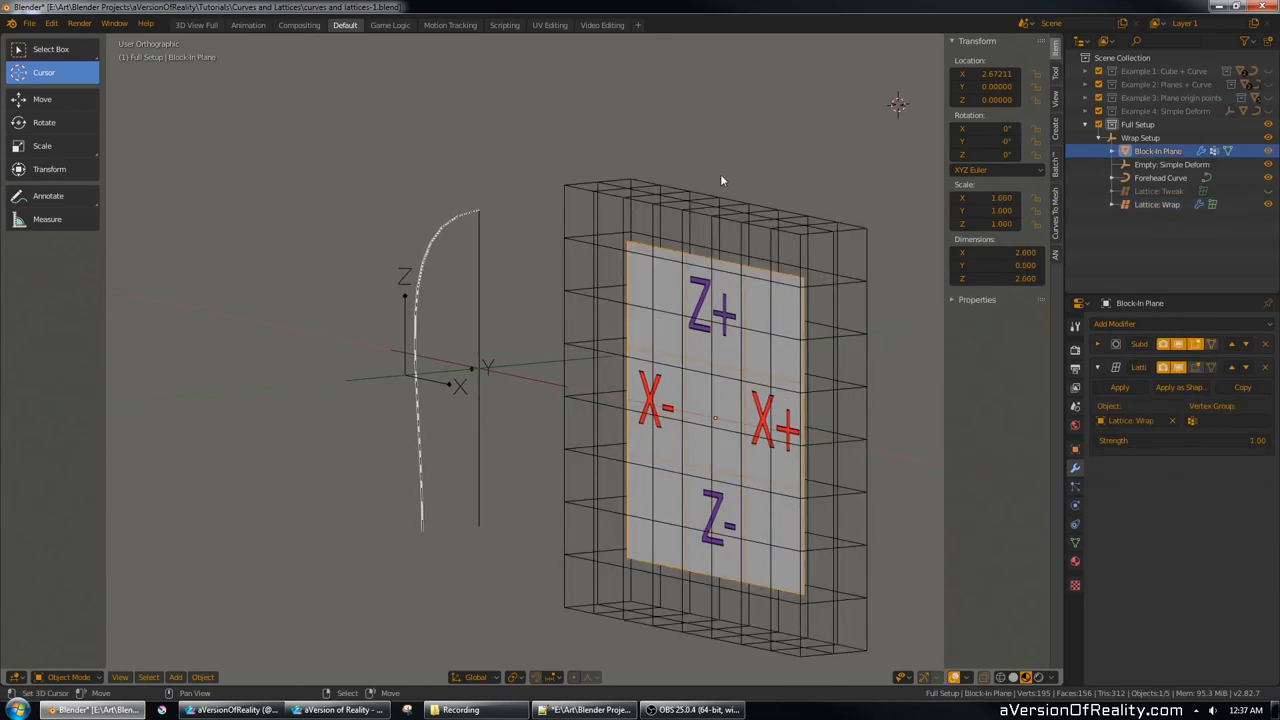
{"action": "left_click", "coordinate": [1160, 204]}
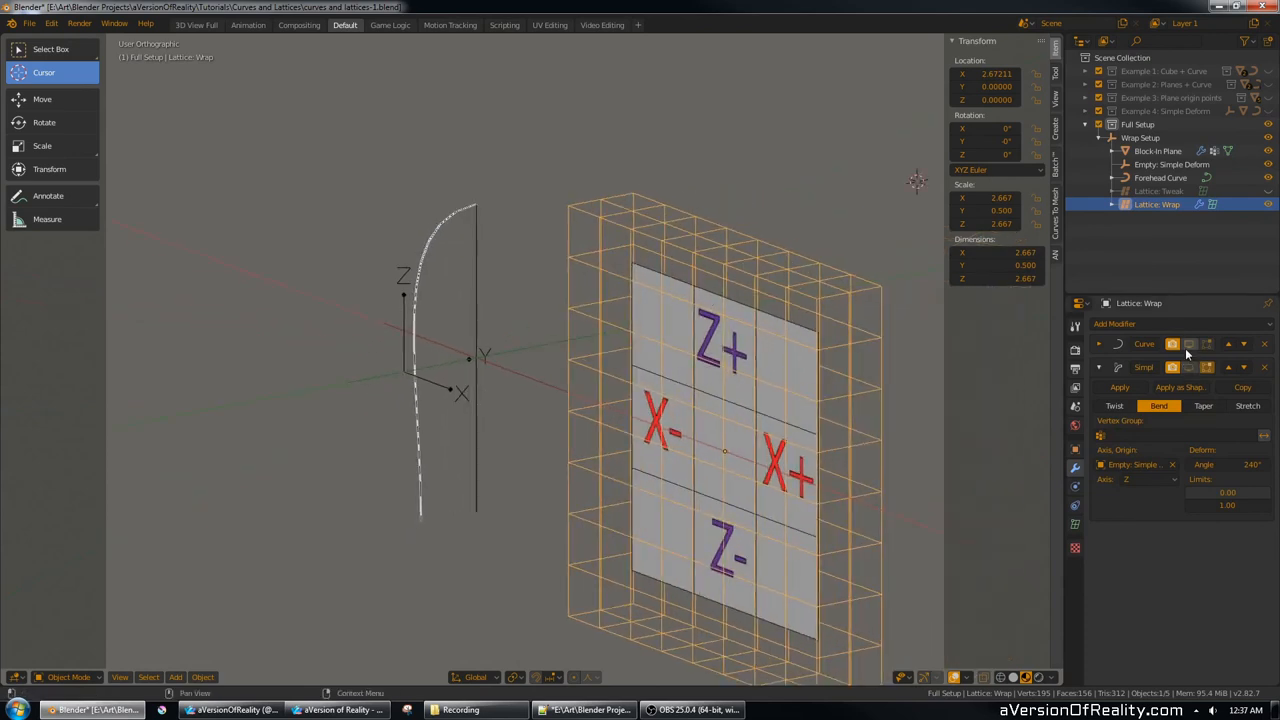
{"action": "left_click", "coordinate": [1152, 344]}
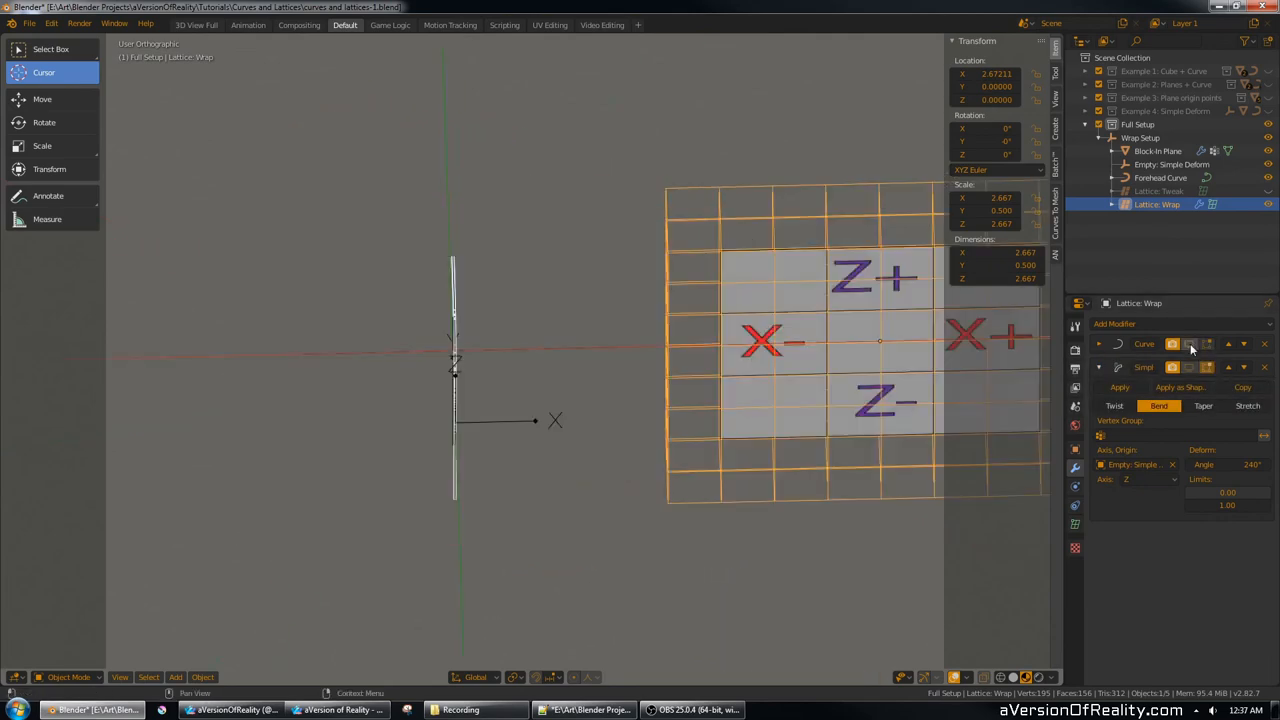
{"action": "key", "text": "KP_1"}
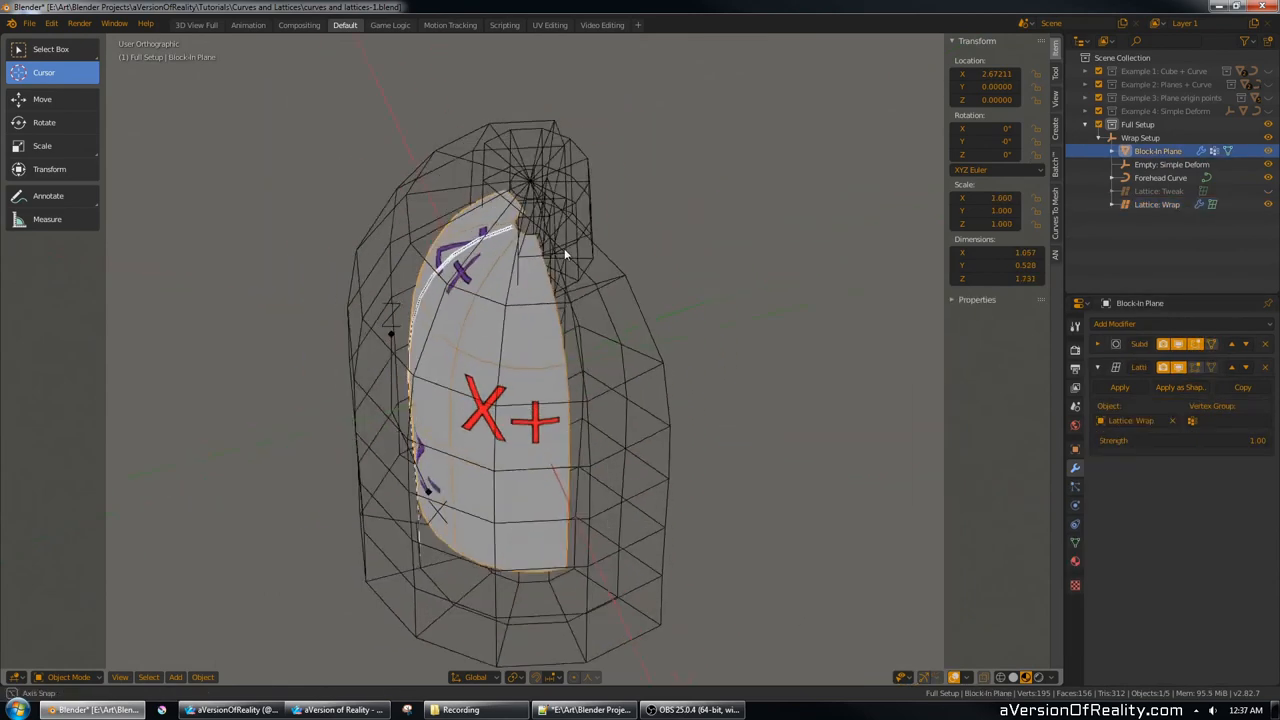
{"action": "left_click", "coordinate": [1166, 204]}
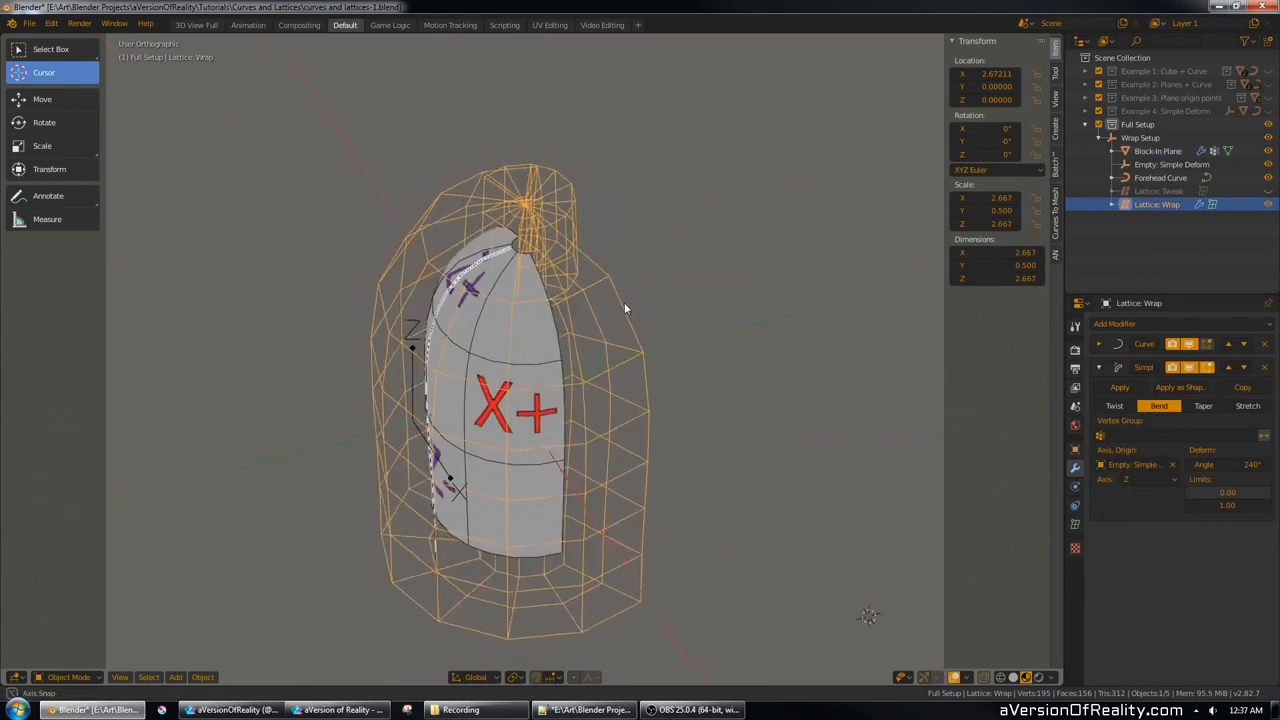
{"action": "left_click", "coordinate": [1150, 162]}
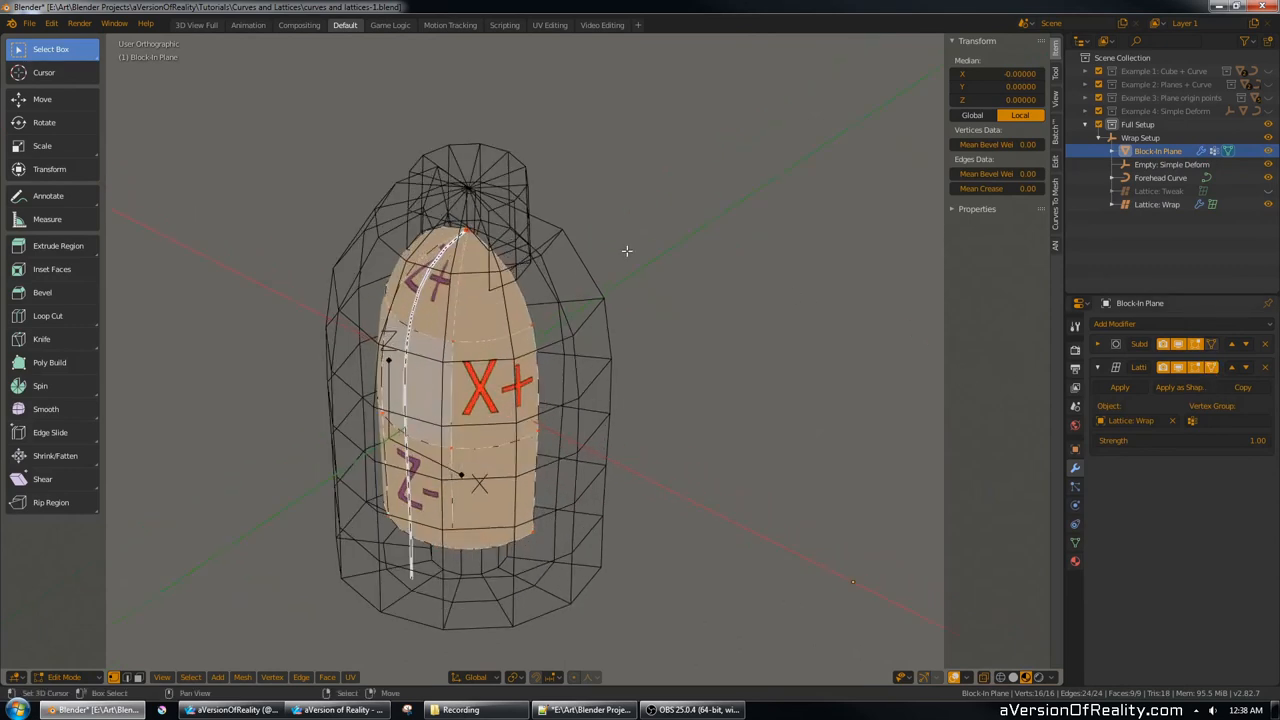
{"action": "key", "text": "s"}
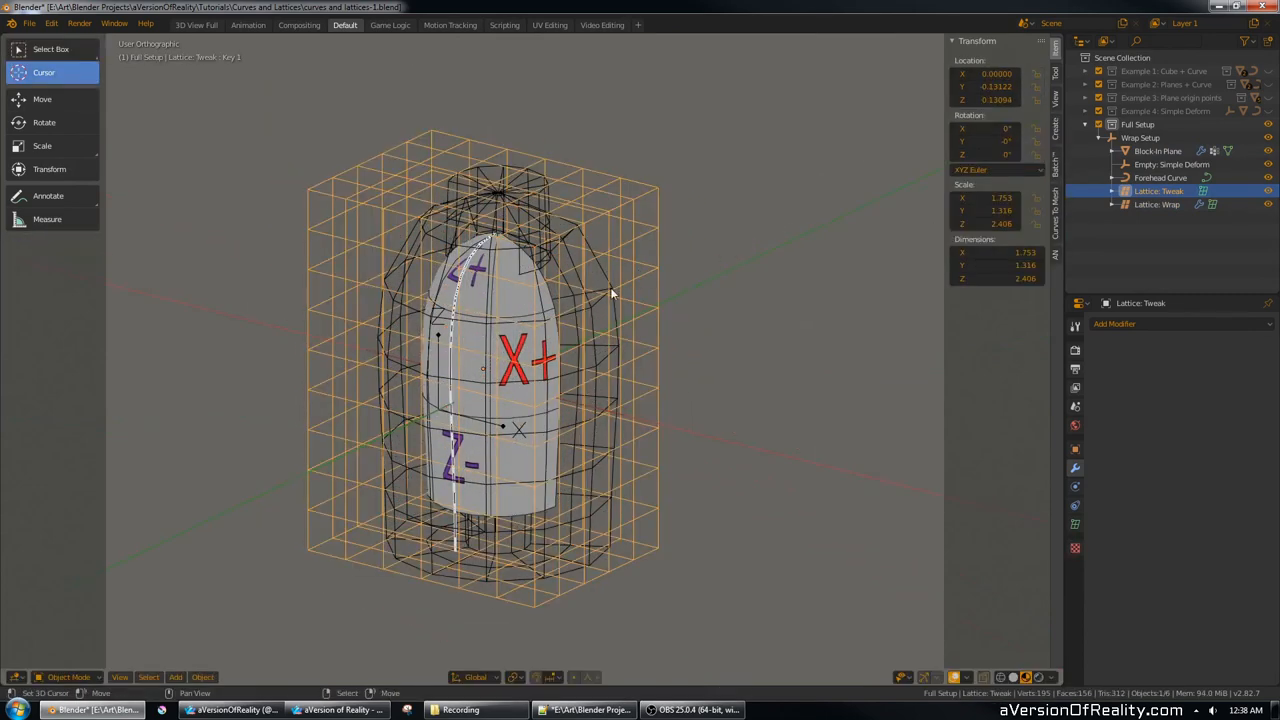
Point the Lattice Wrap's Lattice modifier at Lattice Tweak and view the Forehead Curve in Right Orthographic.
{"action": "left_click", "coordinate": [1166, 204]}
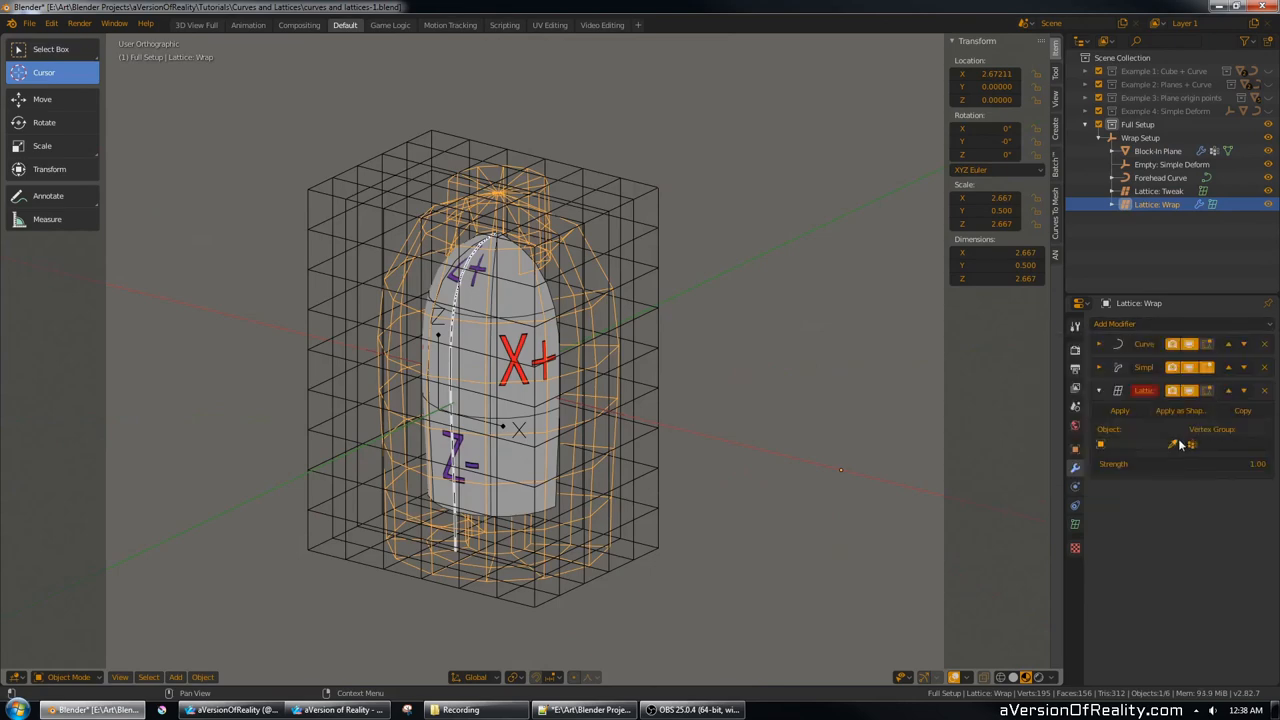
{"action": "left_click", "coordinate": [1160, 190]}
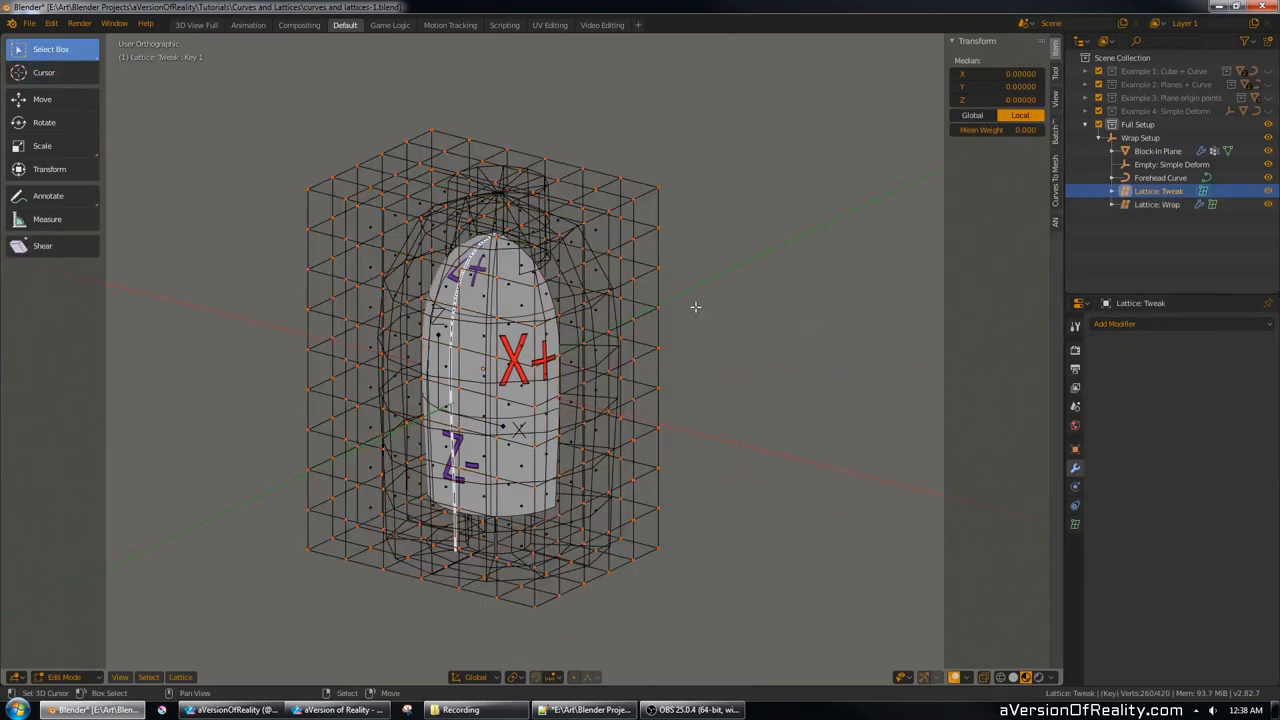
{"action": "key", "text": "s"}
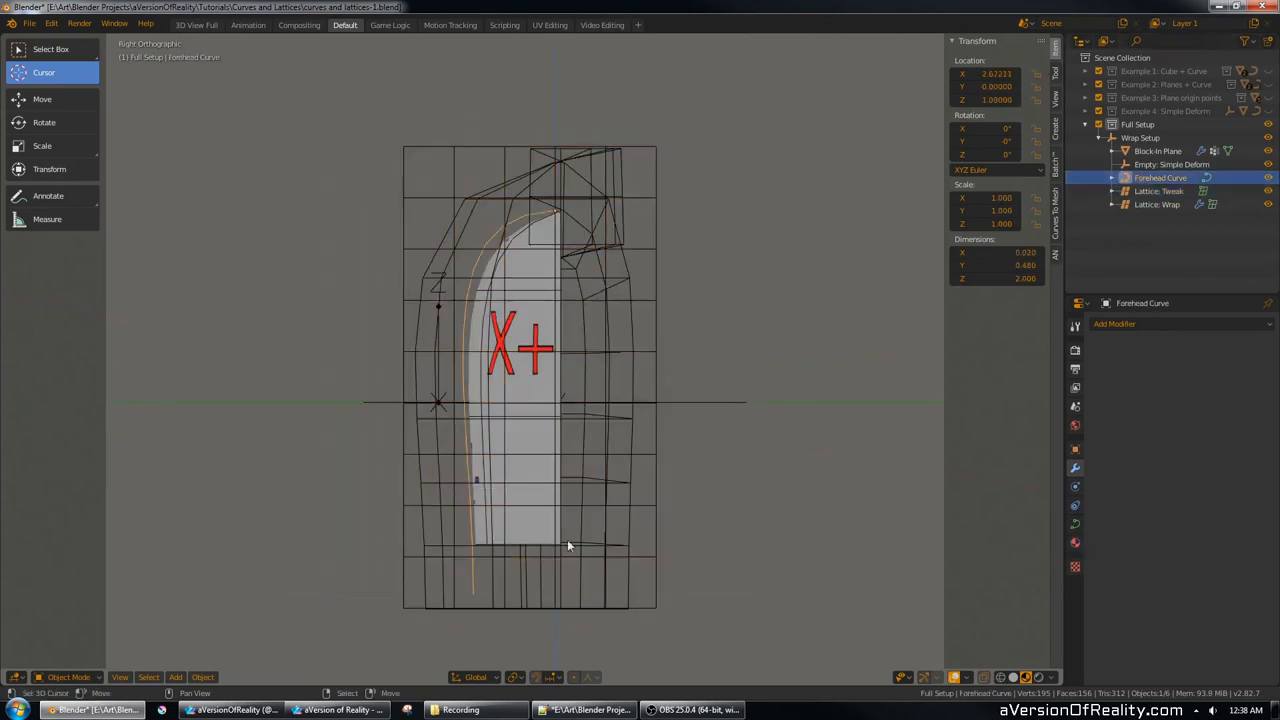
{"action": "key", "text": "Tab"}
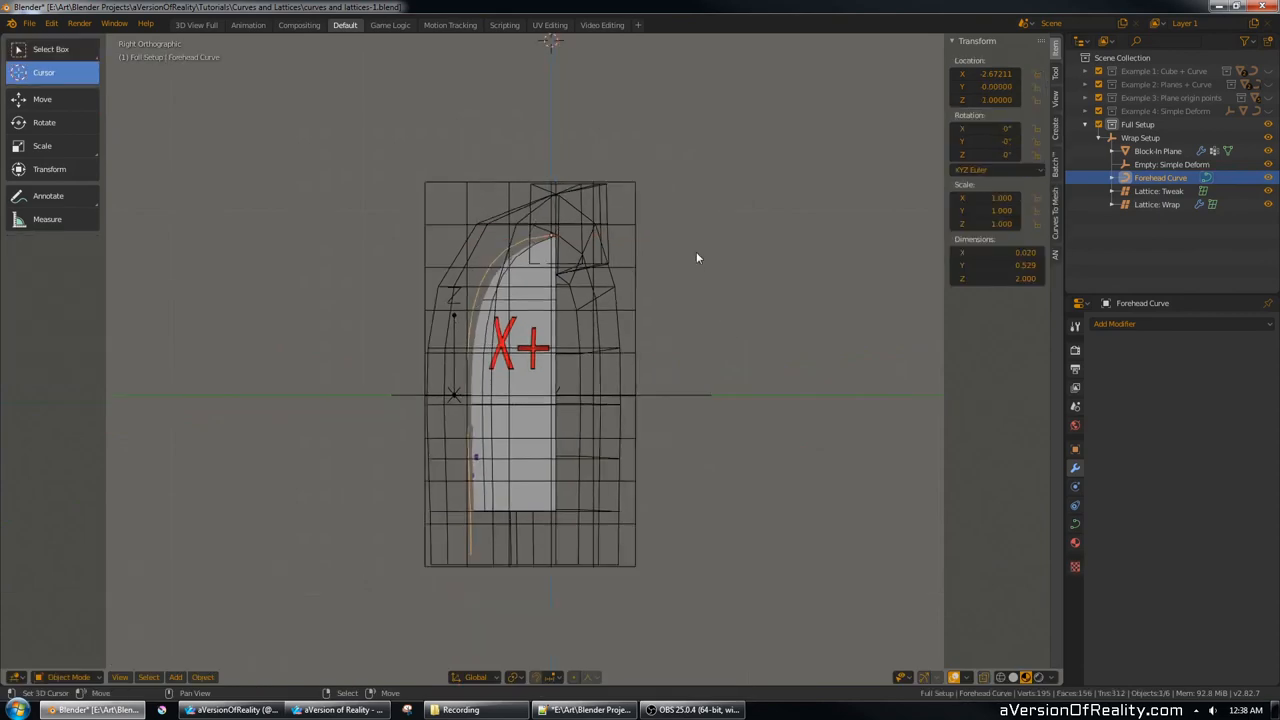
{"action": "left_click", "coordinate": [1128, 140]}
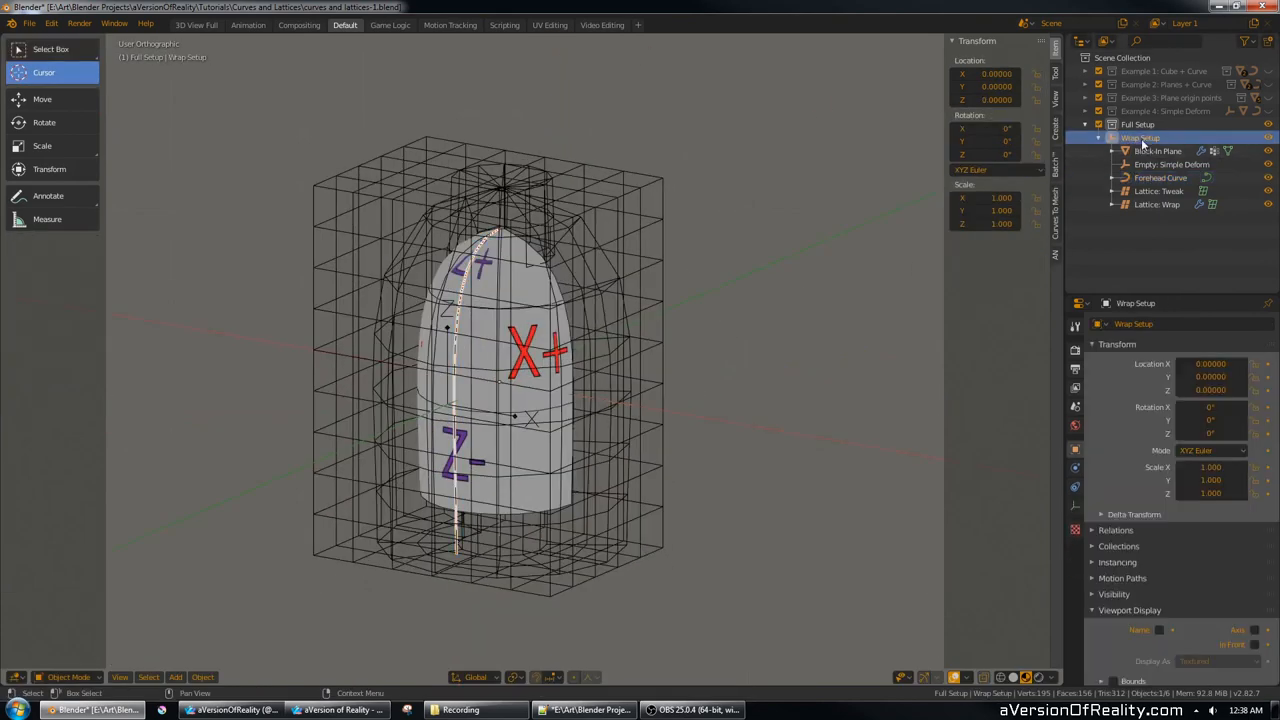
{"action": "left_click", "coordinate": [1146, 204]}
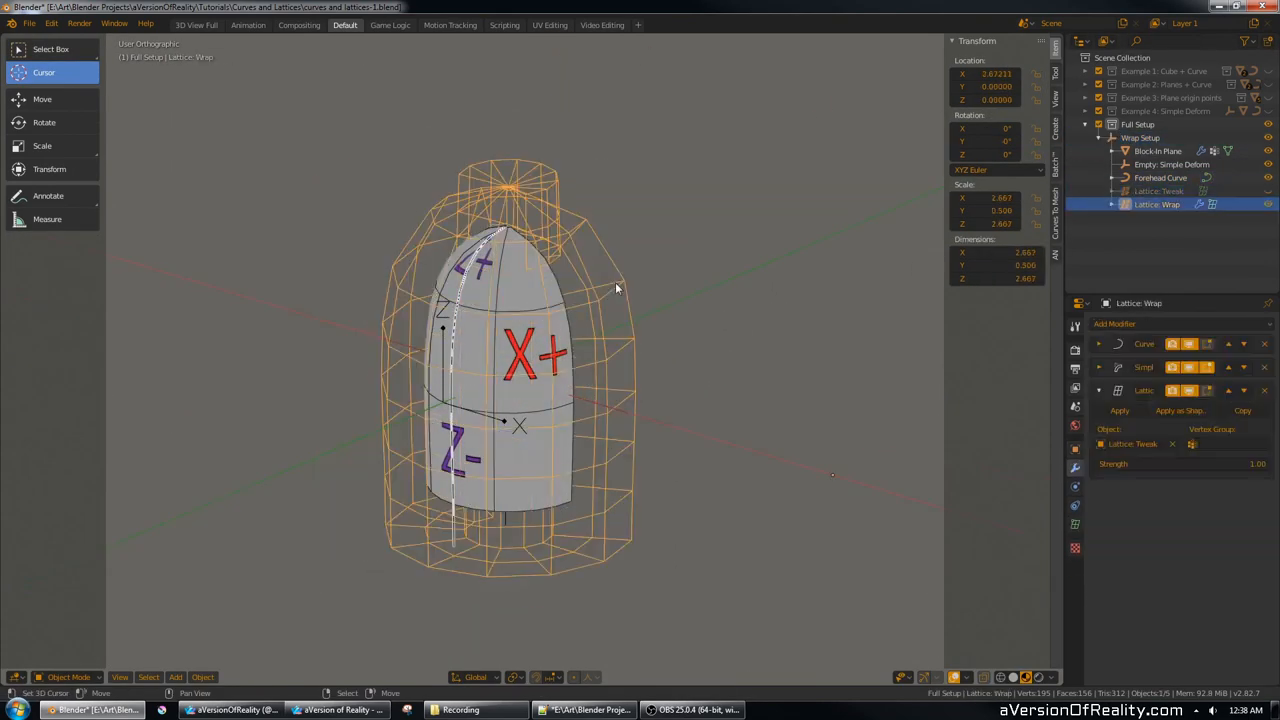
{"action": "left_click", "coordinate": [1144, 138]}
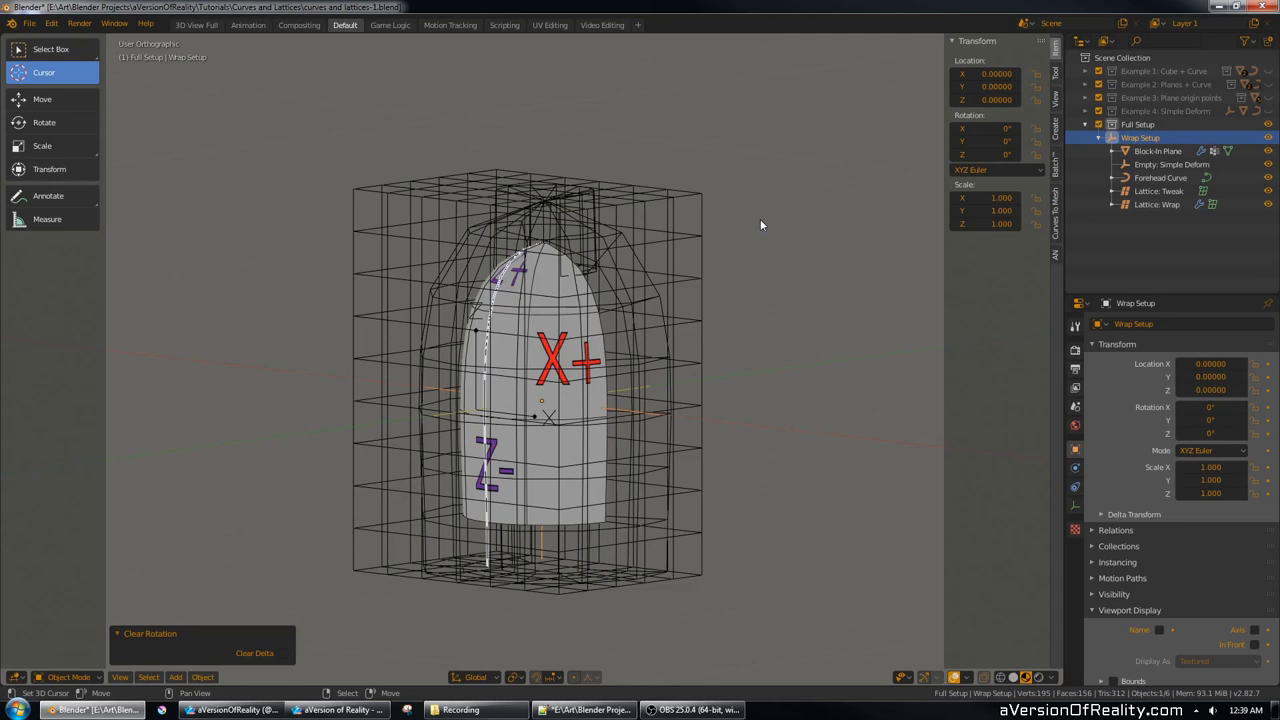
{"action": "left_click", "coordinate": [1152, 190]}
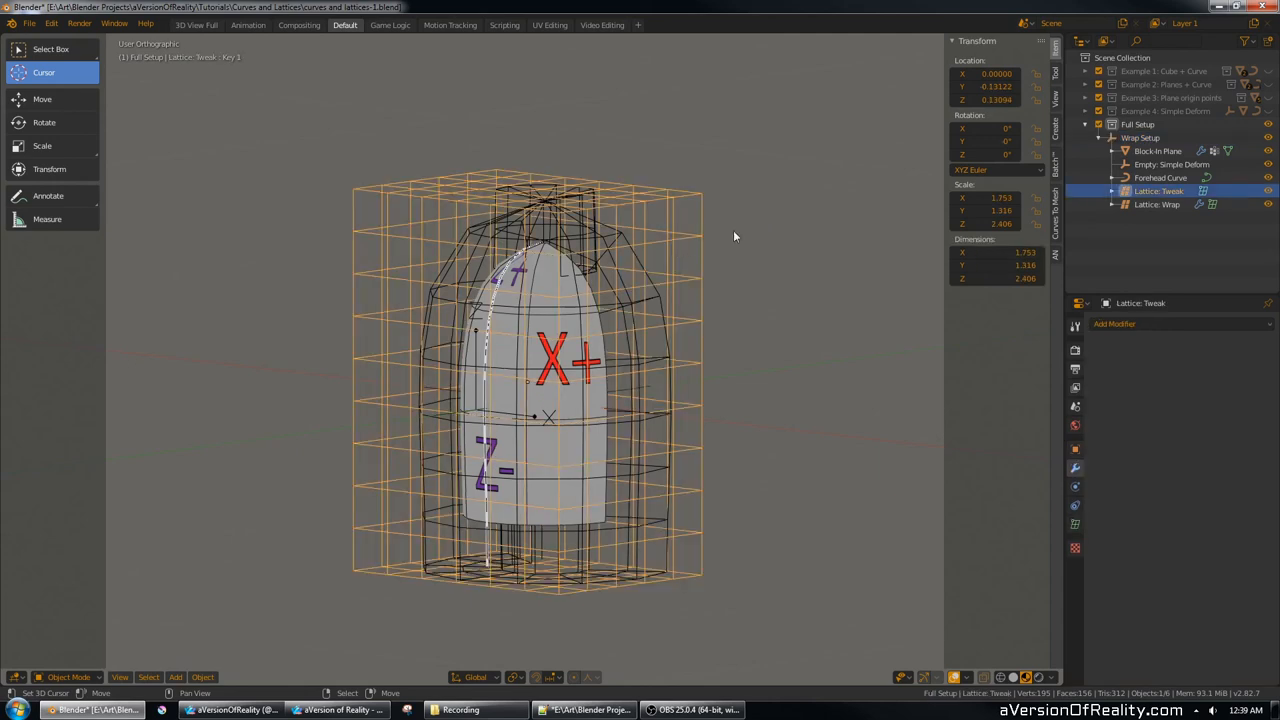